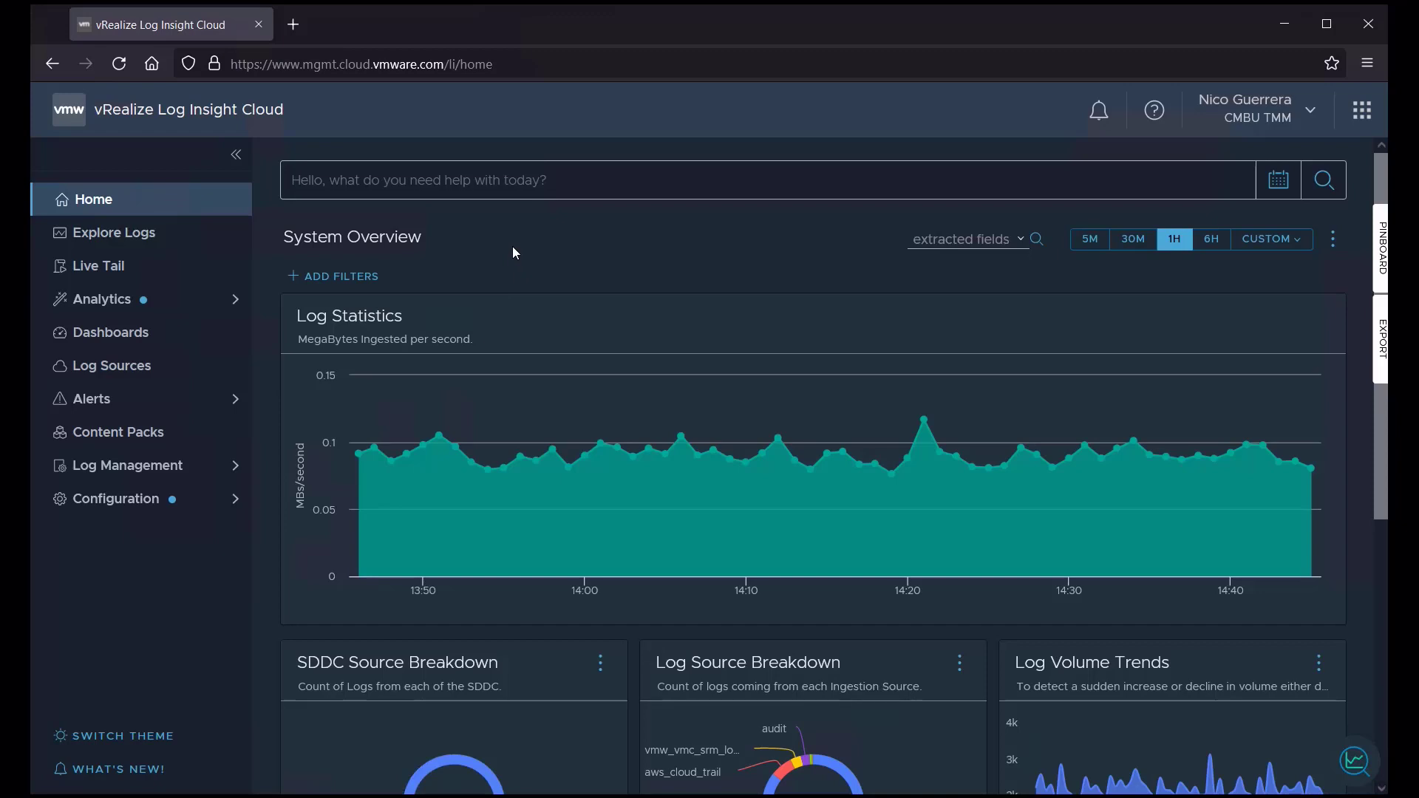
{"action": "mouse_move", "coordinate": [141, 480]}
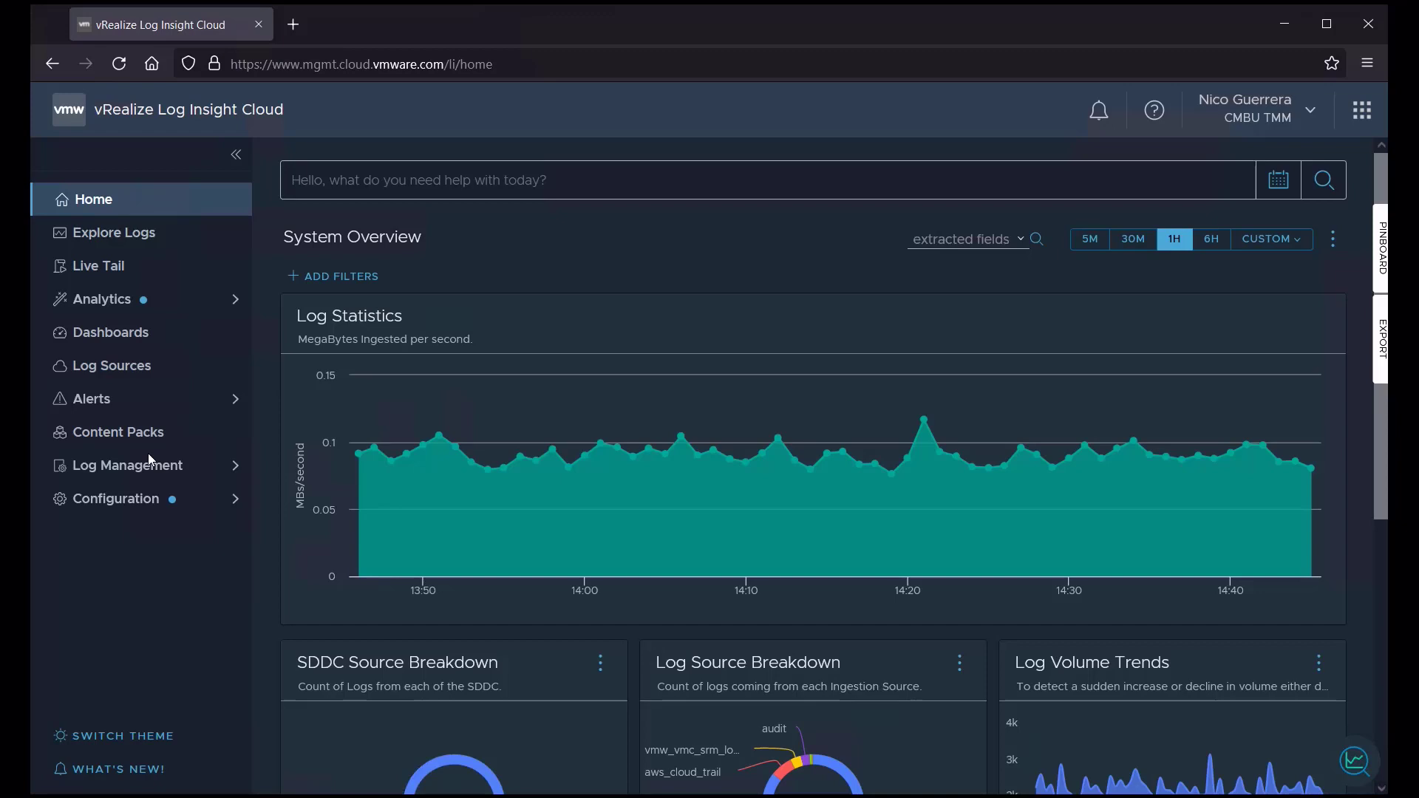
Open the Dashboards list and scroll through the 576 dashboards
{"action": "left_click", "coordinate": [113, 332]}
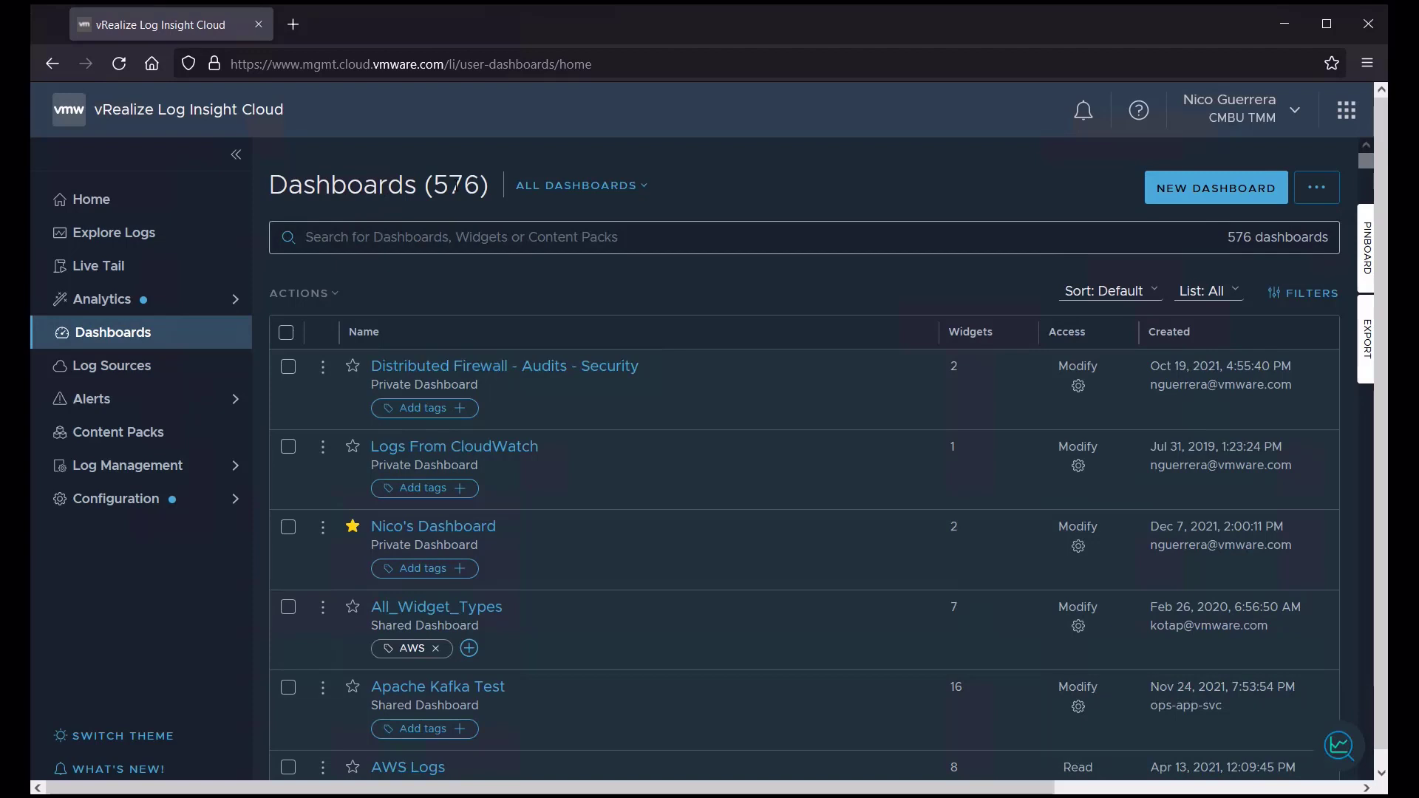
{"action": "mouse_move", "coordinate": [440, 305]}
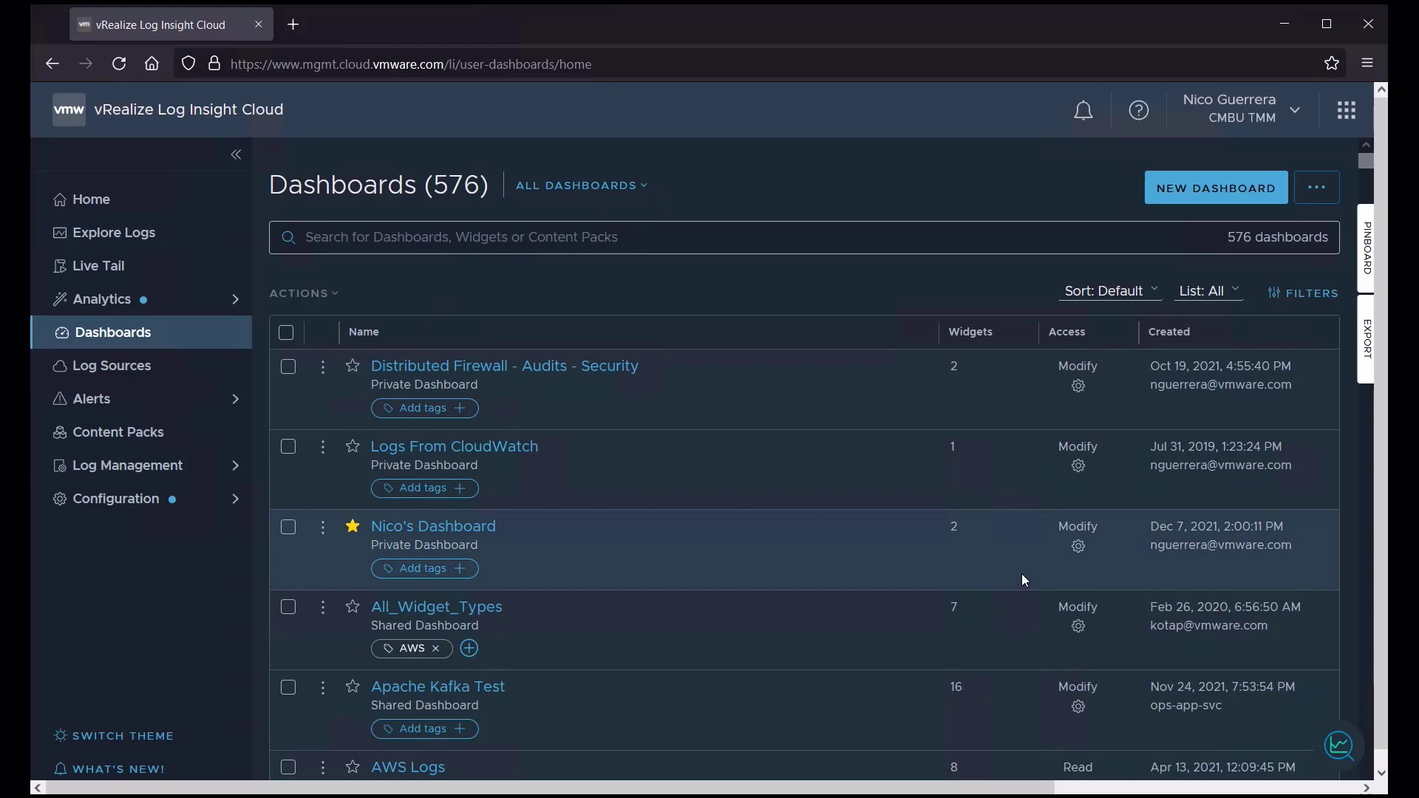
{"action": "scroll", "scroll_direction": "down", "scroll_amount": 3}
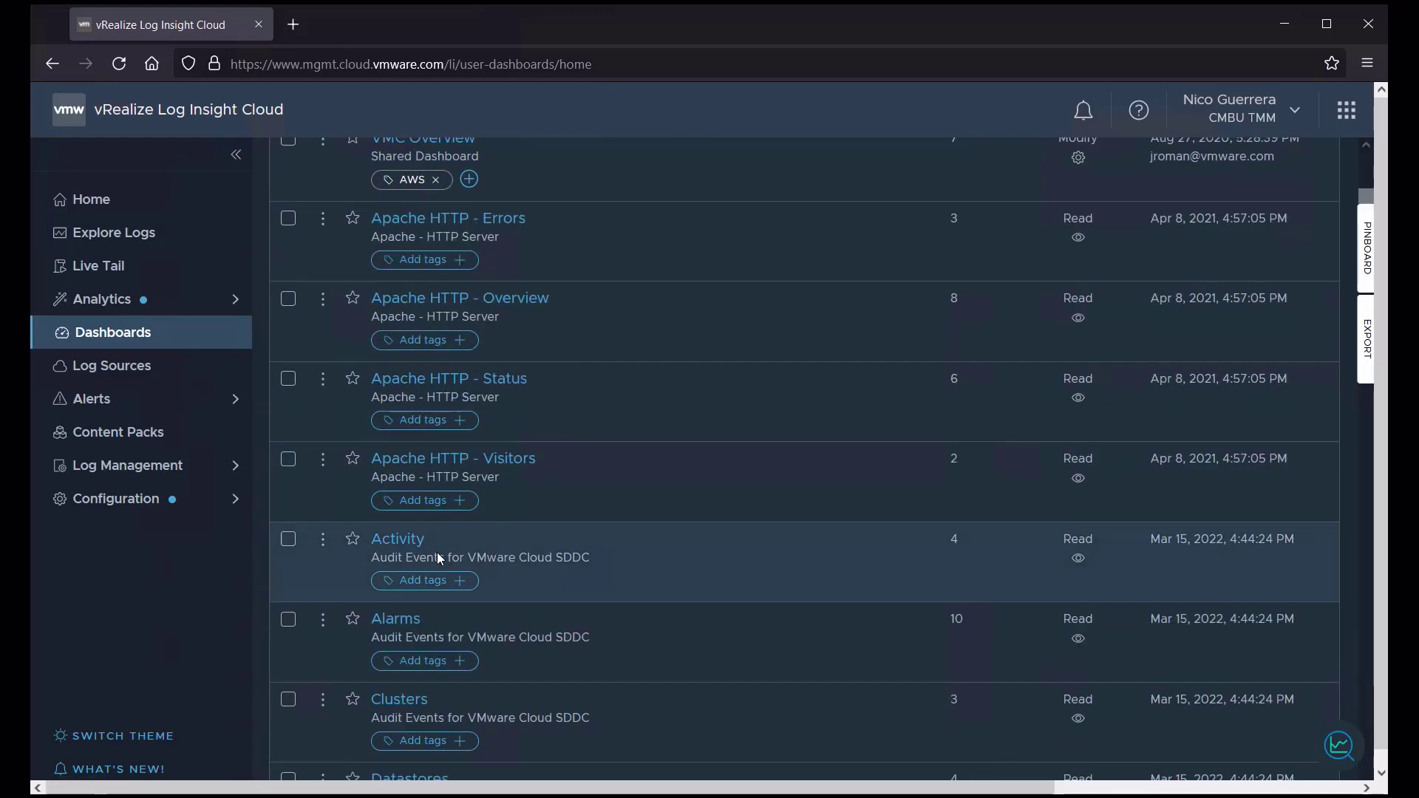
{"action": "scroll", "scroll_direction": "down", "scroll_amount": 3}
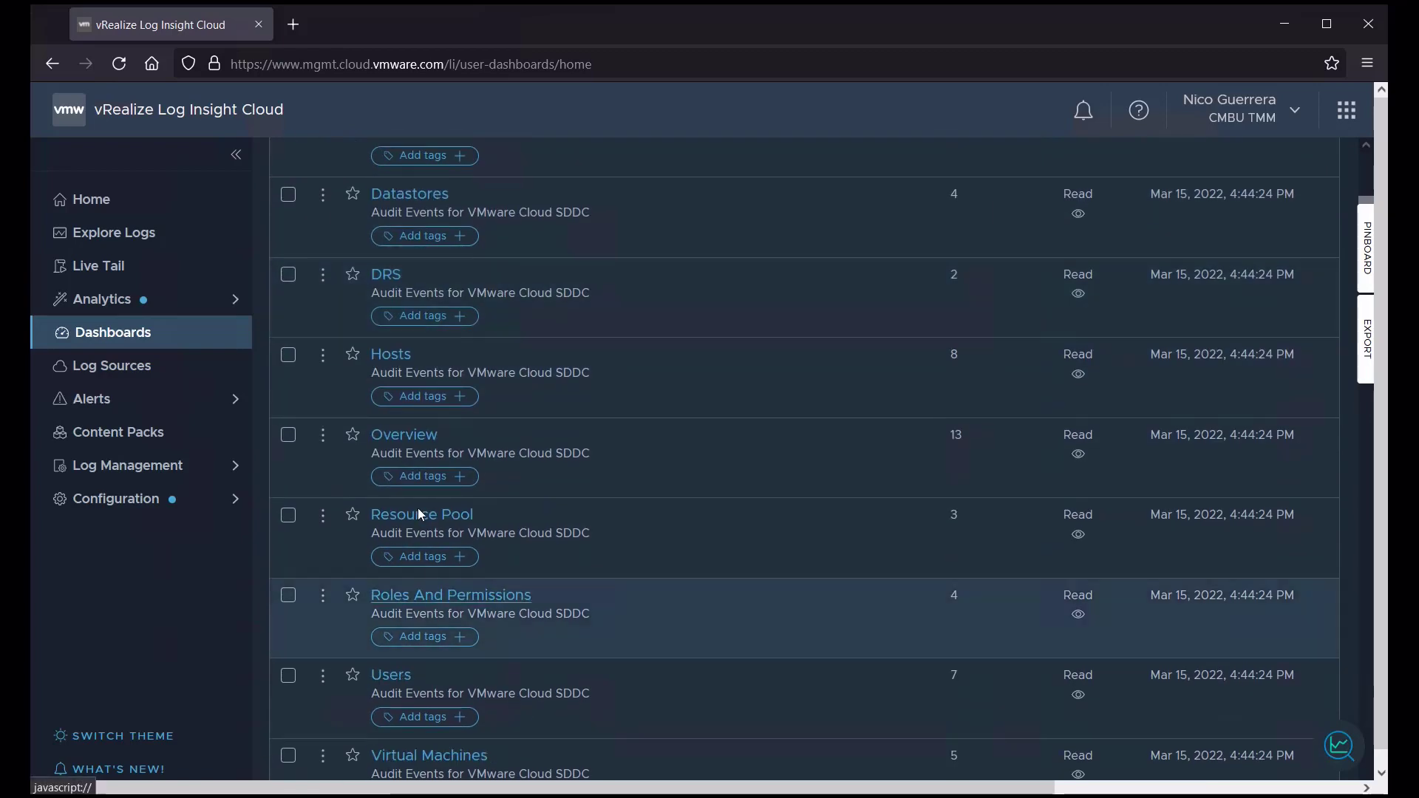
{"action": "mouse_move", "coordinate": [1152, 474]}
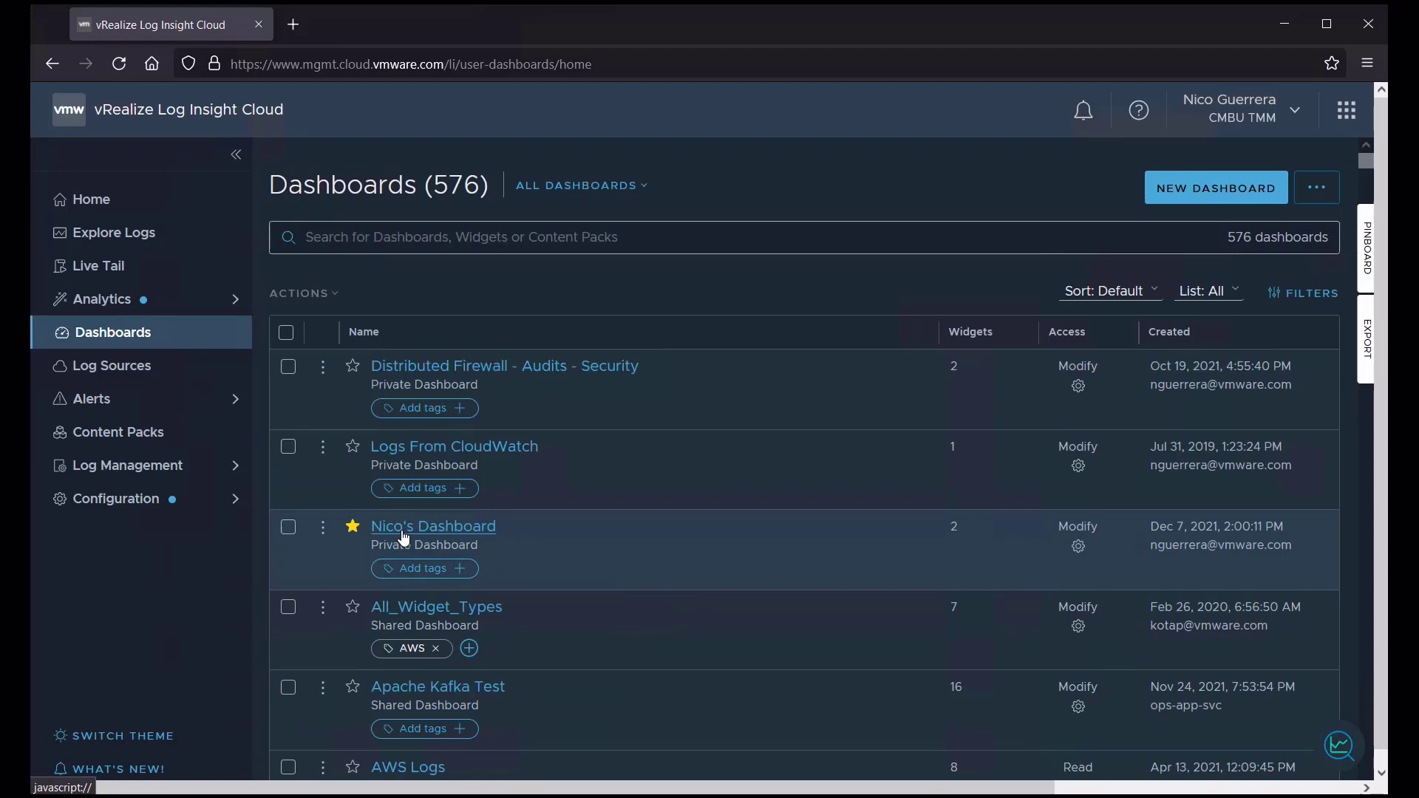
{"action": "mouse_move", "coordinate": [430, 532]}
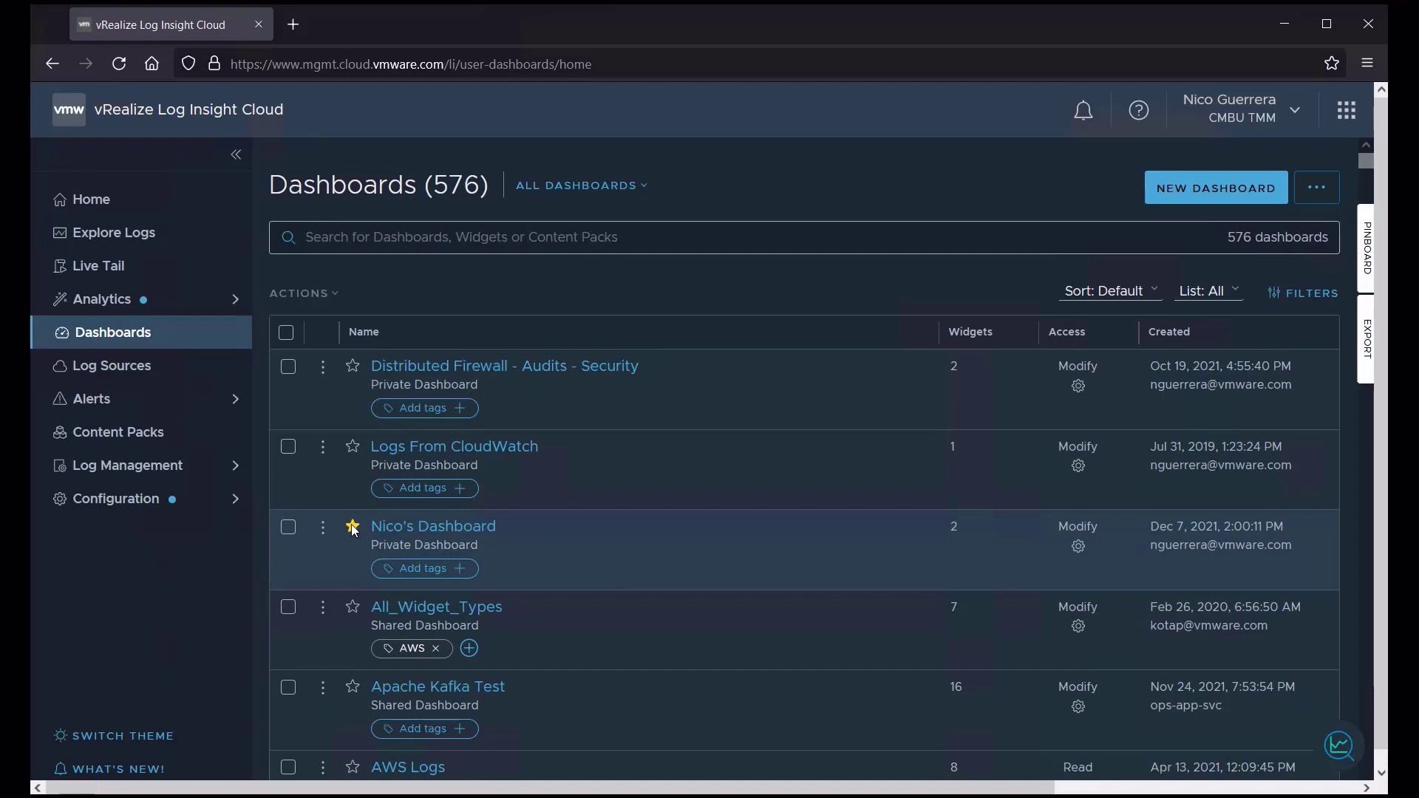
{"action": "left_click", "coordinate": [352, 527]}
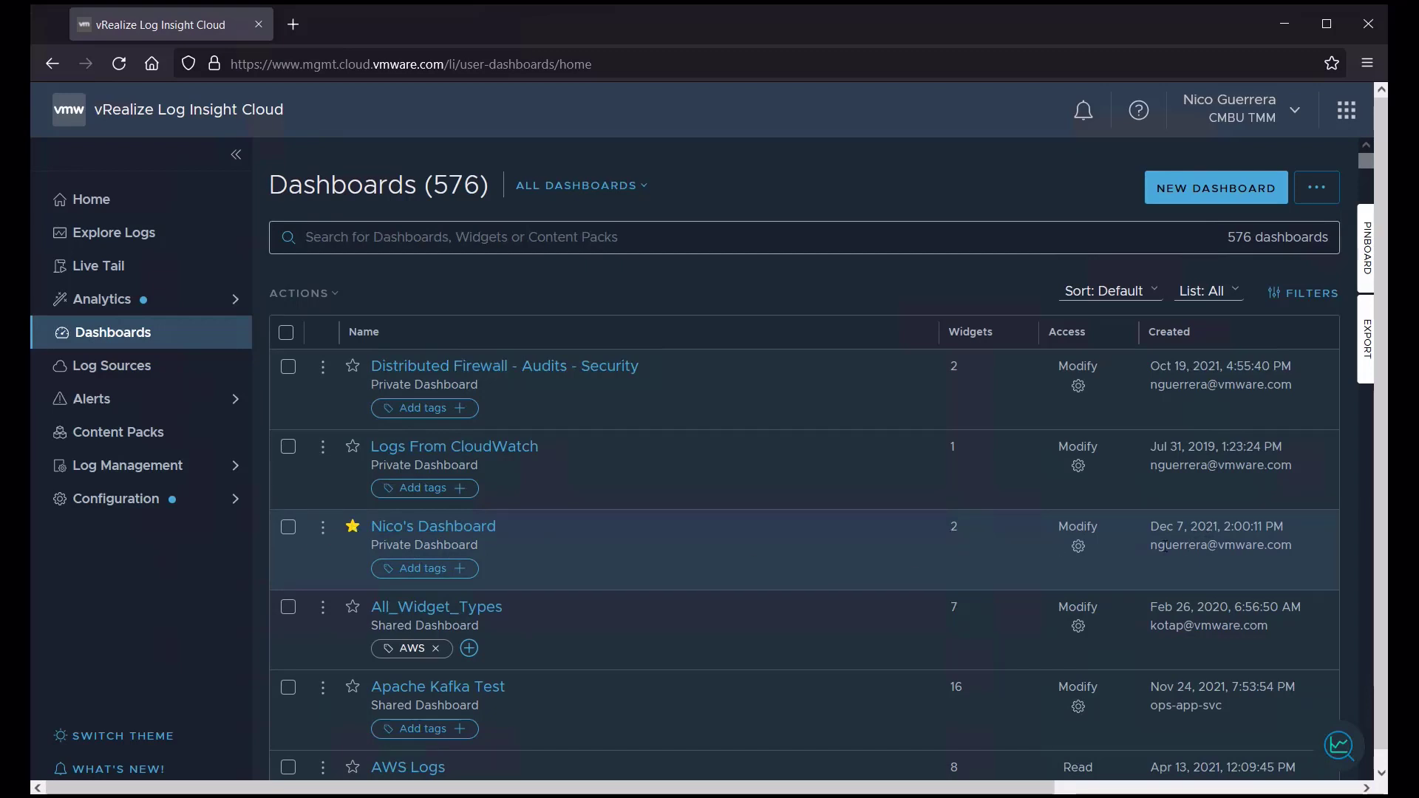
{"action": "mouse_move", "coordinate": [423, 569]}
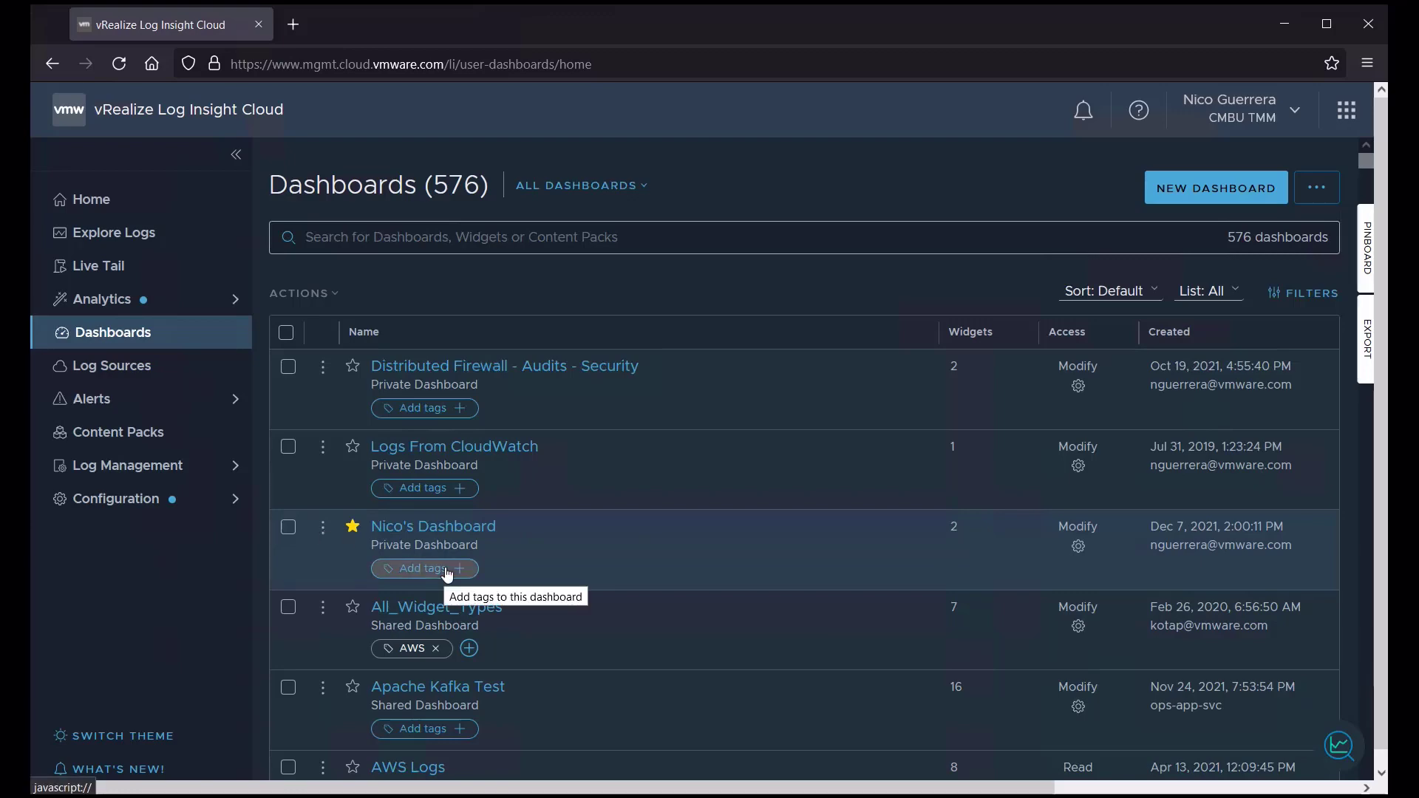
{"action": "mouse_move", "coordinate": [444, 569]}
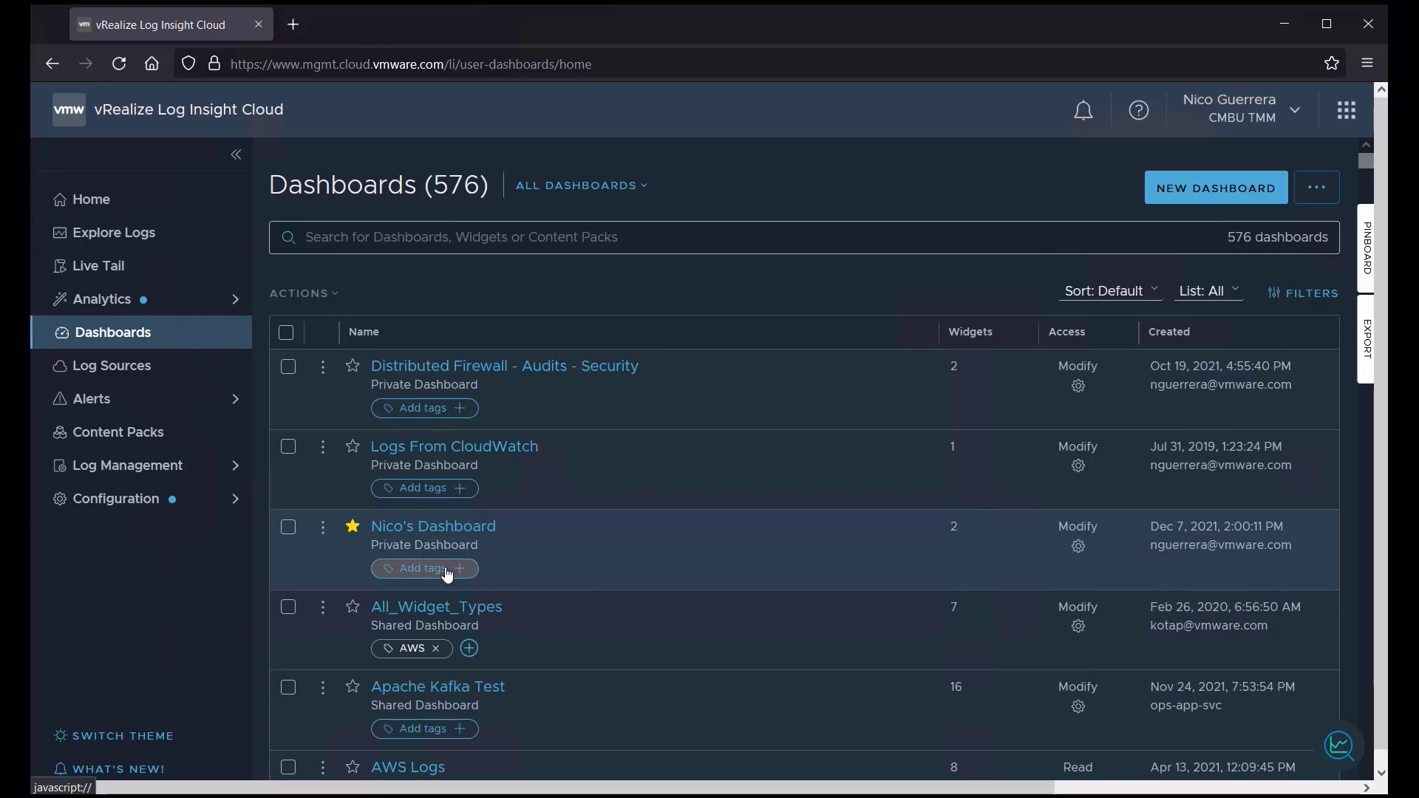
Add the 'test' tag to Nico's Dashboard
{"action": "left_click", "coordinate": [417, 568]}
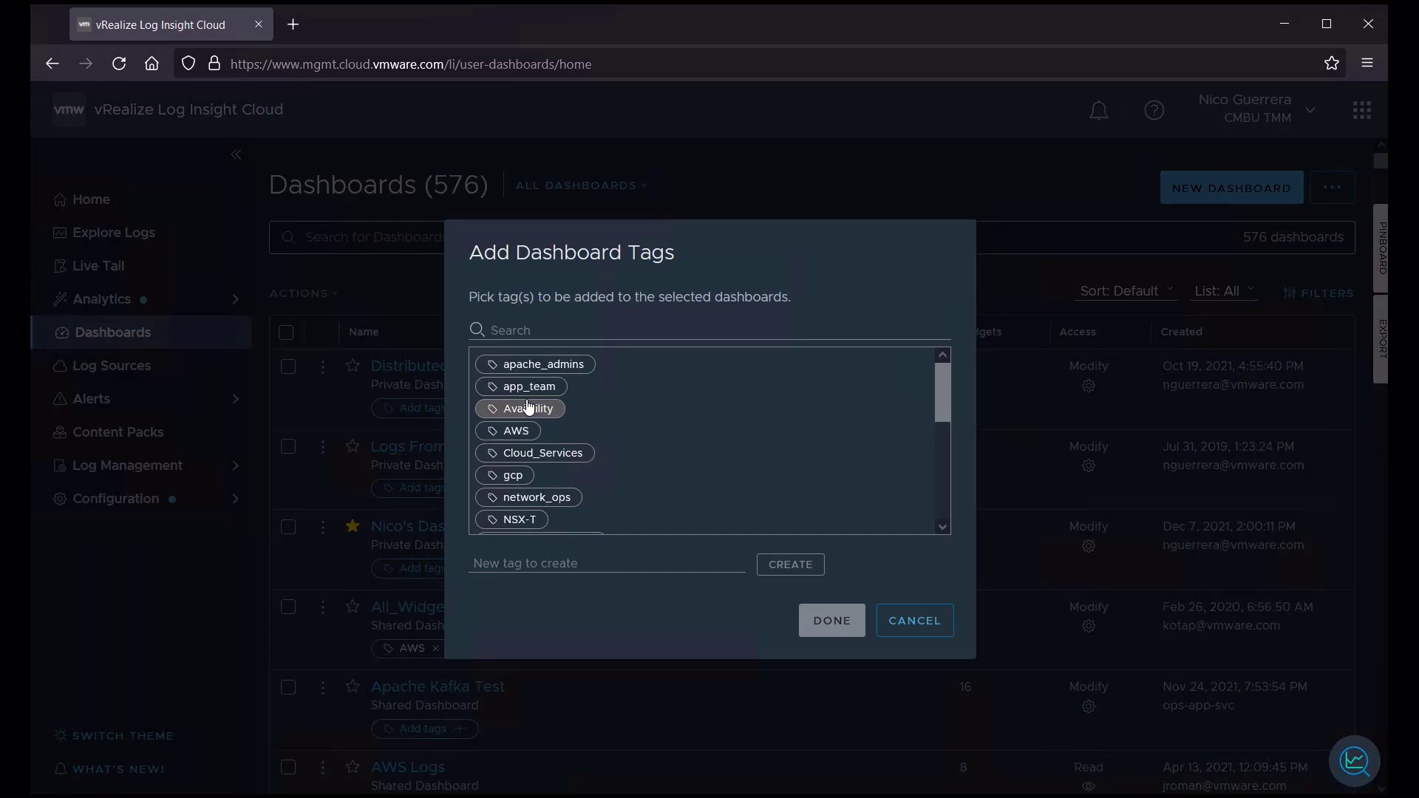
{"action": "scroll", "scroll_direction": "down", "scroll_amount": 3}
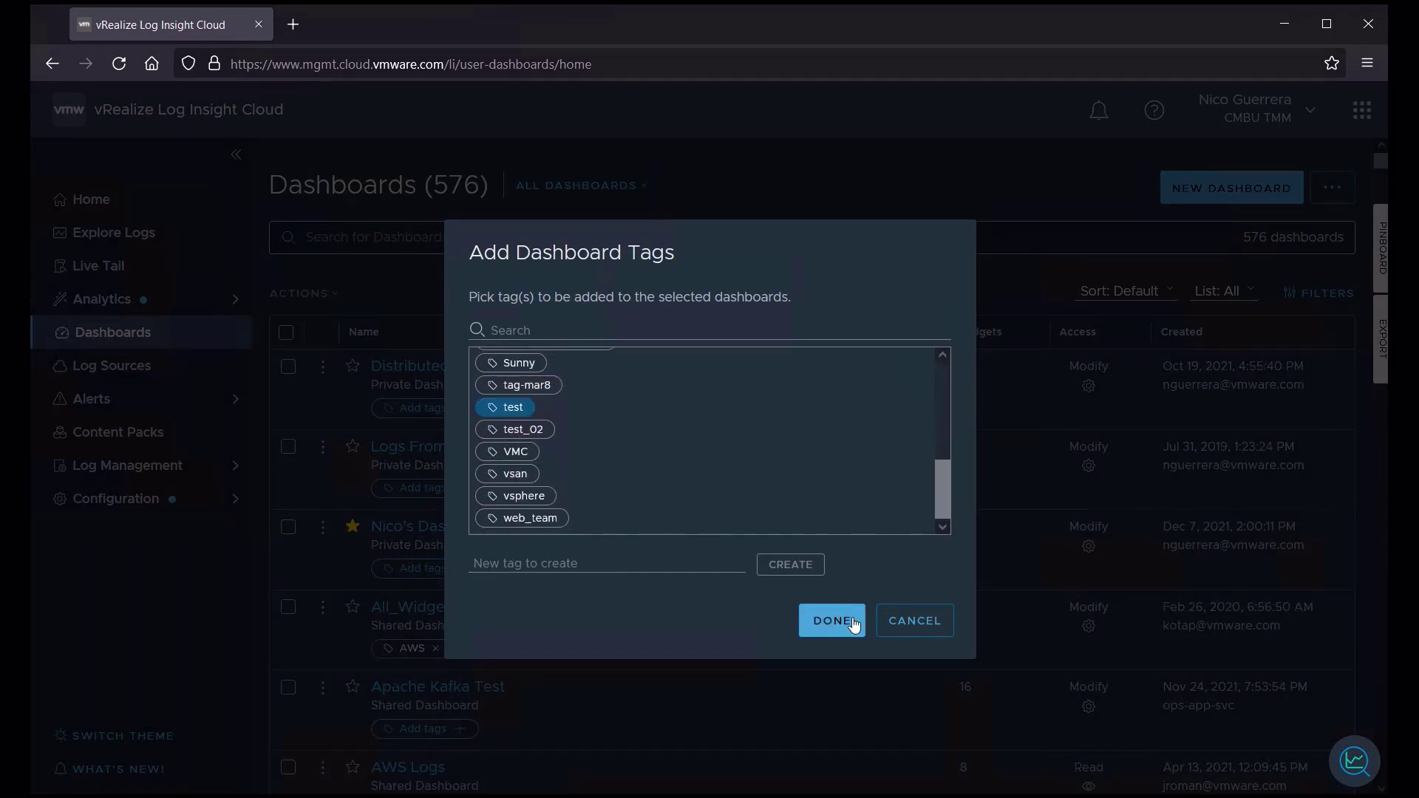
{"action": "left_click", "coordinate": [830, 620]}
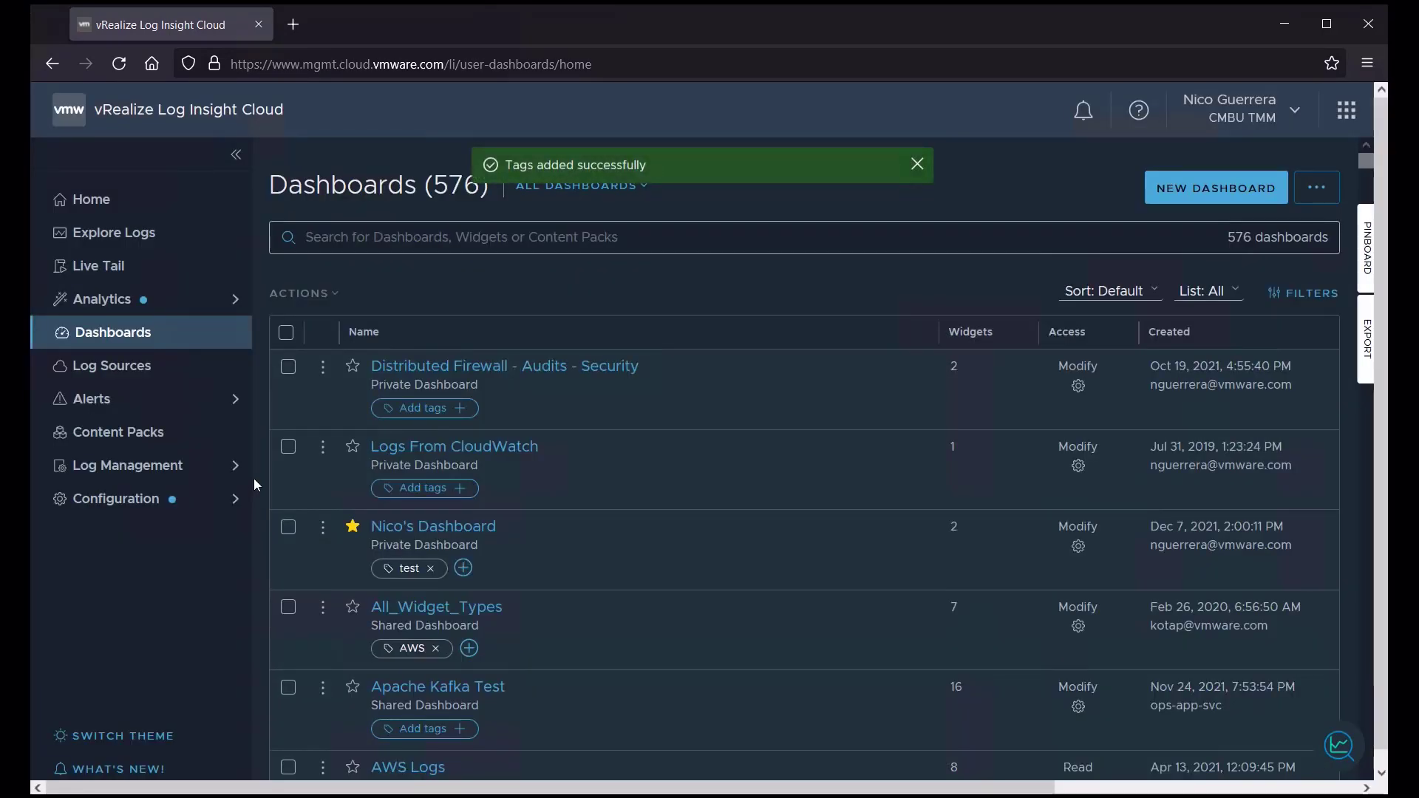
{"action": "mouse_move", "coordinate": [326, 533]}
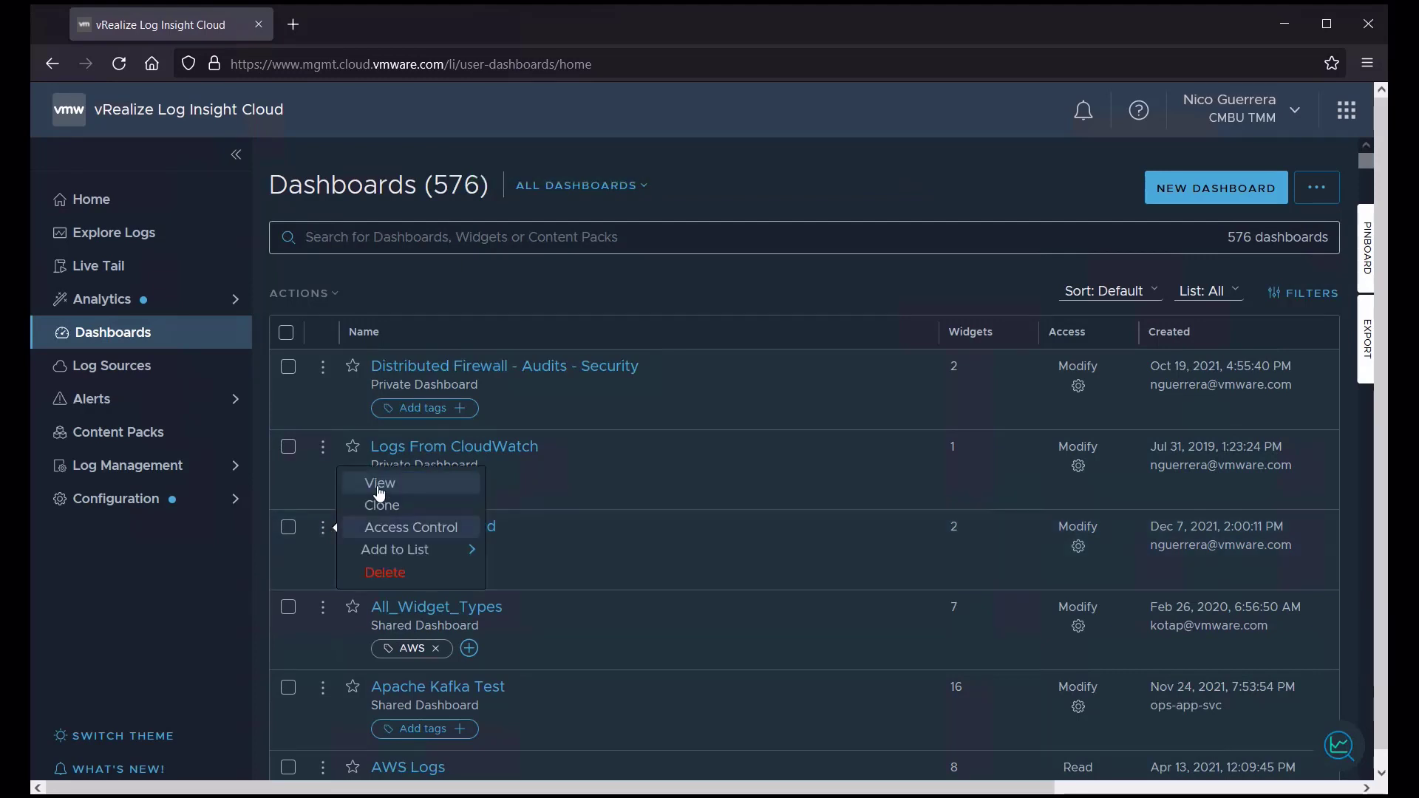
{"action": "mouse_move", "coordinate": [382, 505]}
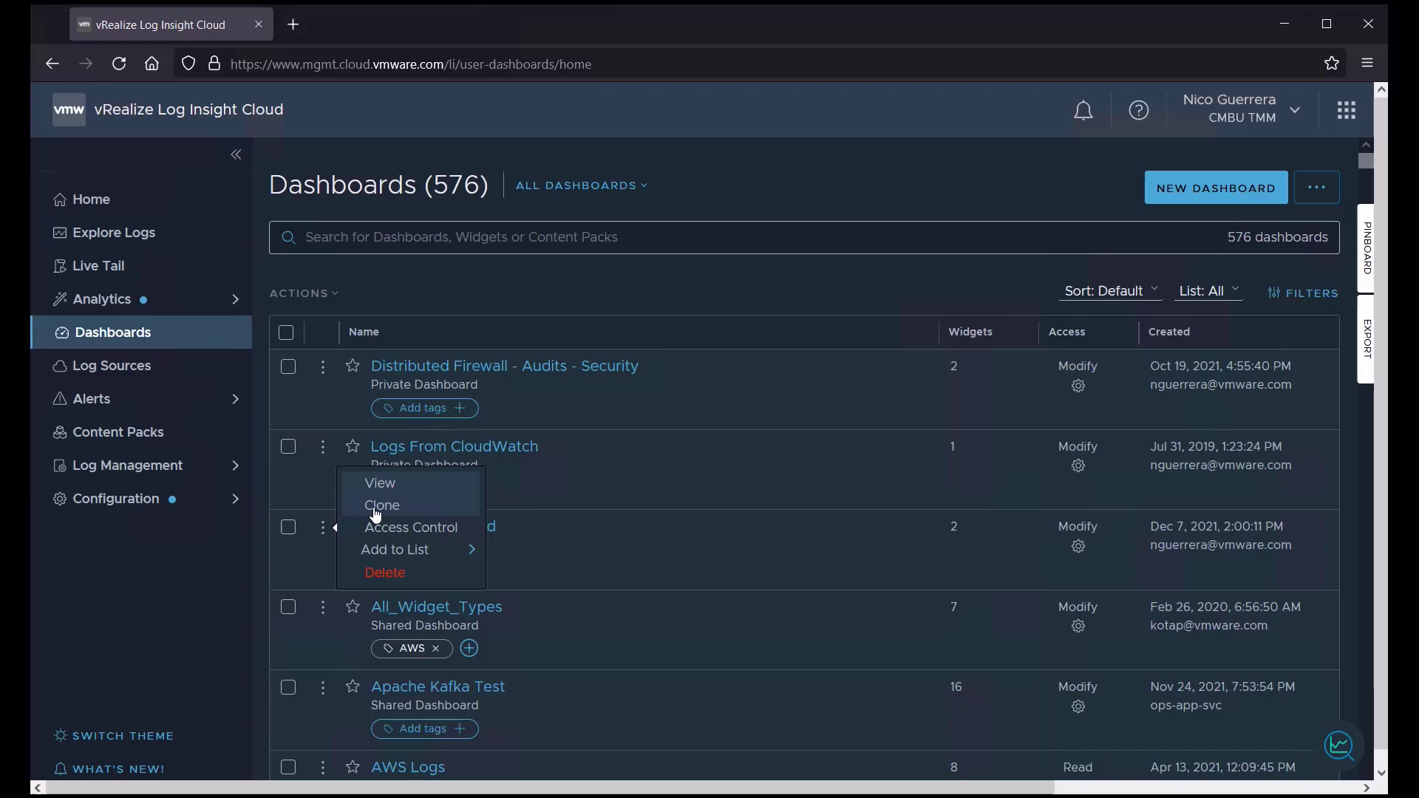
{"action": "mouse_move", "coordinate": [391, 572]}
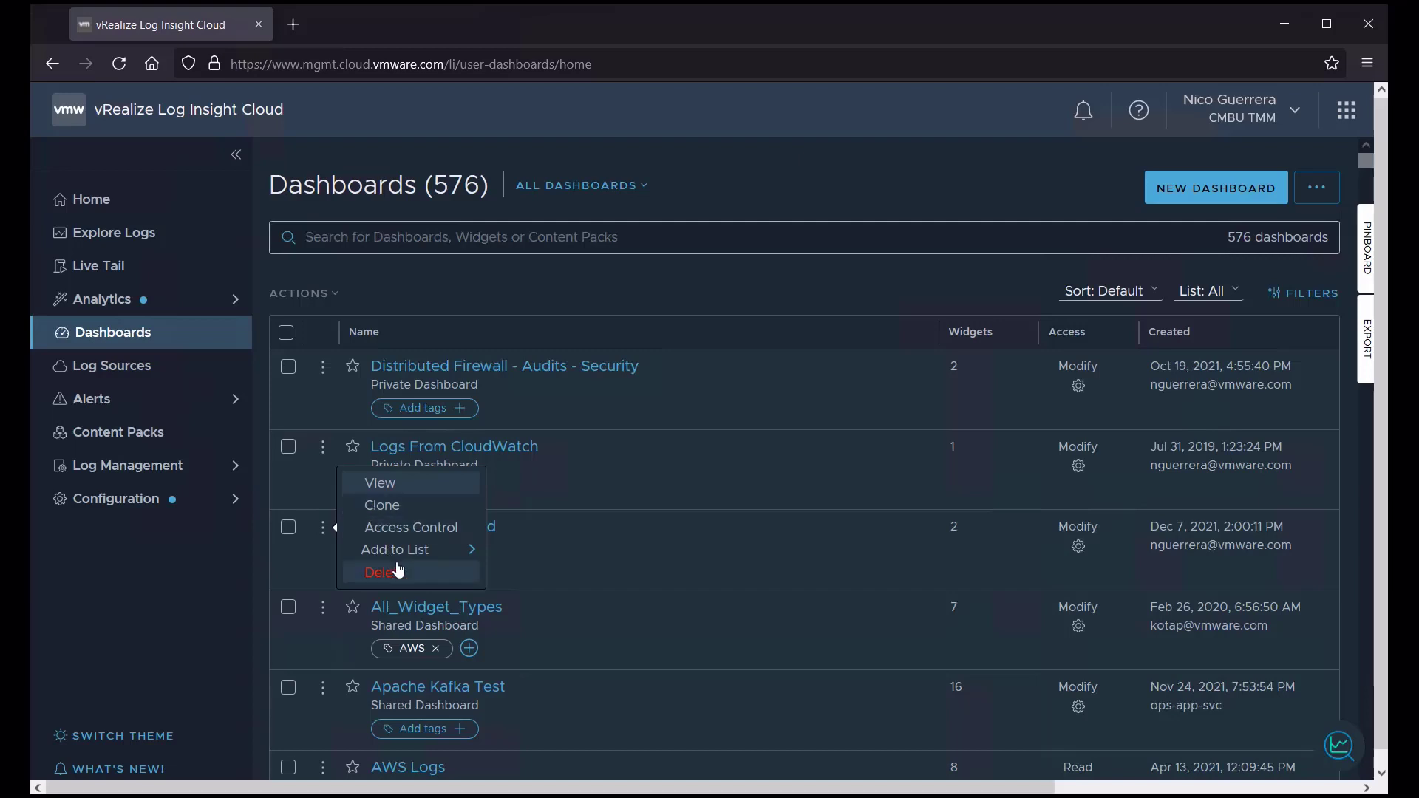
{"action": "mouse_move", "coordinate": [404, 552]}
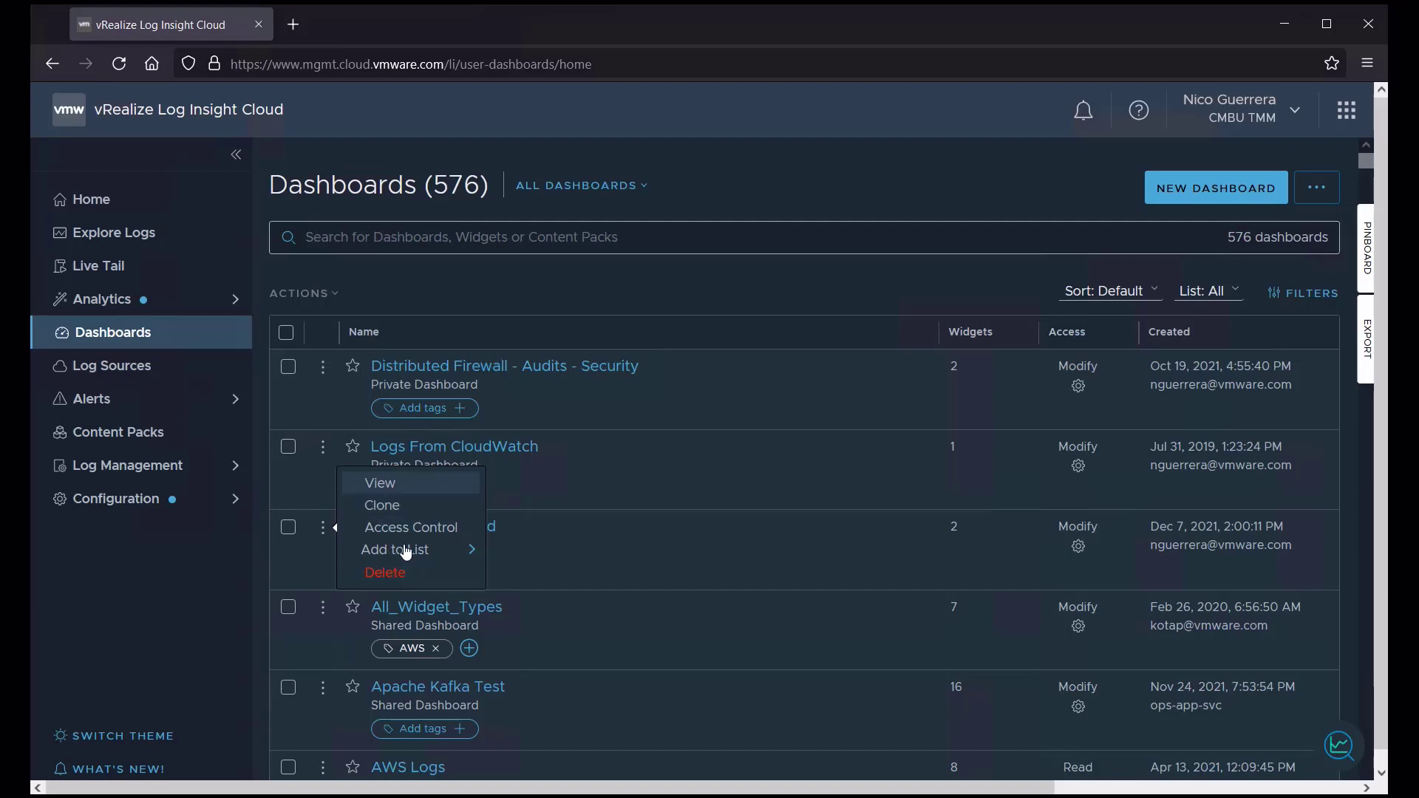
{"action": "mouse_move", "coordinate": [385, 572]}
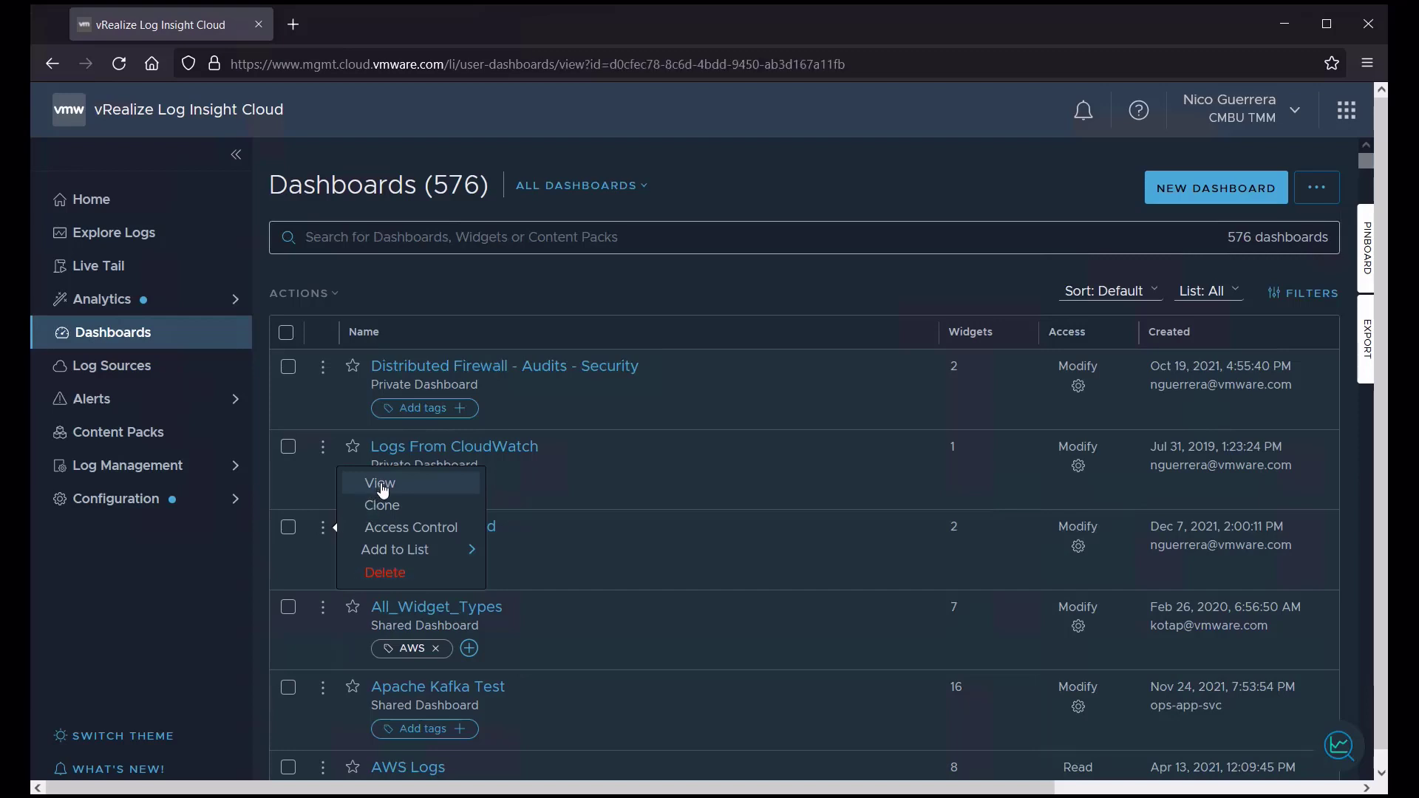
View Nico's Dashboard with its event-count and vCenter administrator login charts
{"action": "left_click", "coordinate": [379, 482]}
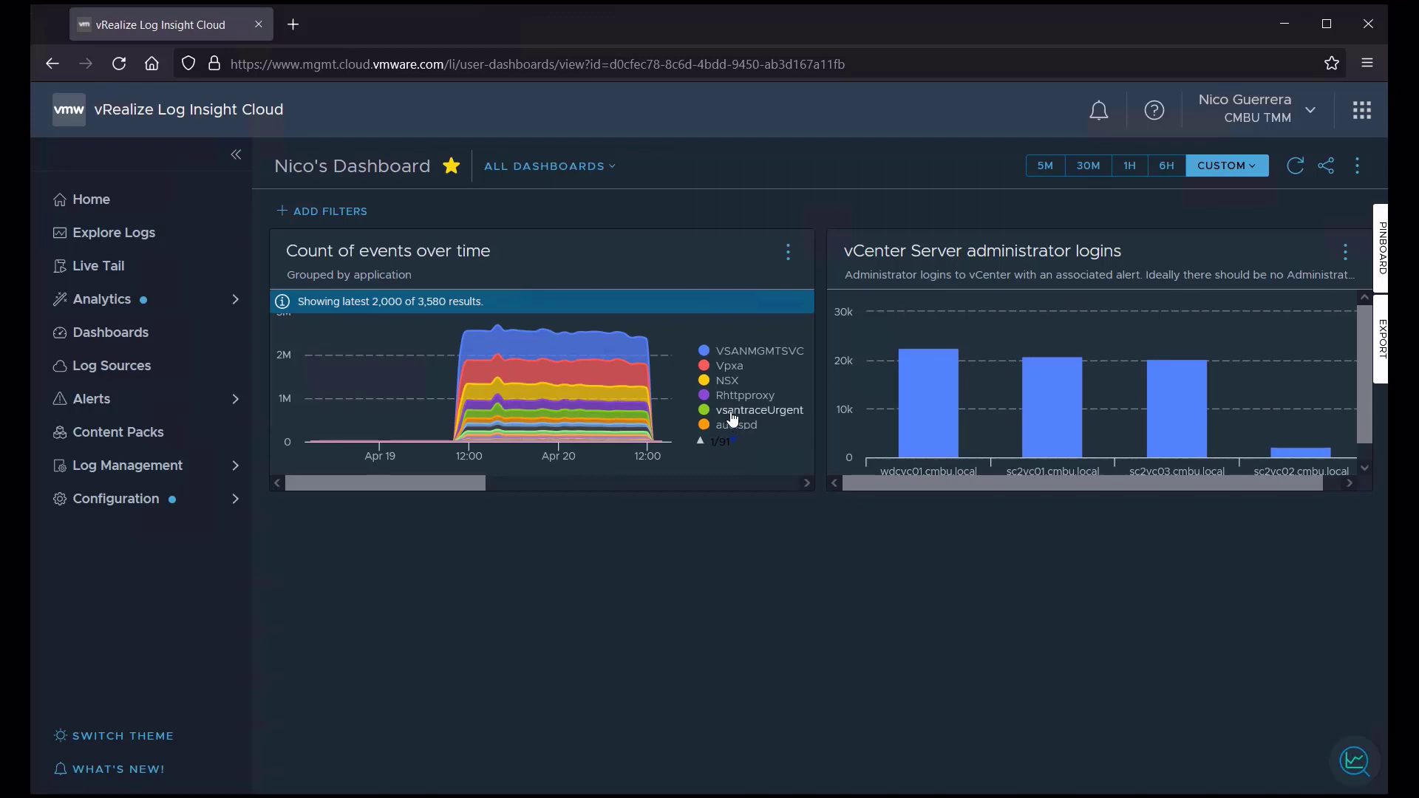
{"action": "mouse_move", "coordinate": [756, 351]}
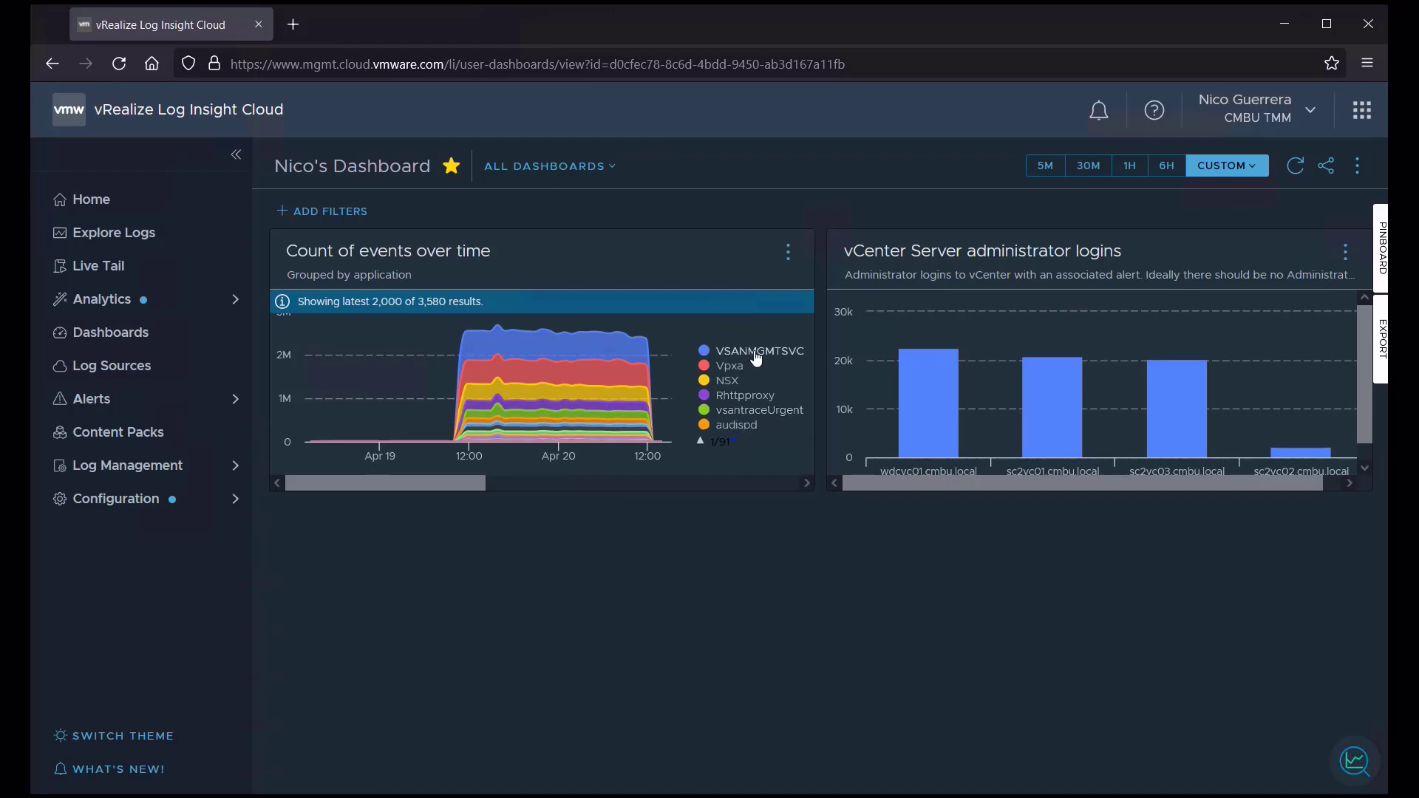
{"action": "mouse_move", "coordinate": [722, 418]}
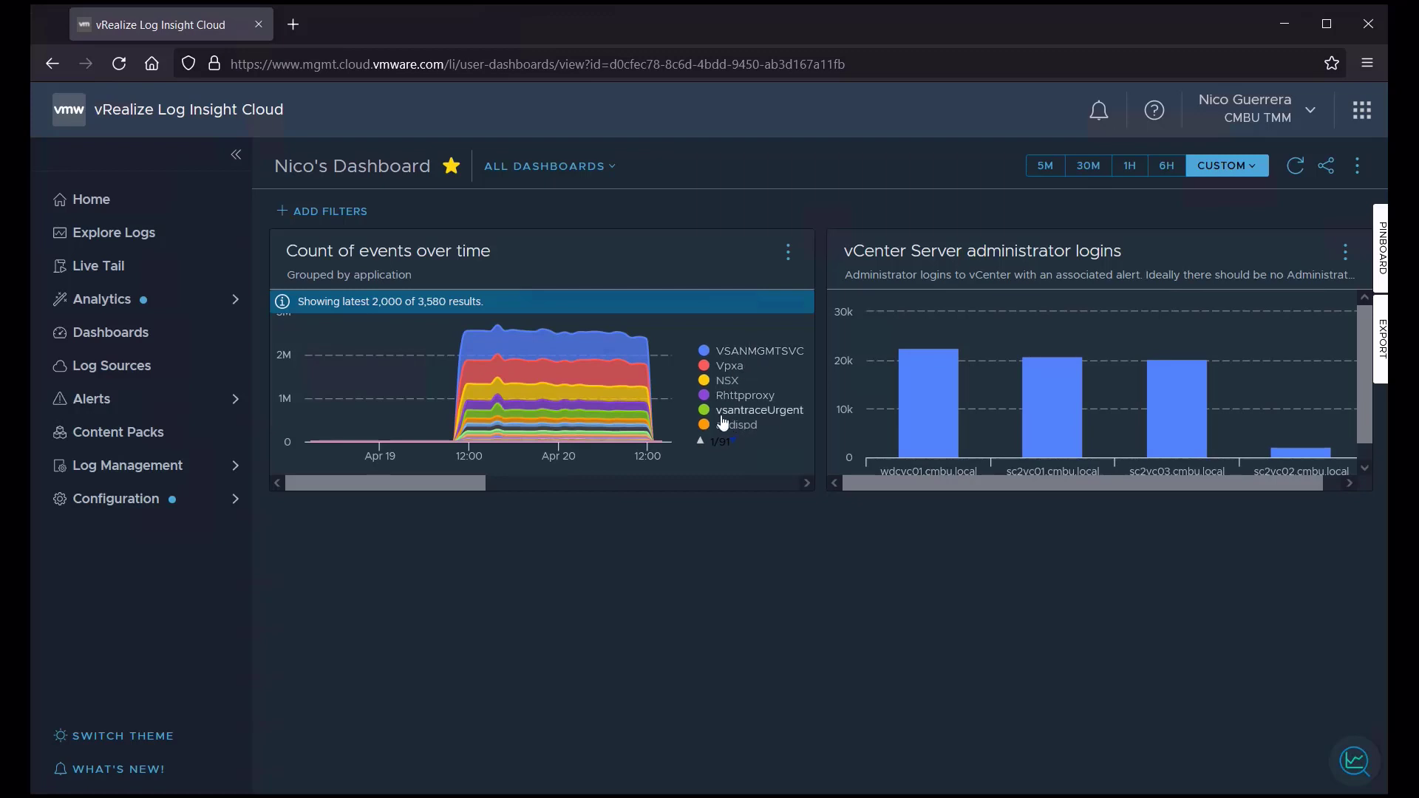
{"action": "mouse_move", "coordinate": [731, 371]}
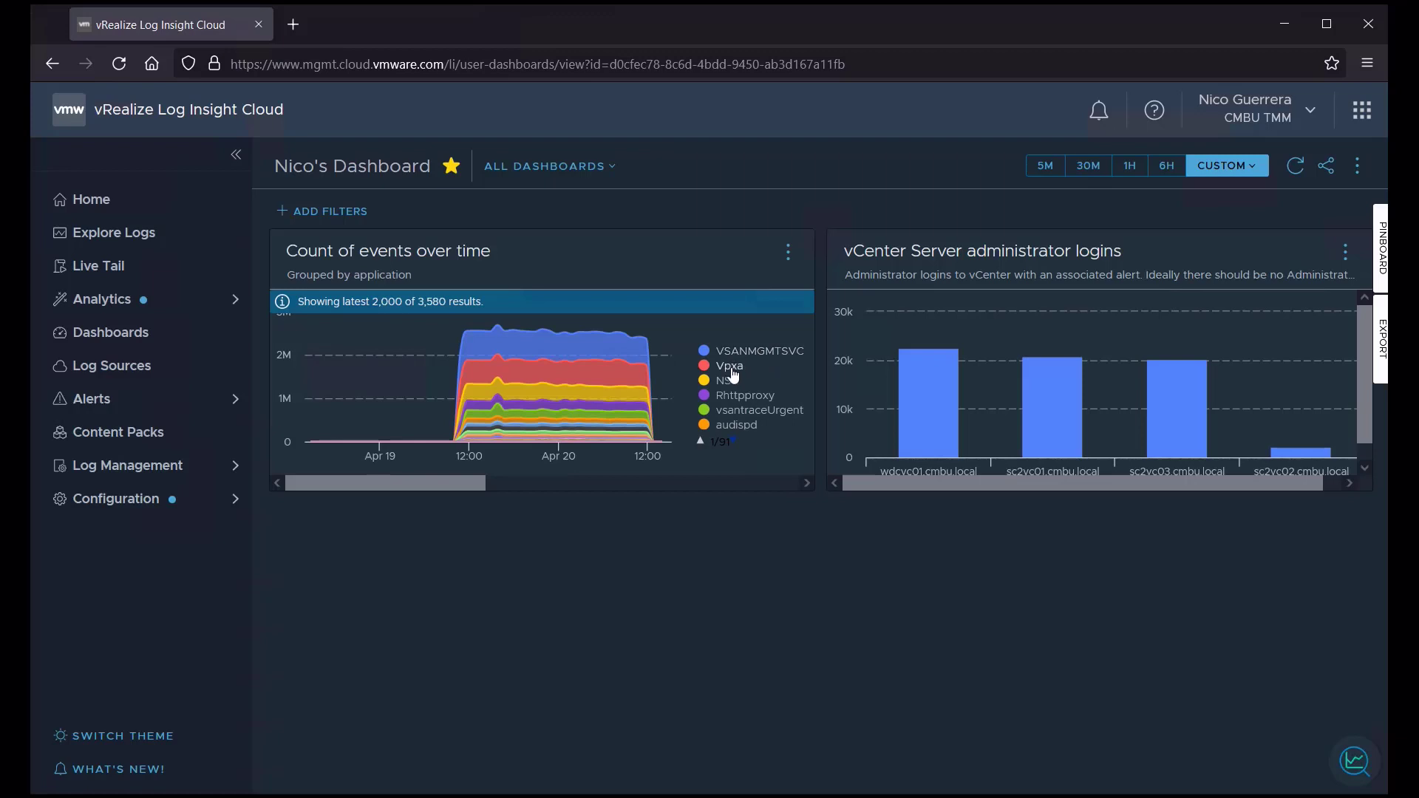
{"action": "mouse_move", "coordinate": [860, 342]}
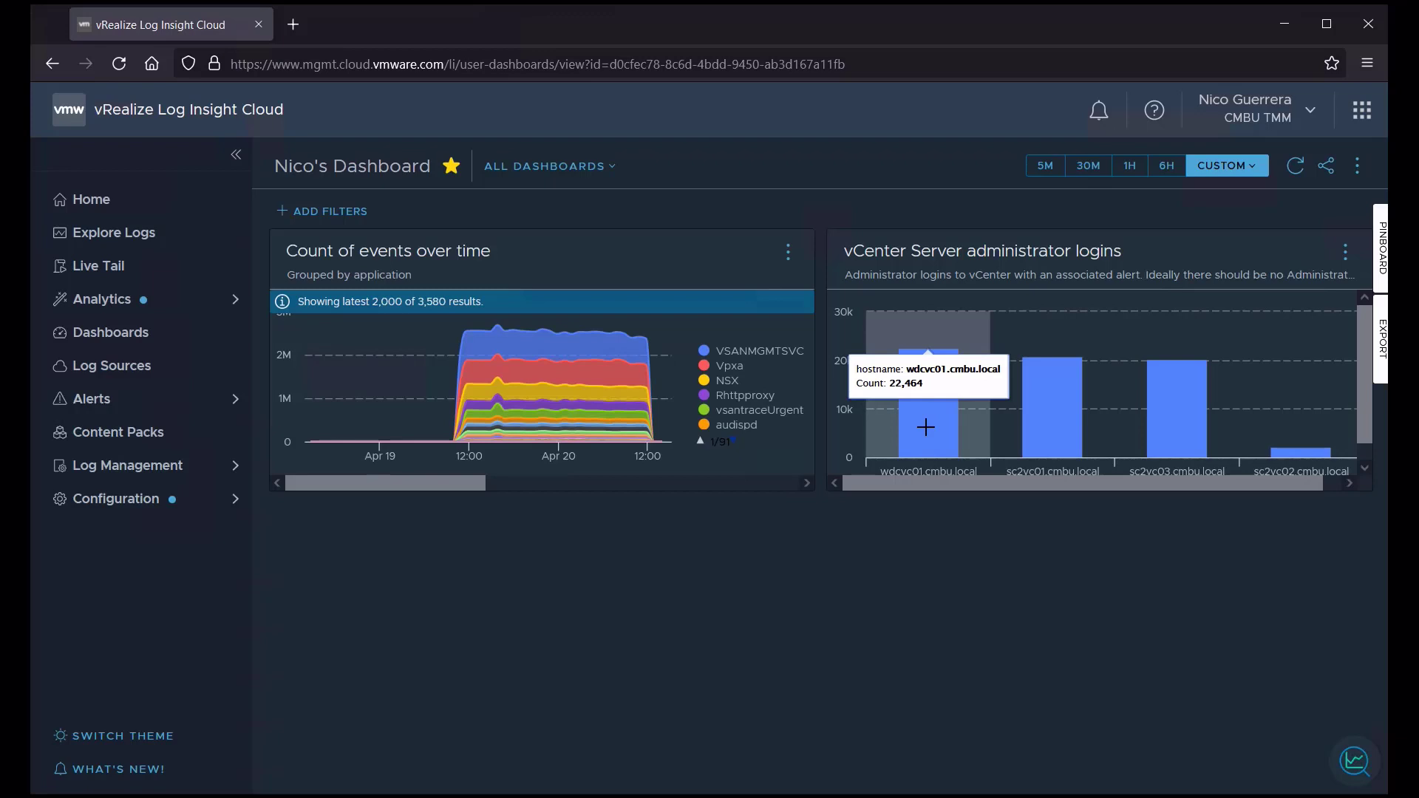
{"action": "mouse_move", "coordinate": [1038, 433]}
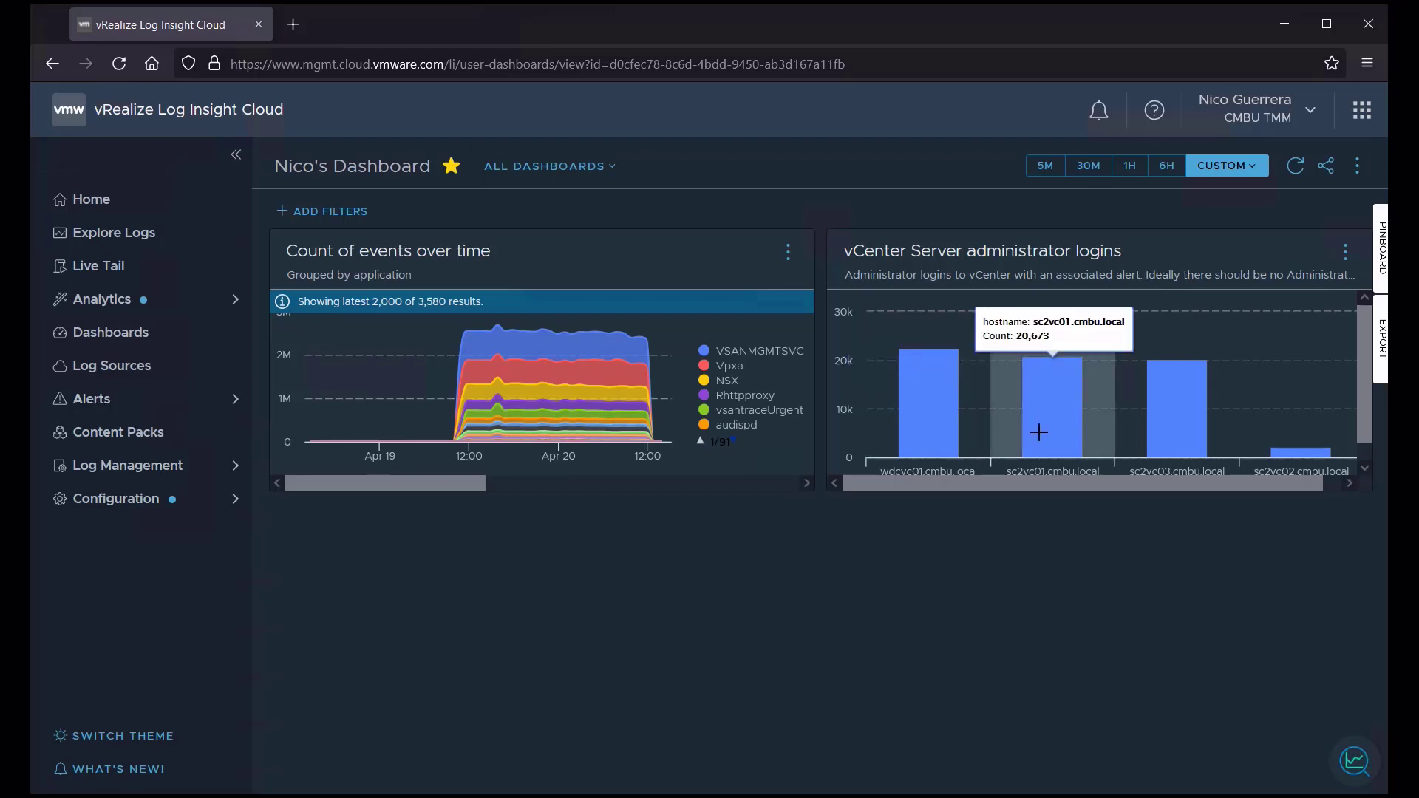
{"action": "mouse_move", "coordinate": [1161, 428]}
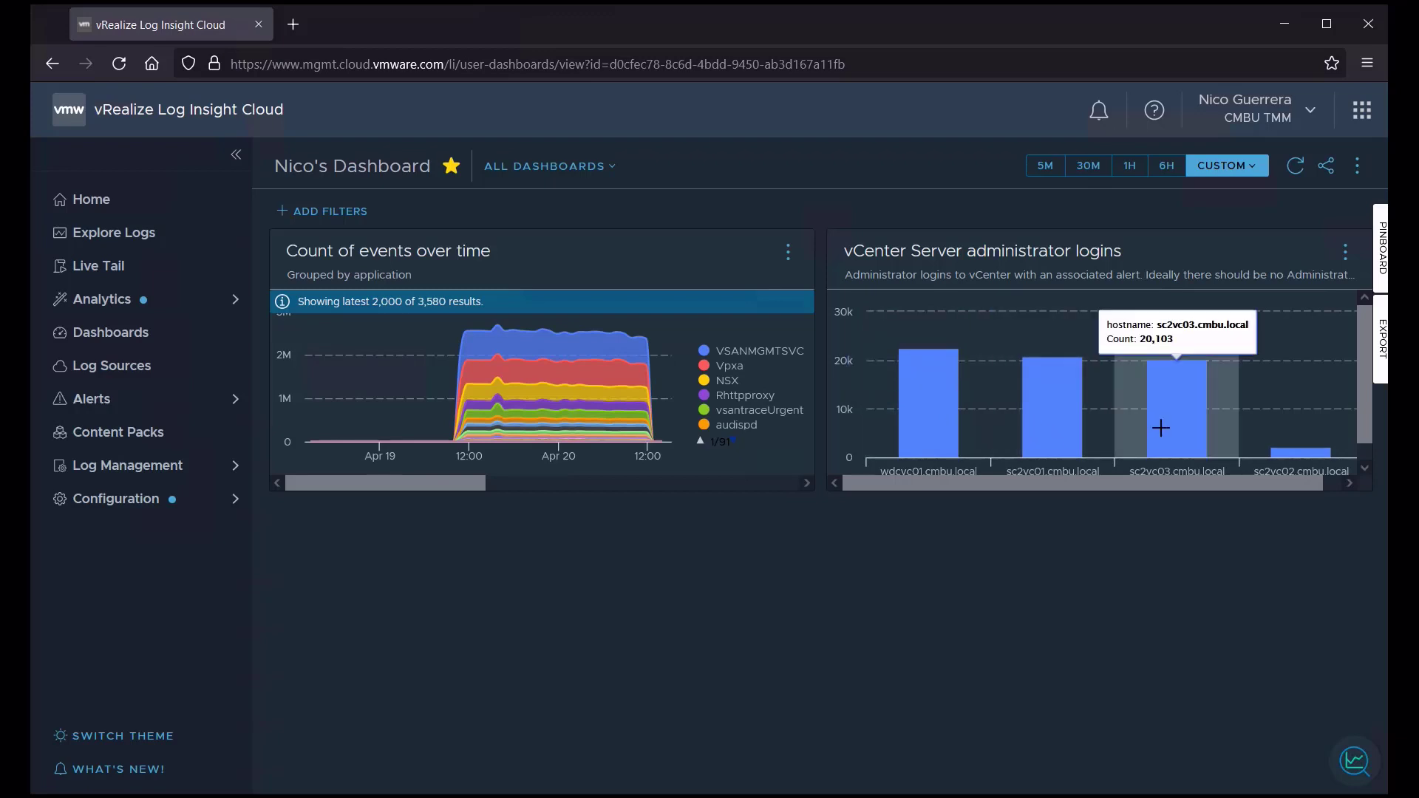
{"action": "mouse_move", "coordinate": [889, 621]}
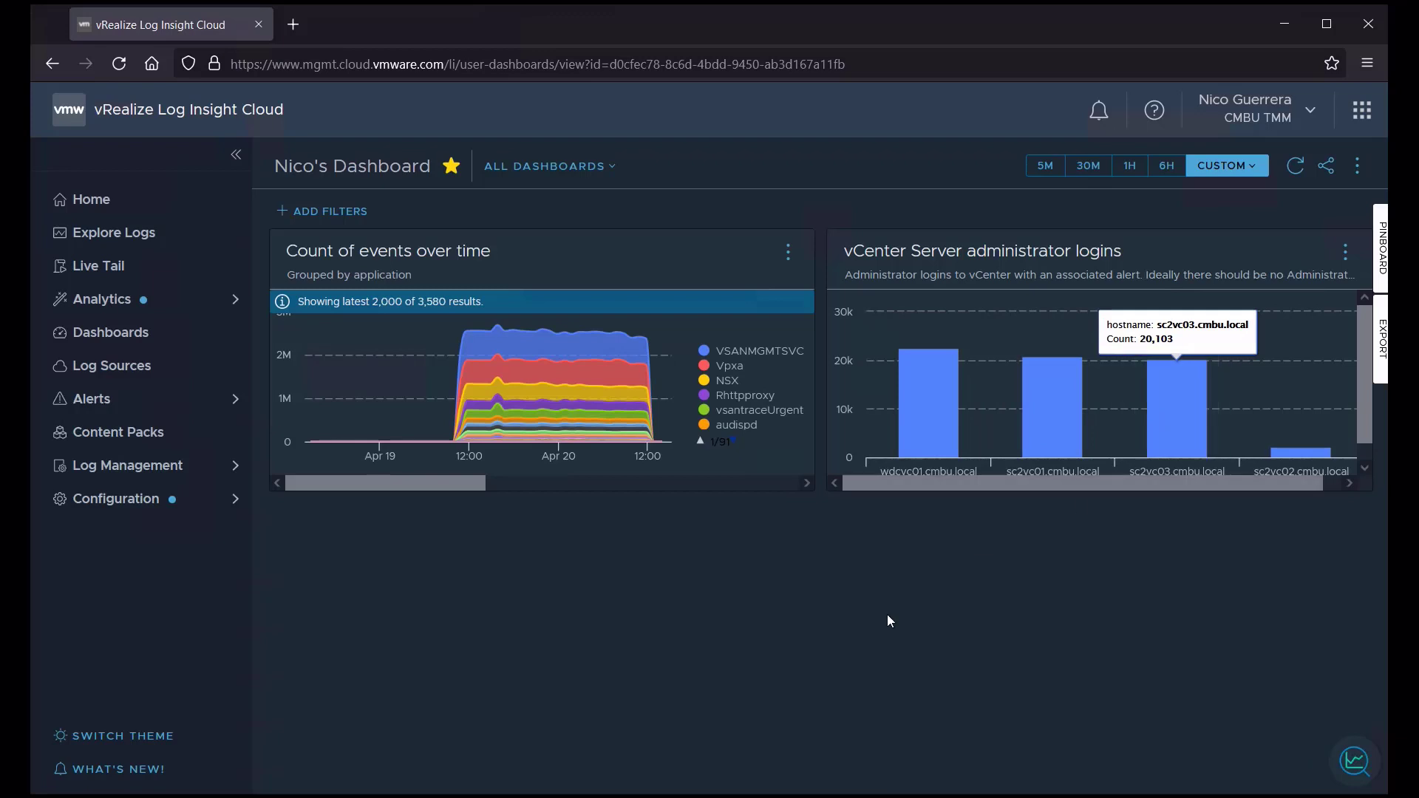
{"action": "mouse_move", "coordinate": [883, 642]}
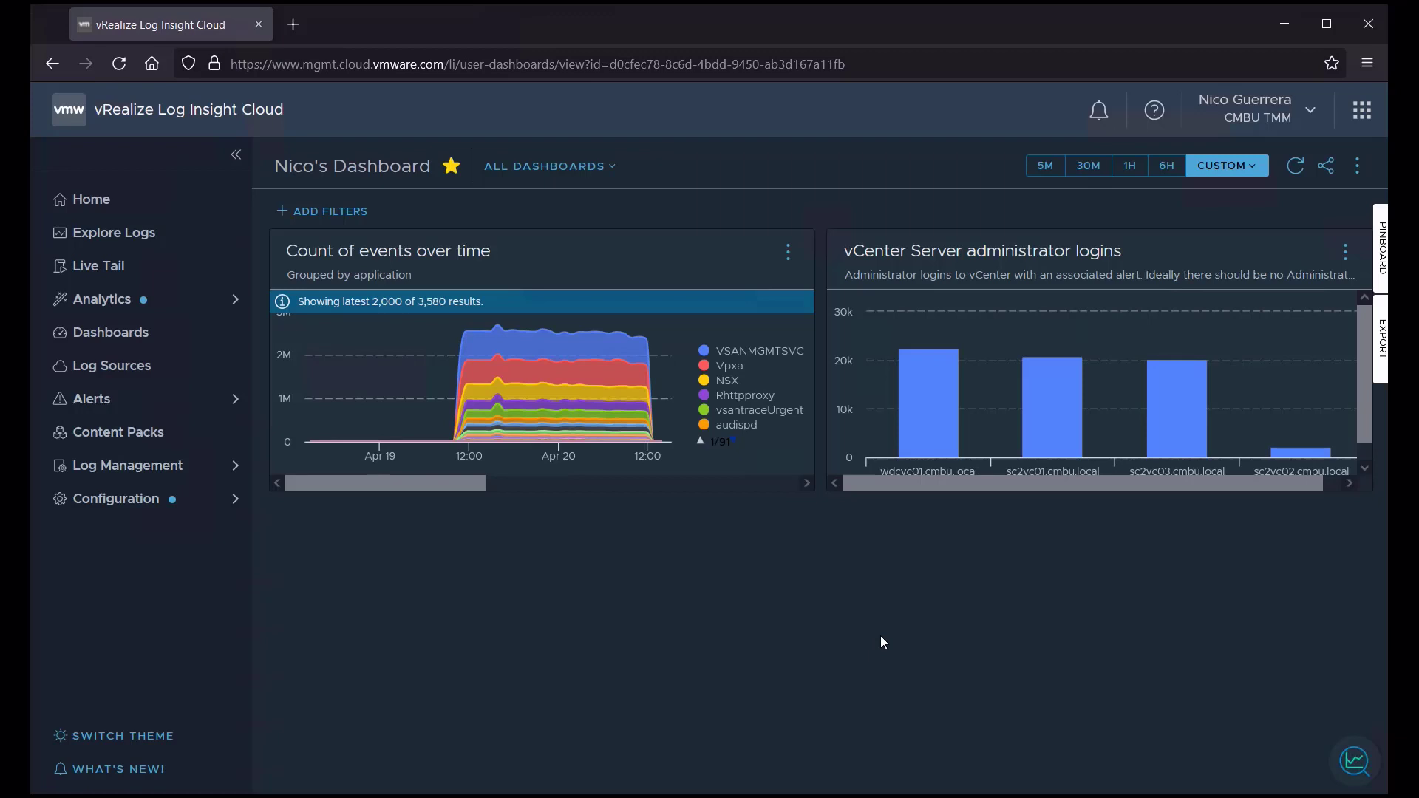
{"action": "mouse_move", "coordinate": [715, 204]}
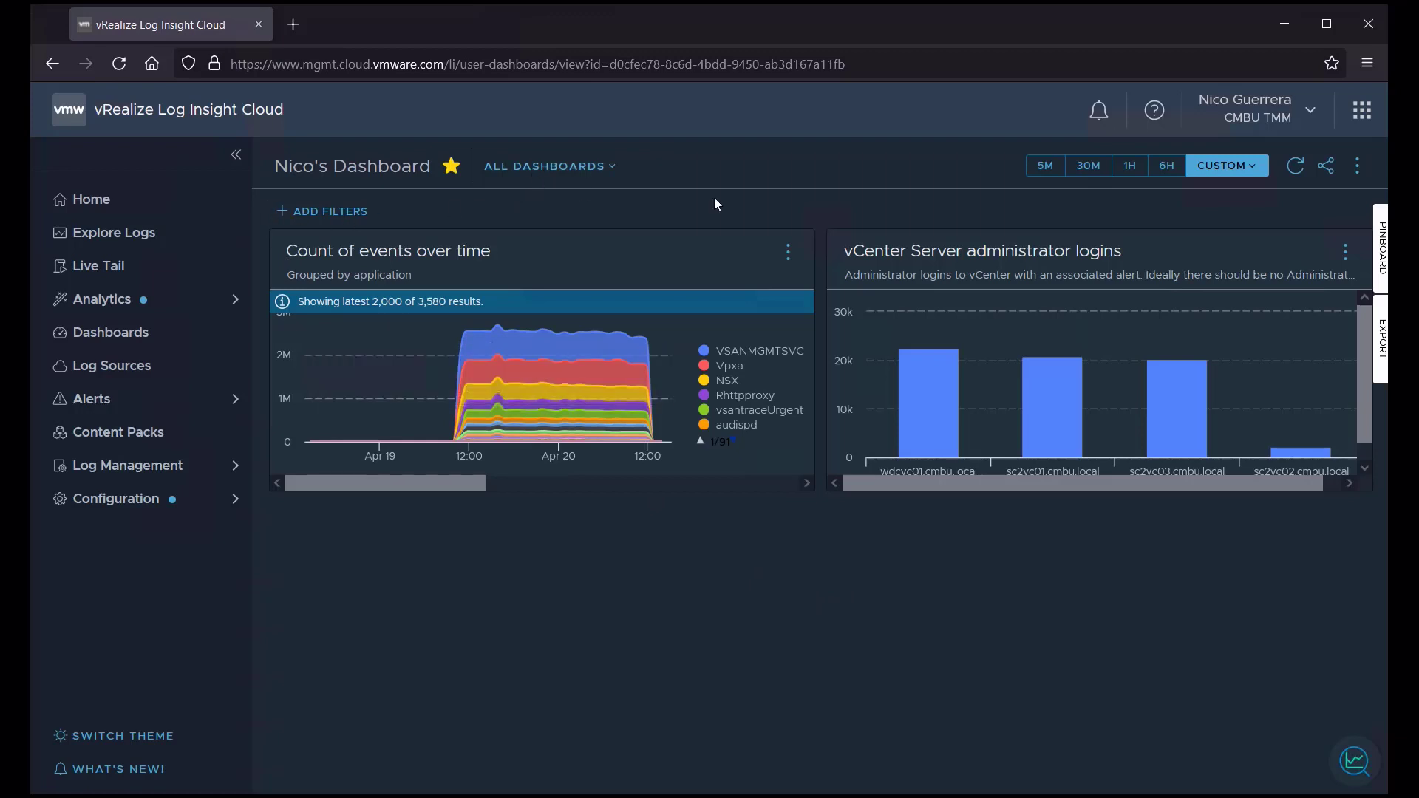
Edit Nico's Dashboard, add the '[vCenter Server] vpxa/vpxd errors' query widget, and save
{"action": "left_click", "coordinate": [1358, 166]}
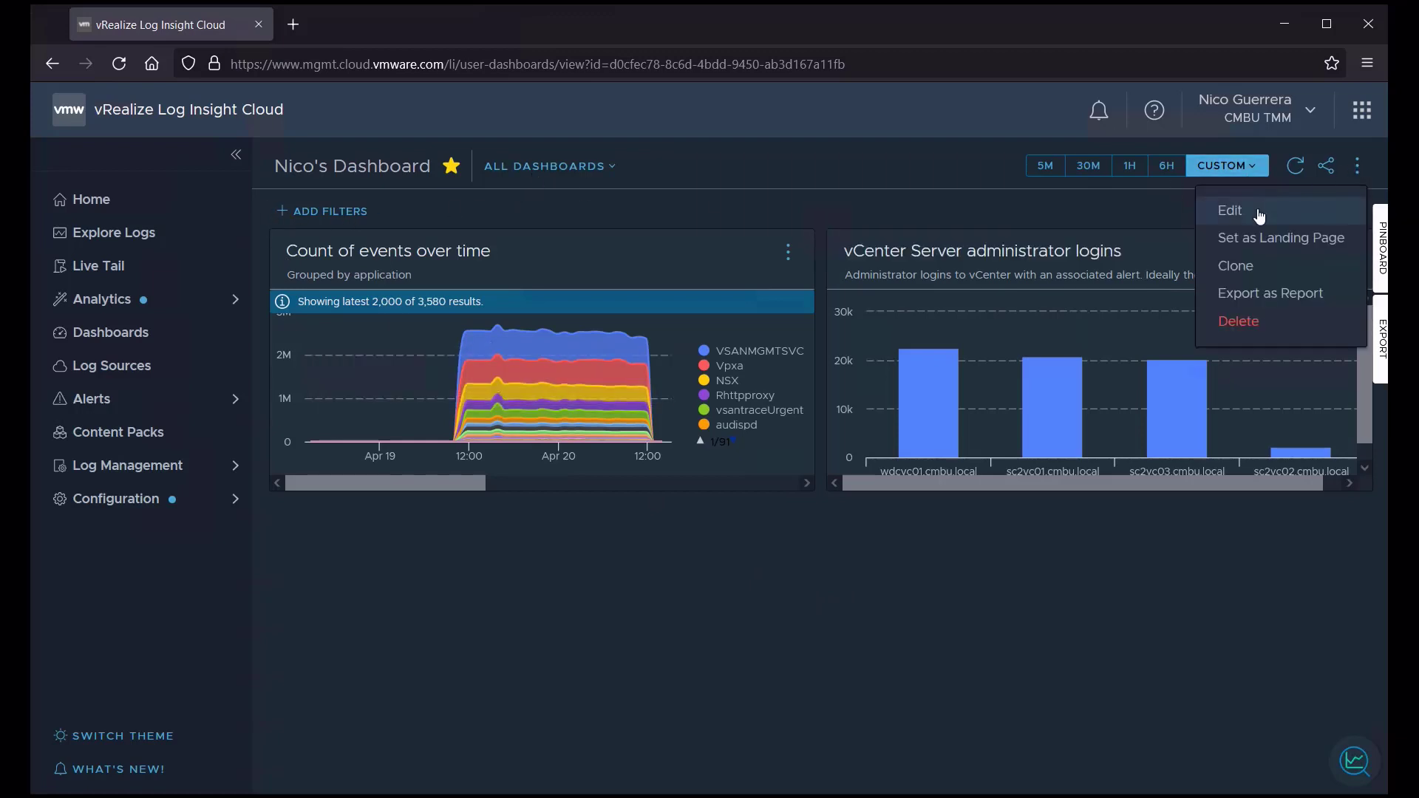
{"action": "left_click", "coordinate": [1230, 210]}
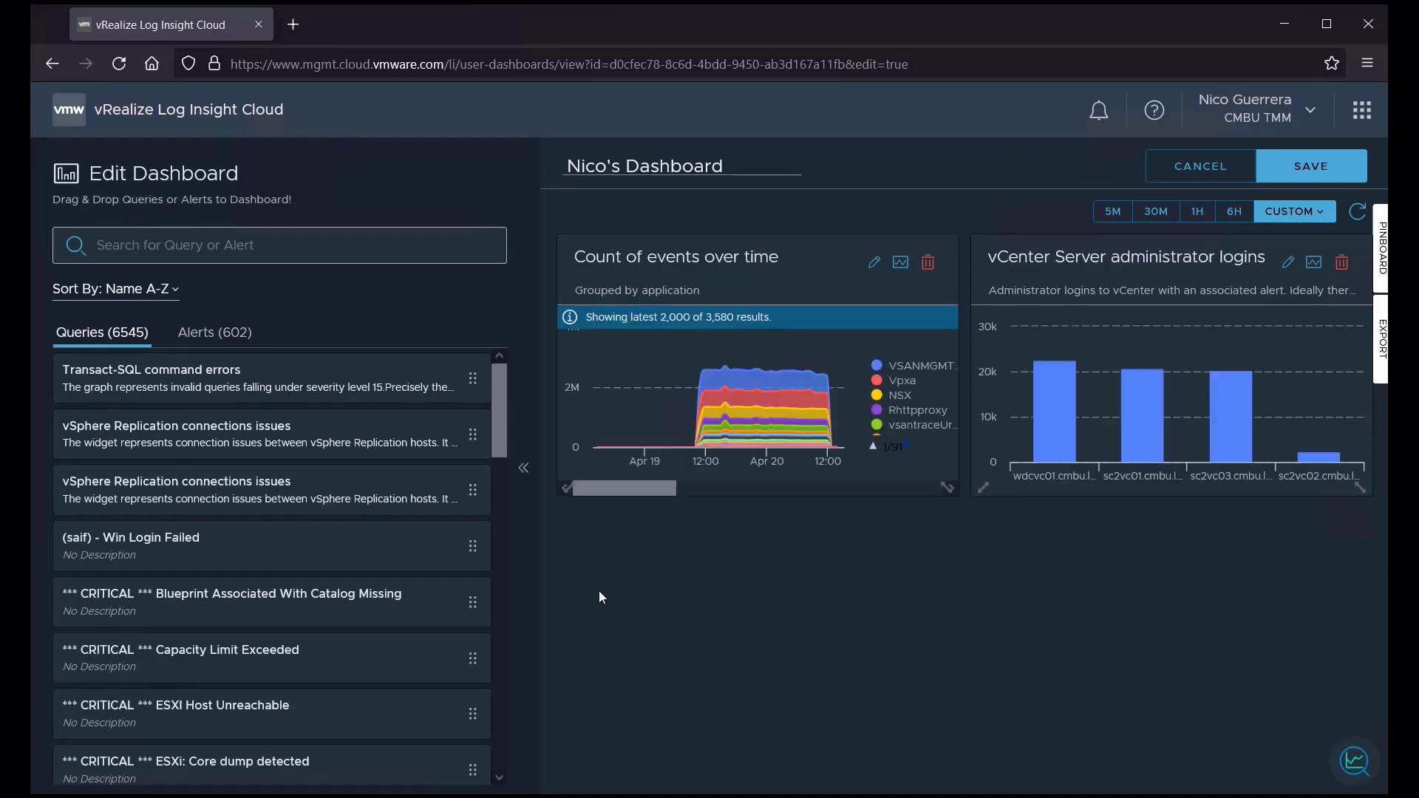
{"action": "type", "text": "e"}
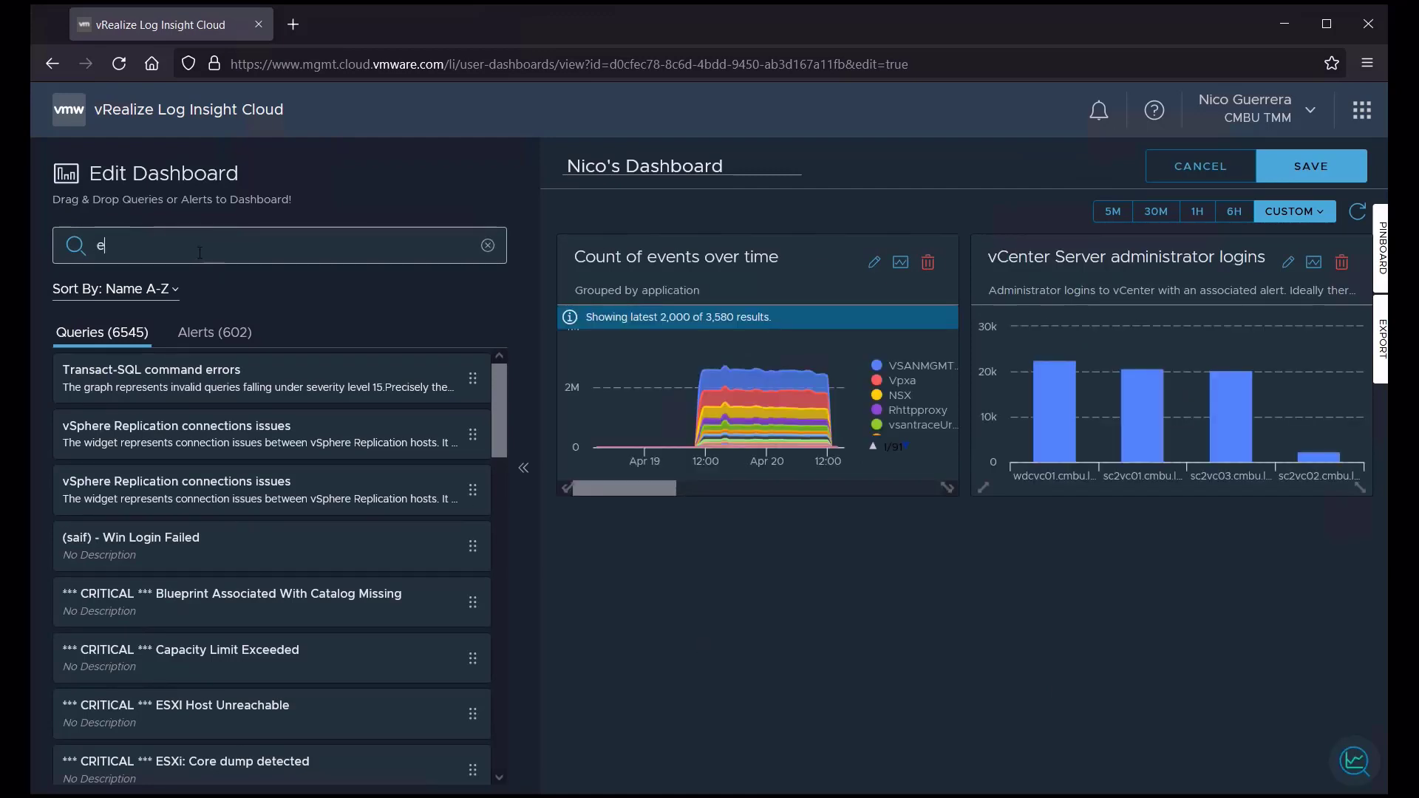
{"action": "type", "text": "rror"}
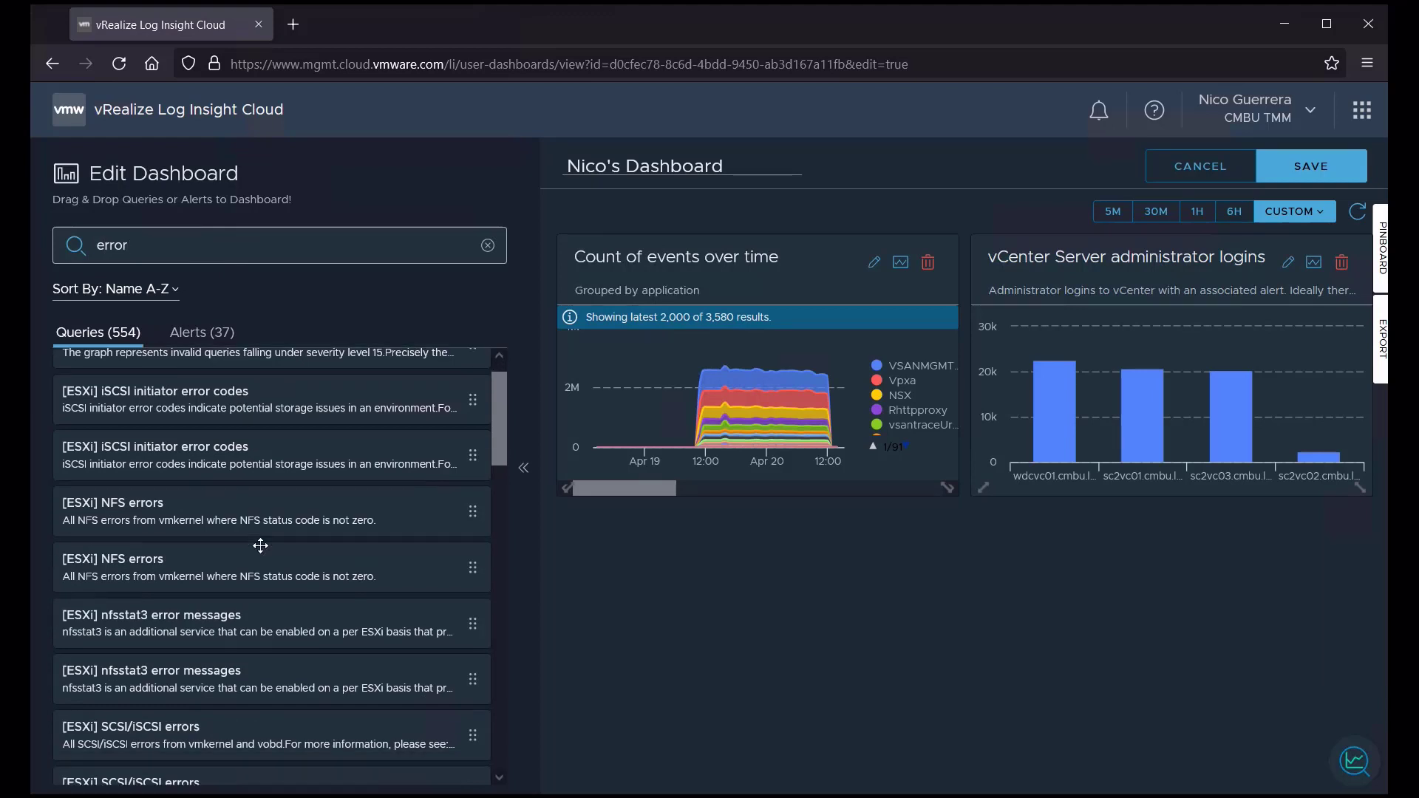
{"action": "scroll", "scroll_direction": "down", "scroll_amount": 3}
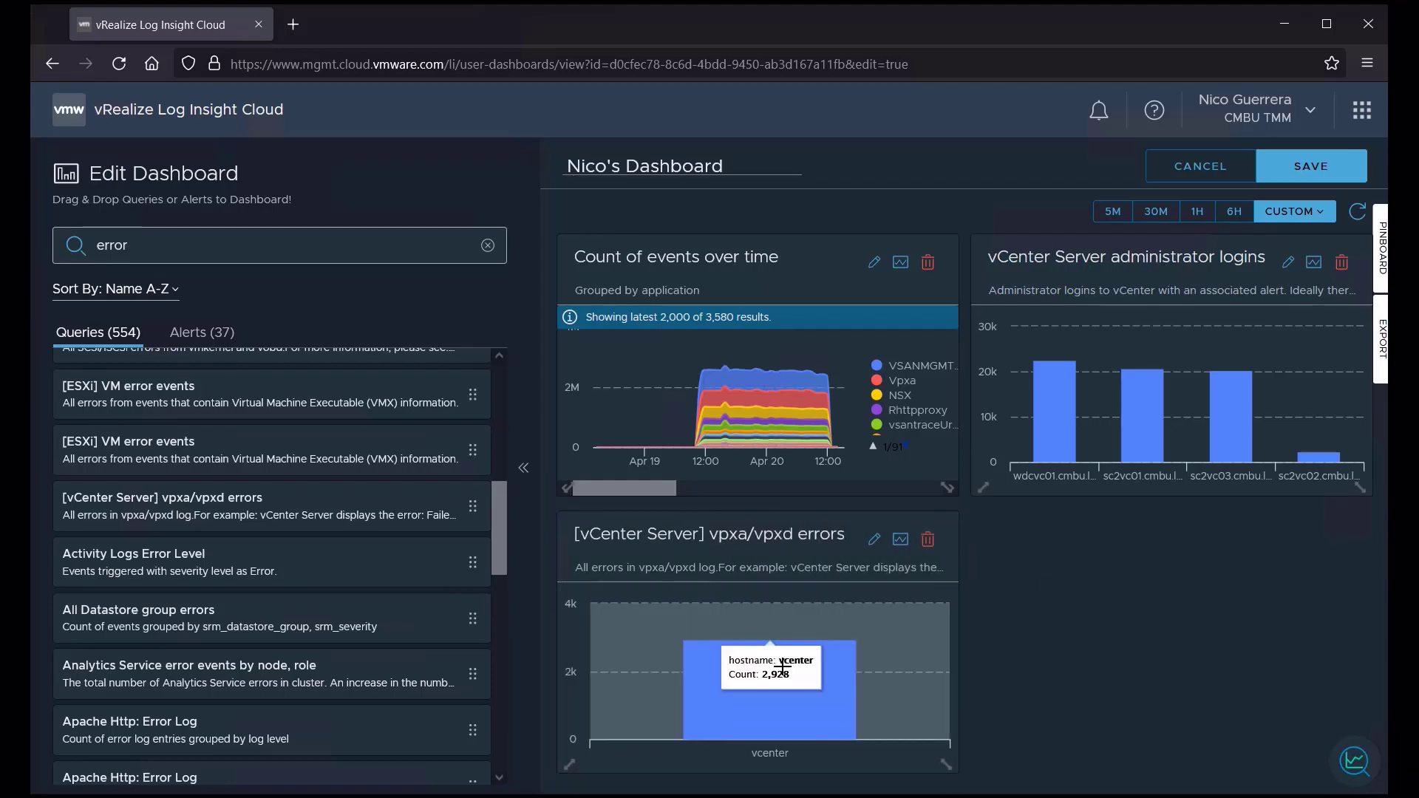
{"action": "mouse_move", "coordinate": [787, 670]}
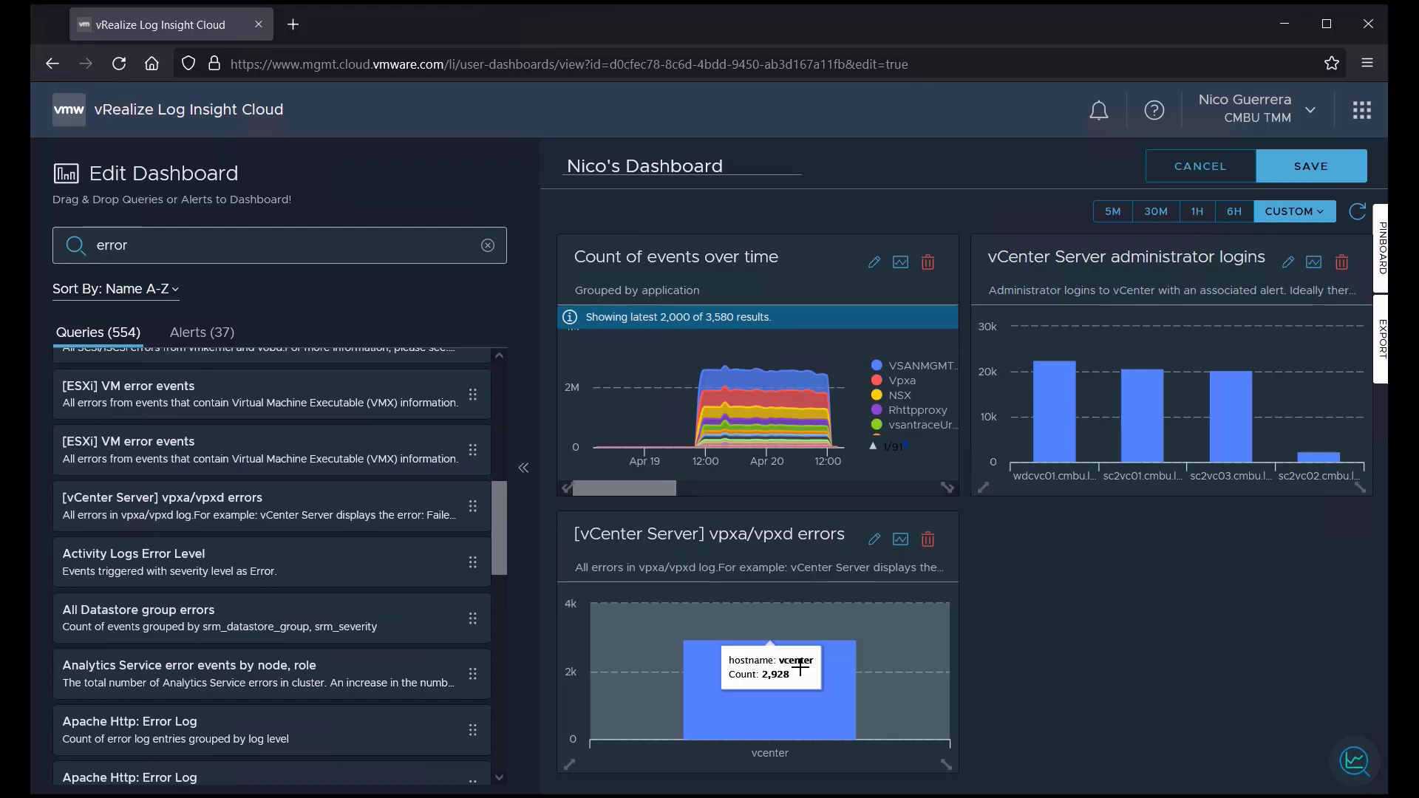
{"action": "left_click", "coordinate": [1310, 166]}
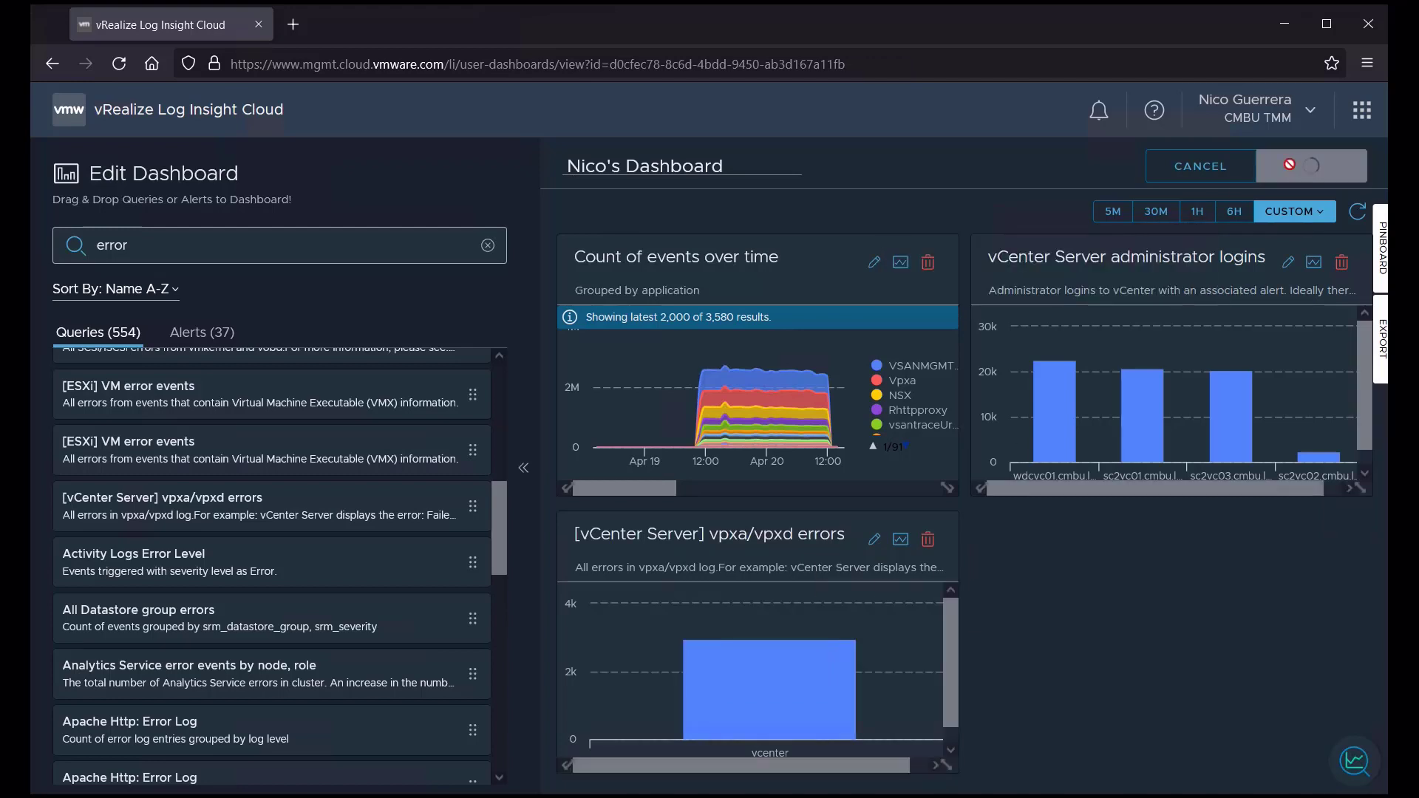
Dismiss the dashboard-saved notice and return to the 576-dashboard list
{"action": "left_click", "coordinate": [1312, 166]}
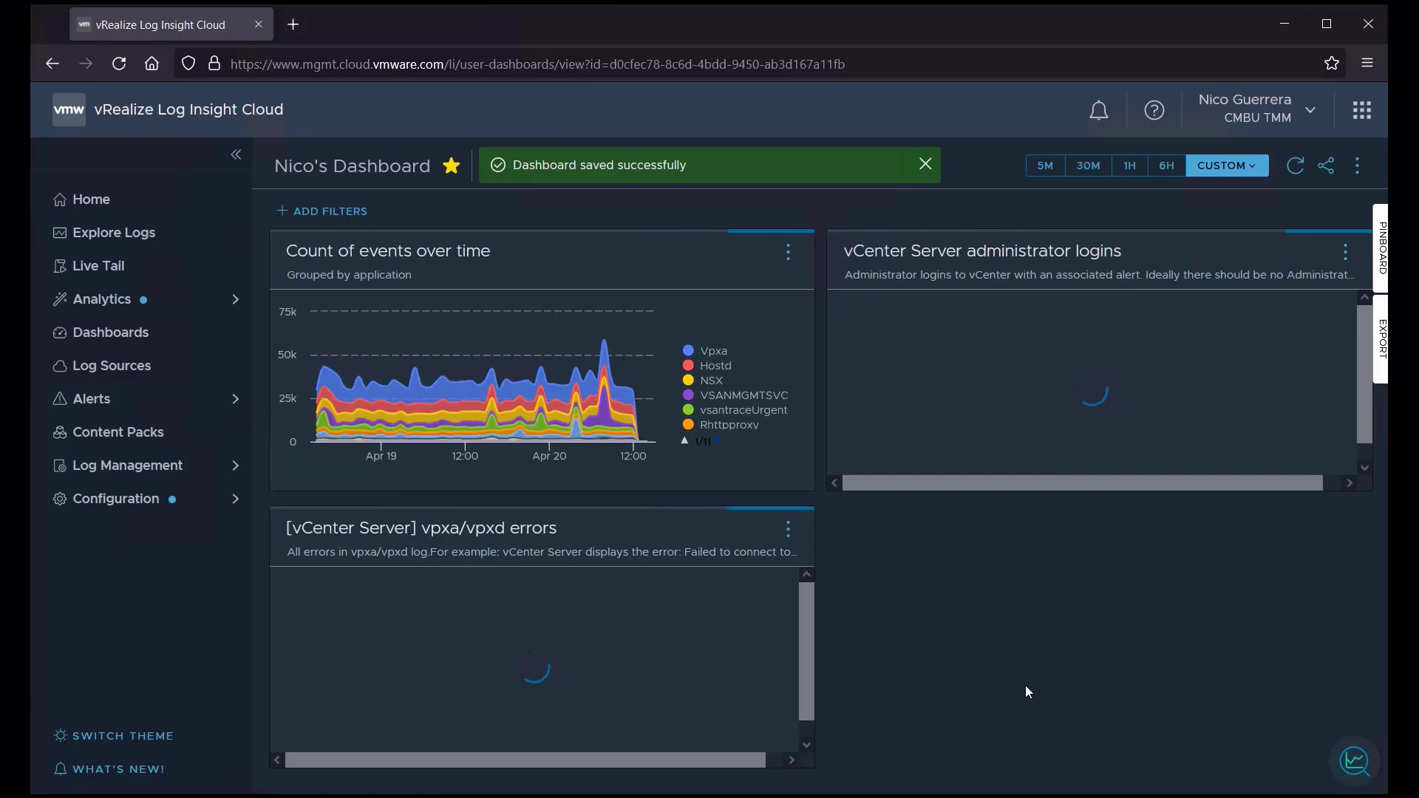
{"action": "left_click", "coordinate": [923, 164]}
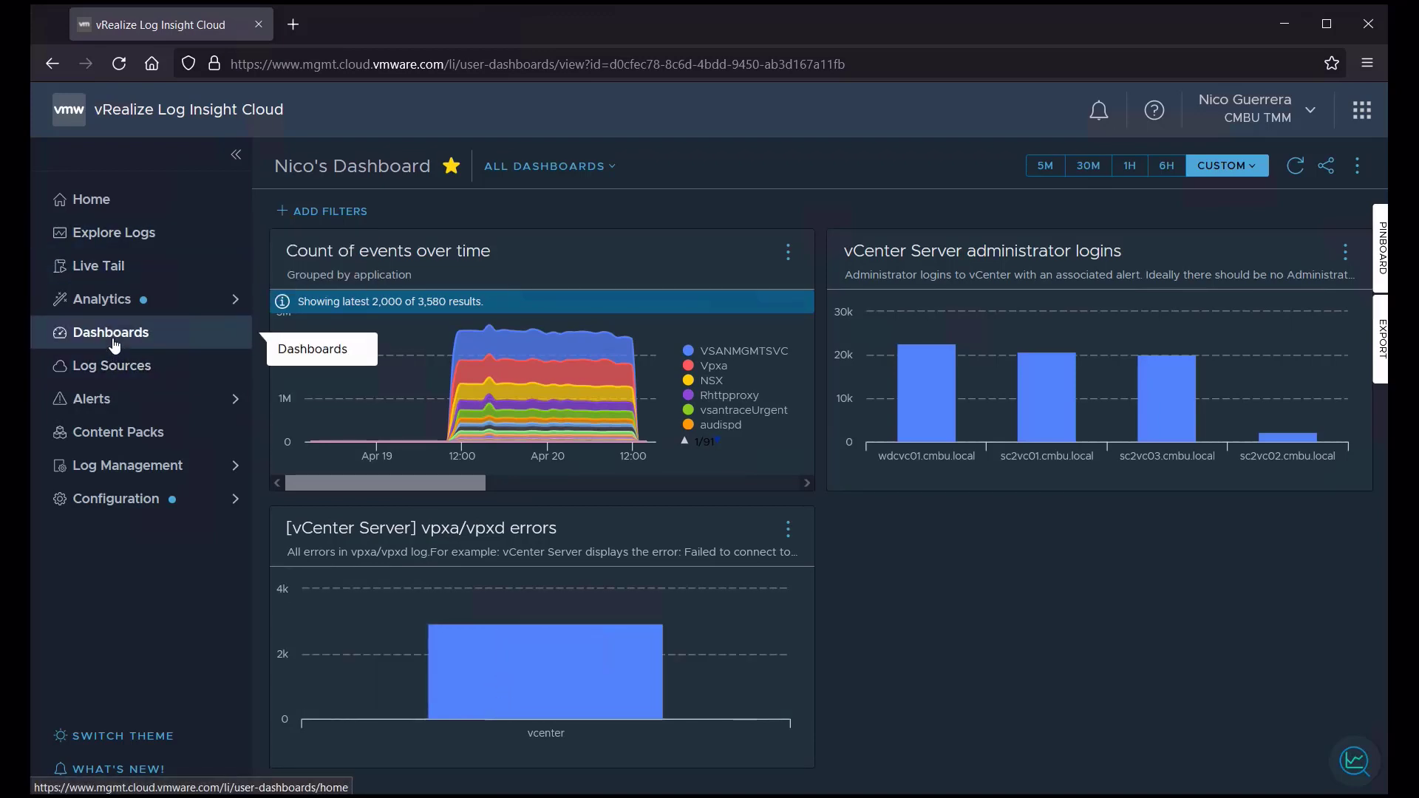
{"action": "left_click", "coordinate": [113, 332]}
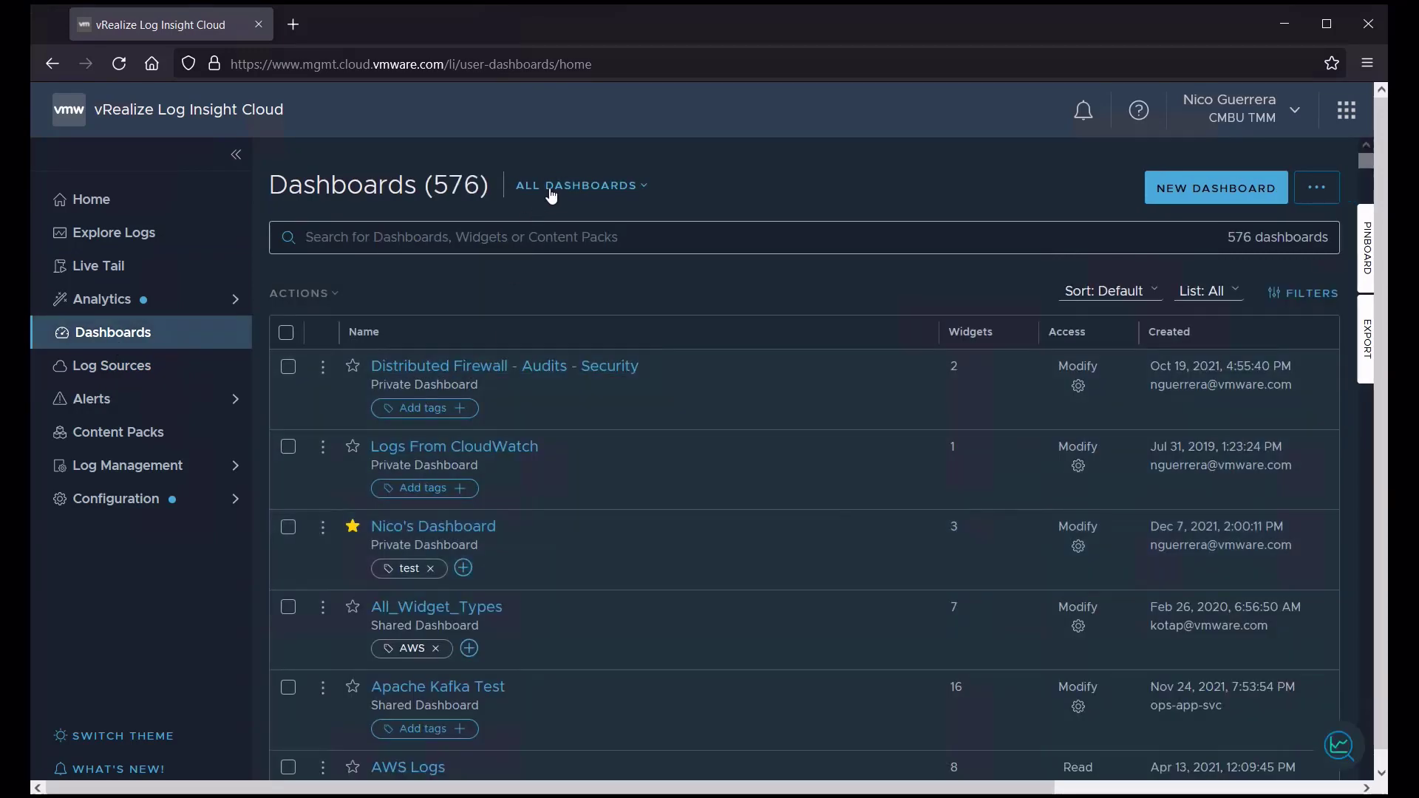
Browse the Content Packs categories and open the AWS - S3 'S3 Overview' dashboard
{"action": "left_click", "coordinate": [581, 185]}
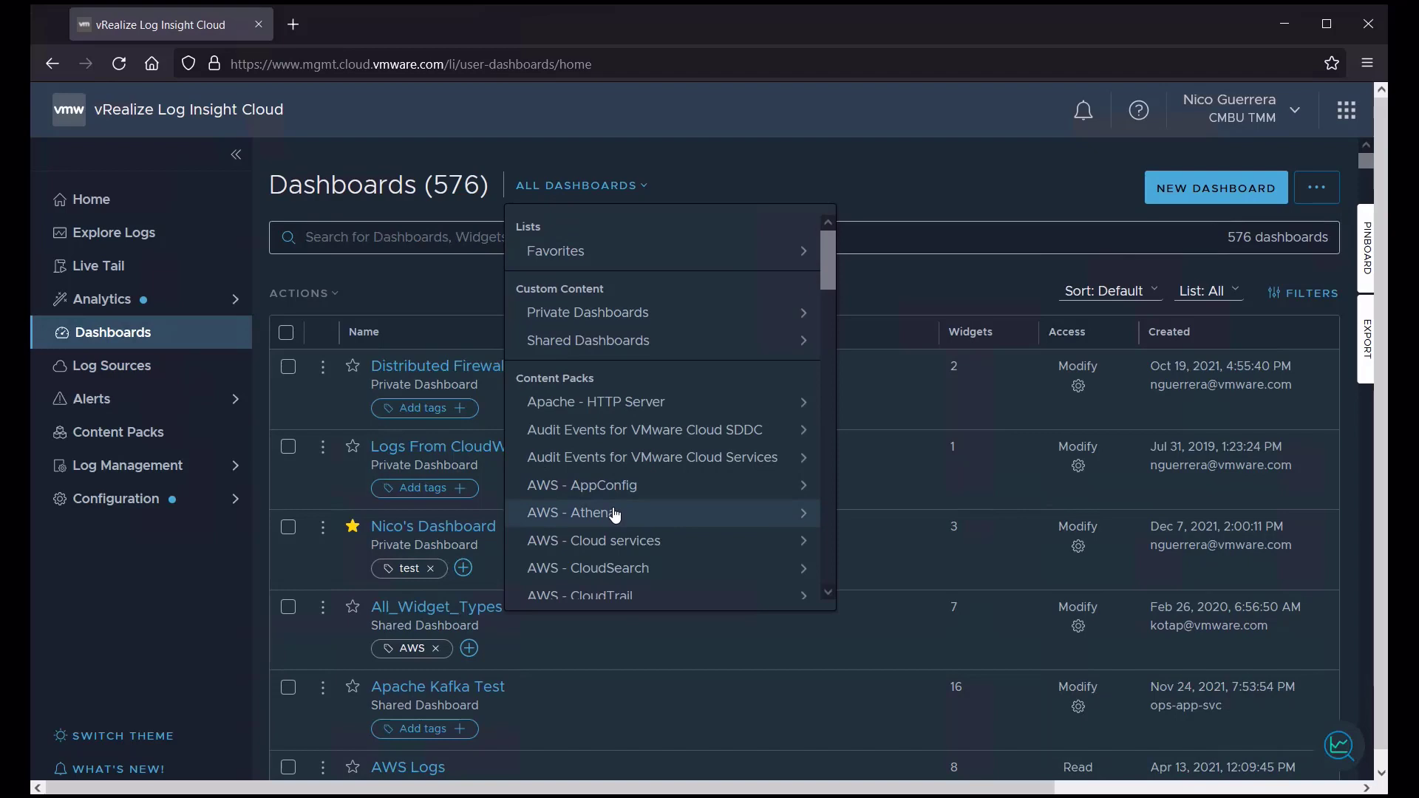
{"action": "scroll", "scroll_direction": "down", "scroll_amount": 3}
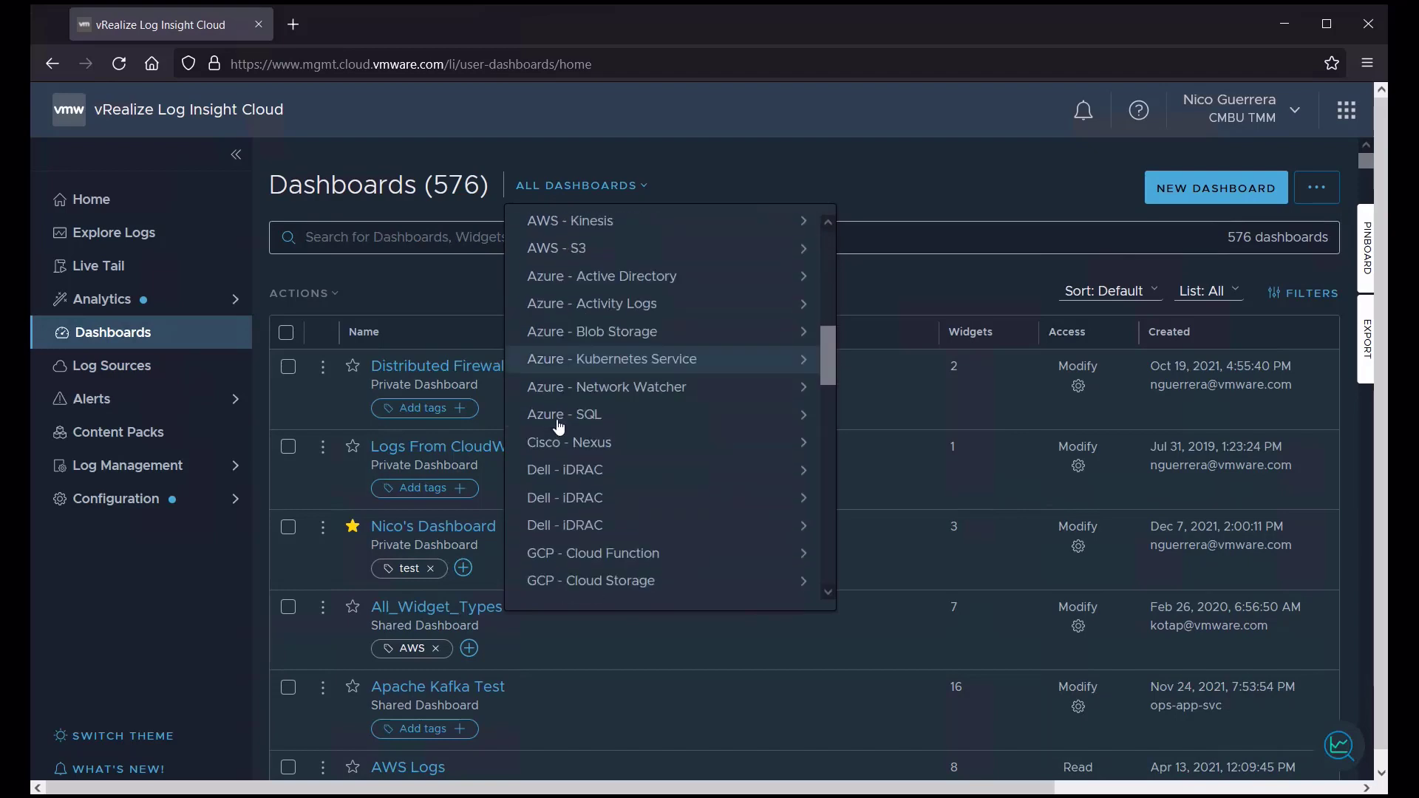
{"action": "scroll", "scroll_direction": "up", "scroll_amount": 3}
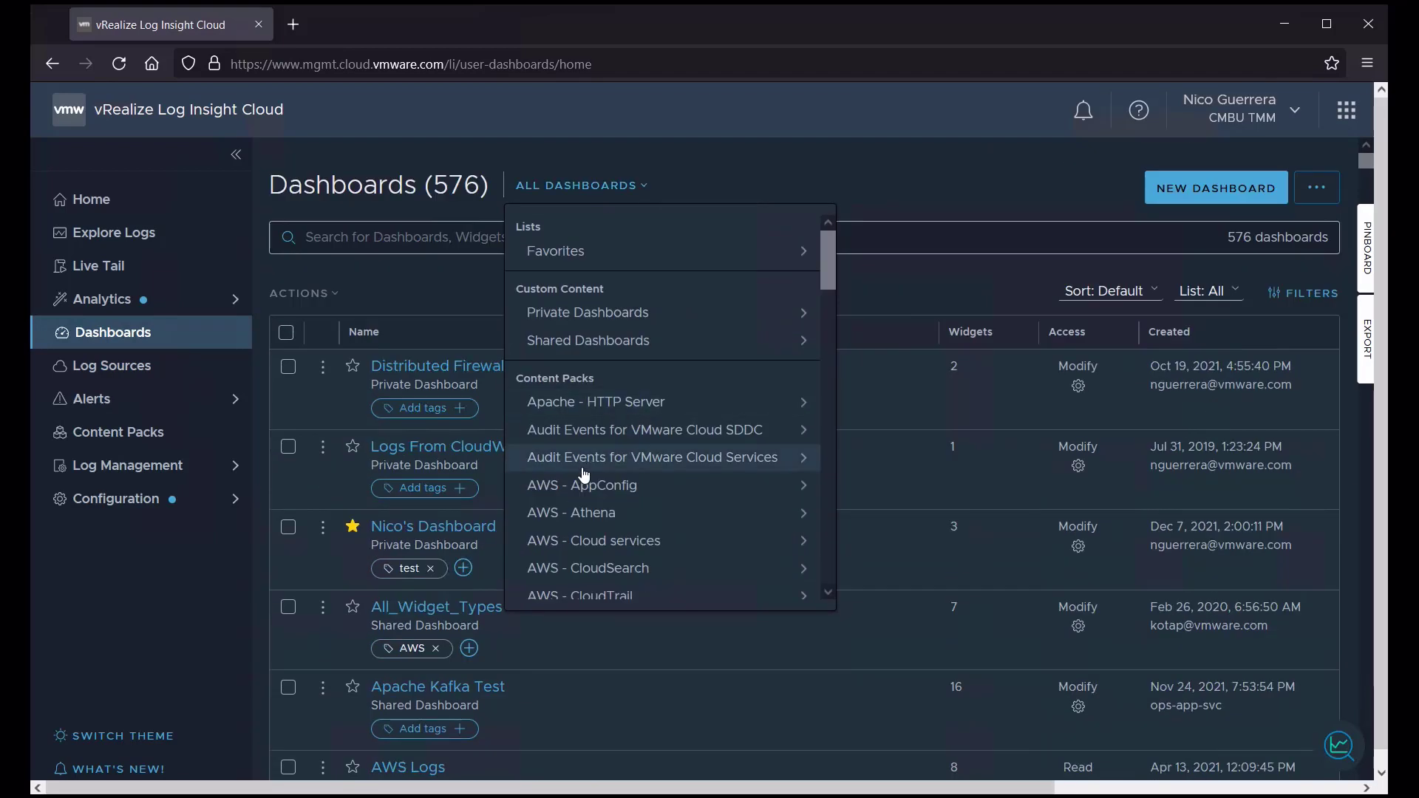
{"action": "scroll", "scroll_direction": "down", "scroll_amount": 3}
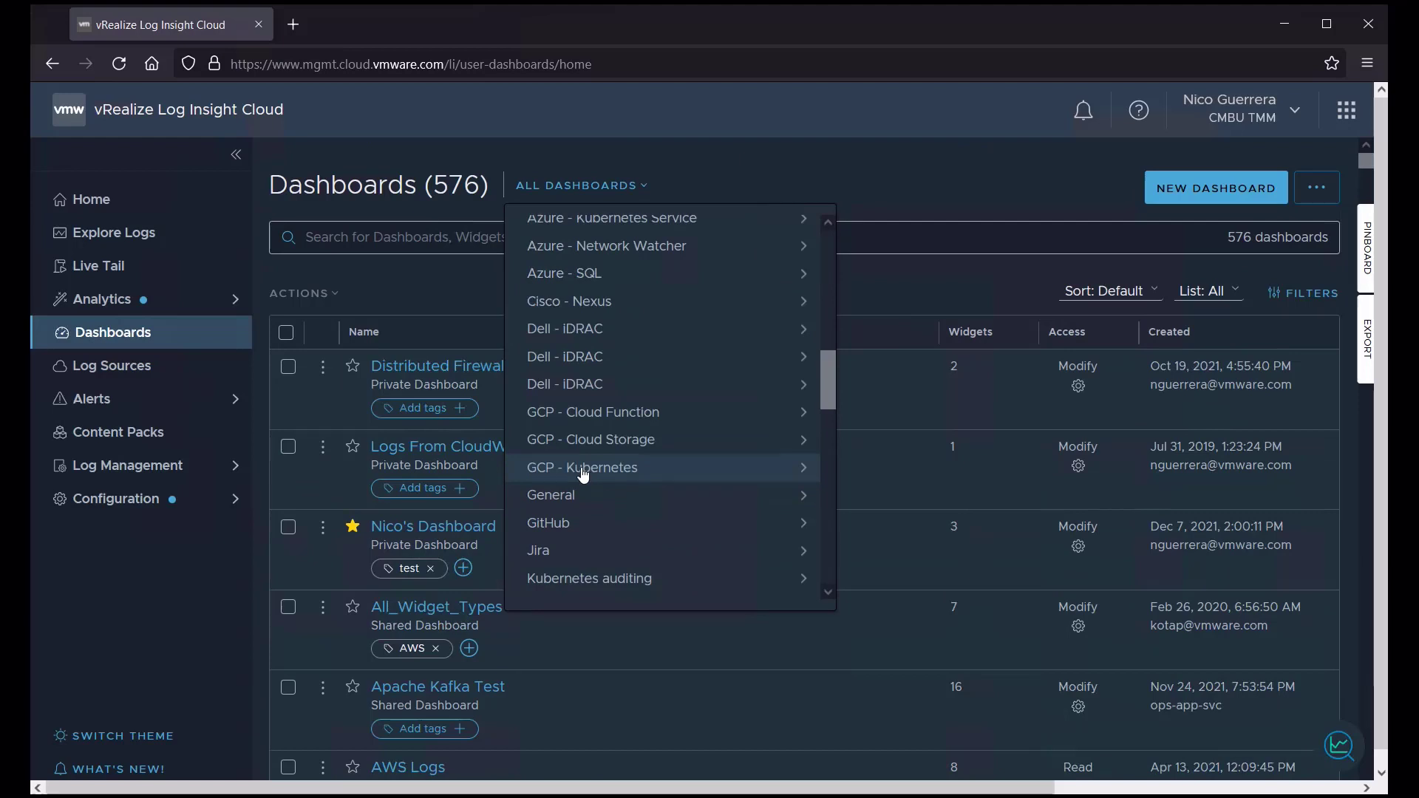
{"action": "scroll", "scroll_direction": "down", "scroll_amount": 3}
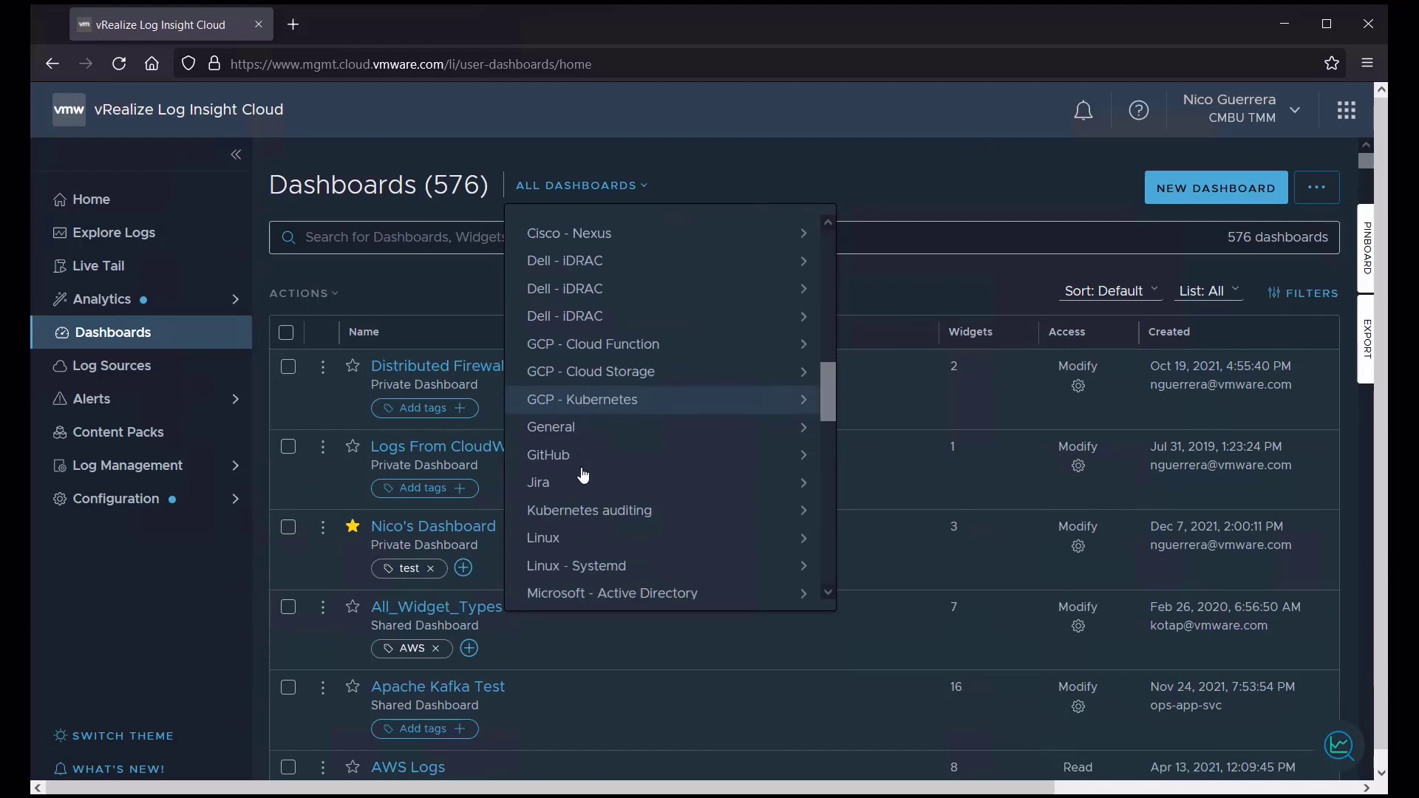
{"action": "scroll", "scroll_direction": "down", "scroll_amount": 3}
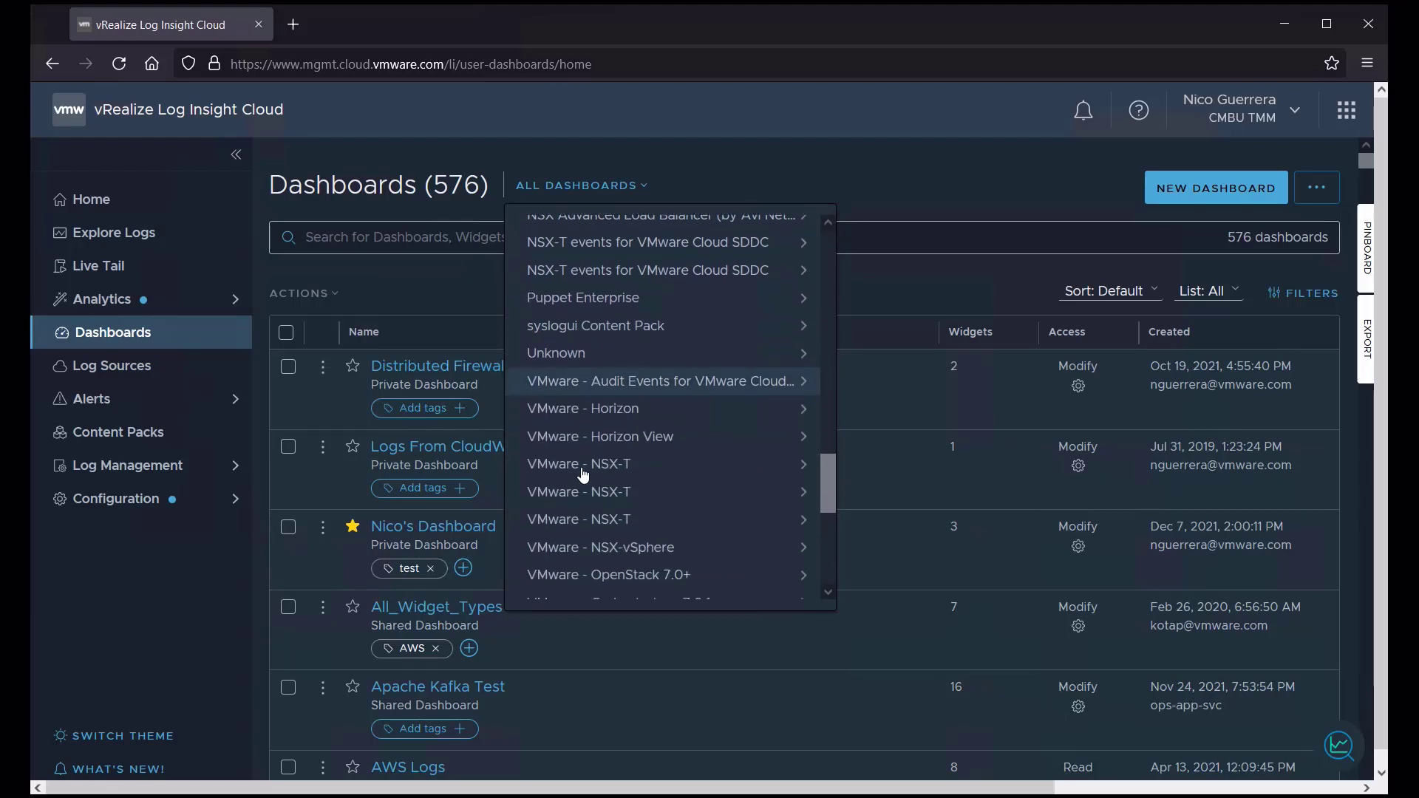
{"action": "scroll", "scroll_direction": "up", "scroll_amount": 3}
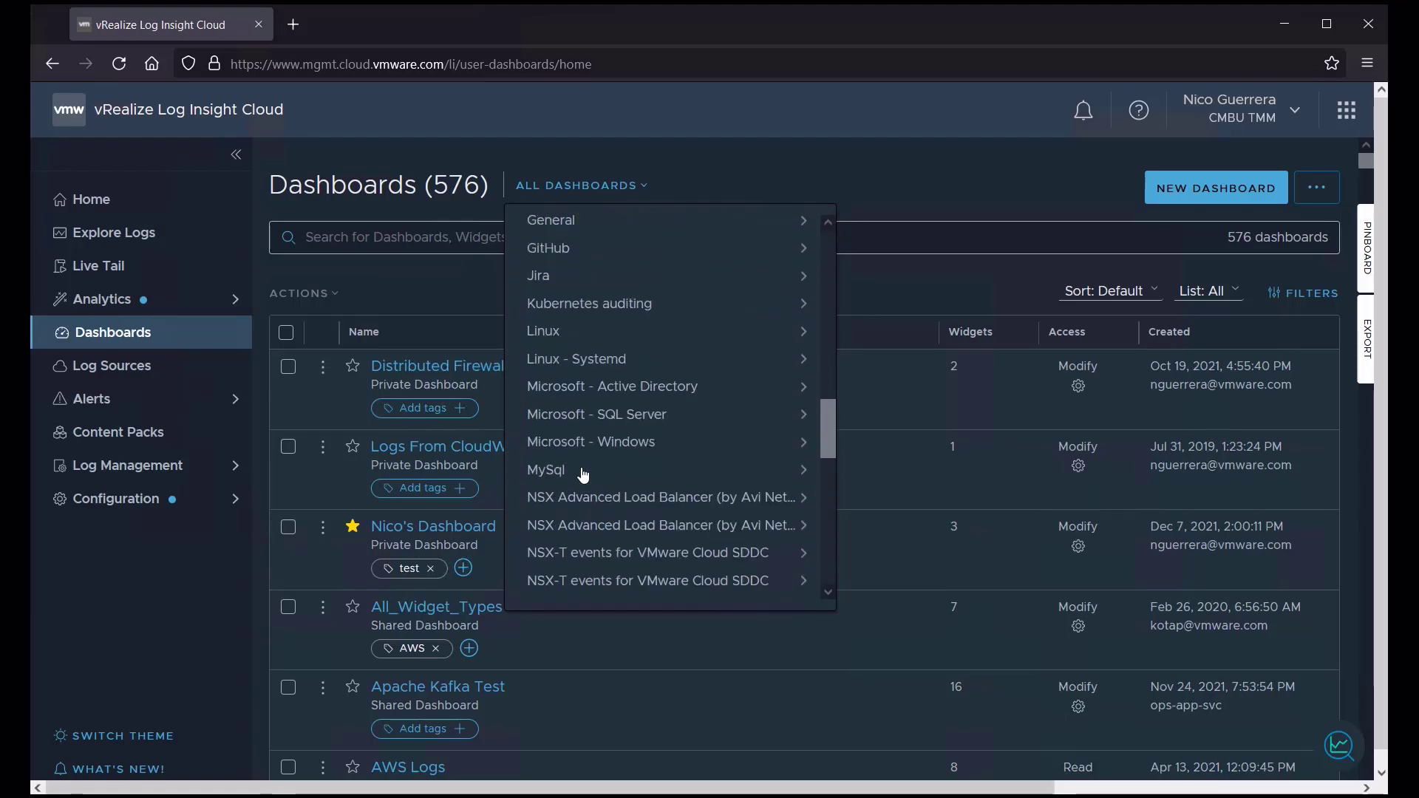
{"action": "scroll", "scroll_direction": "up", "scroll_amount": 3}
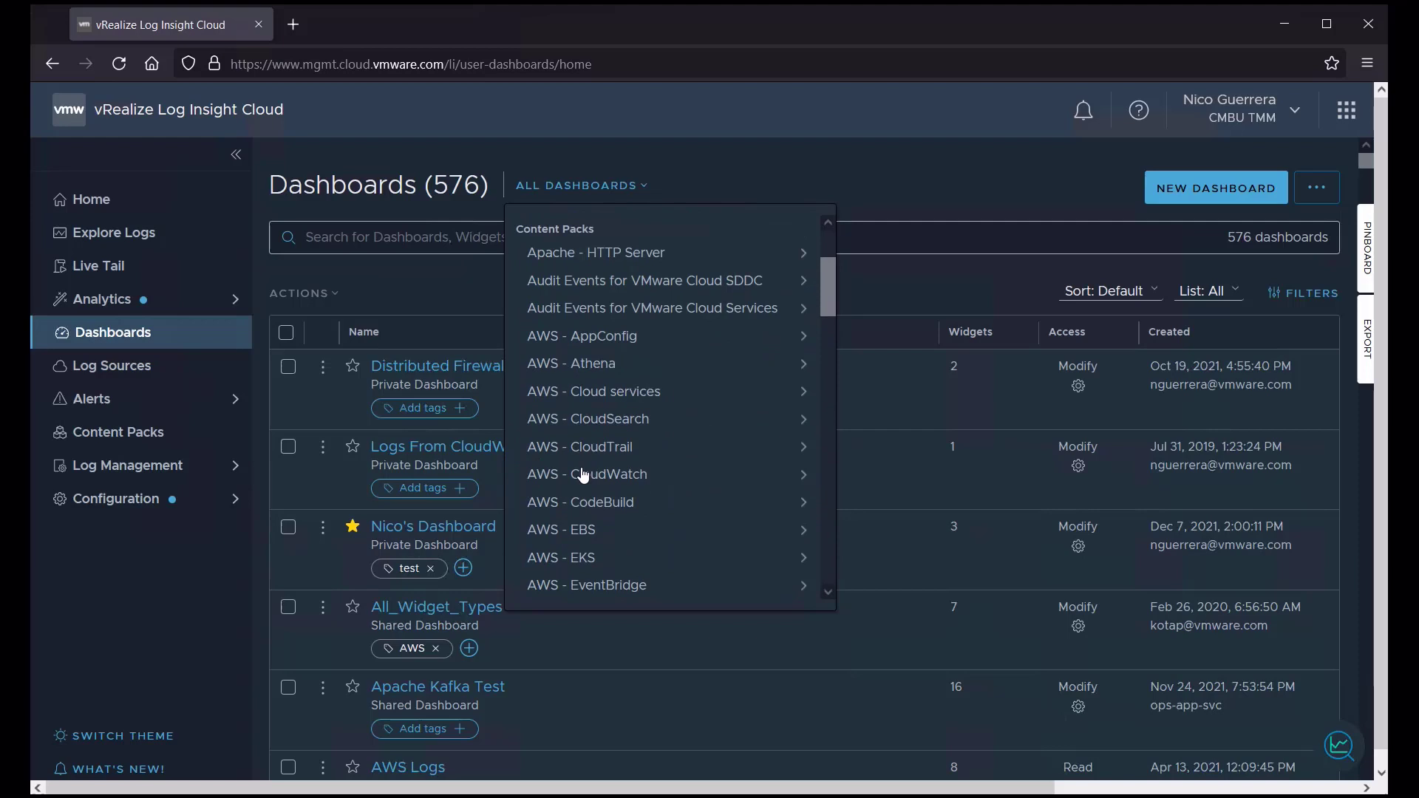
{"action": "scroll", "scroll_direction": "down", "scroll_amount": 3}
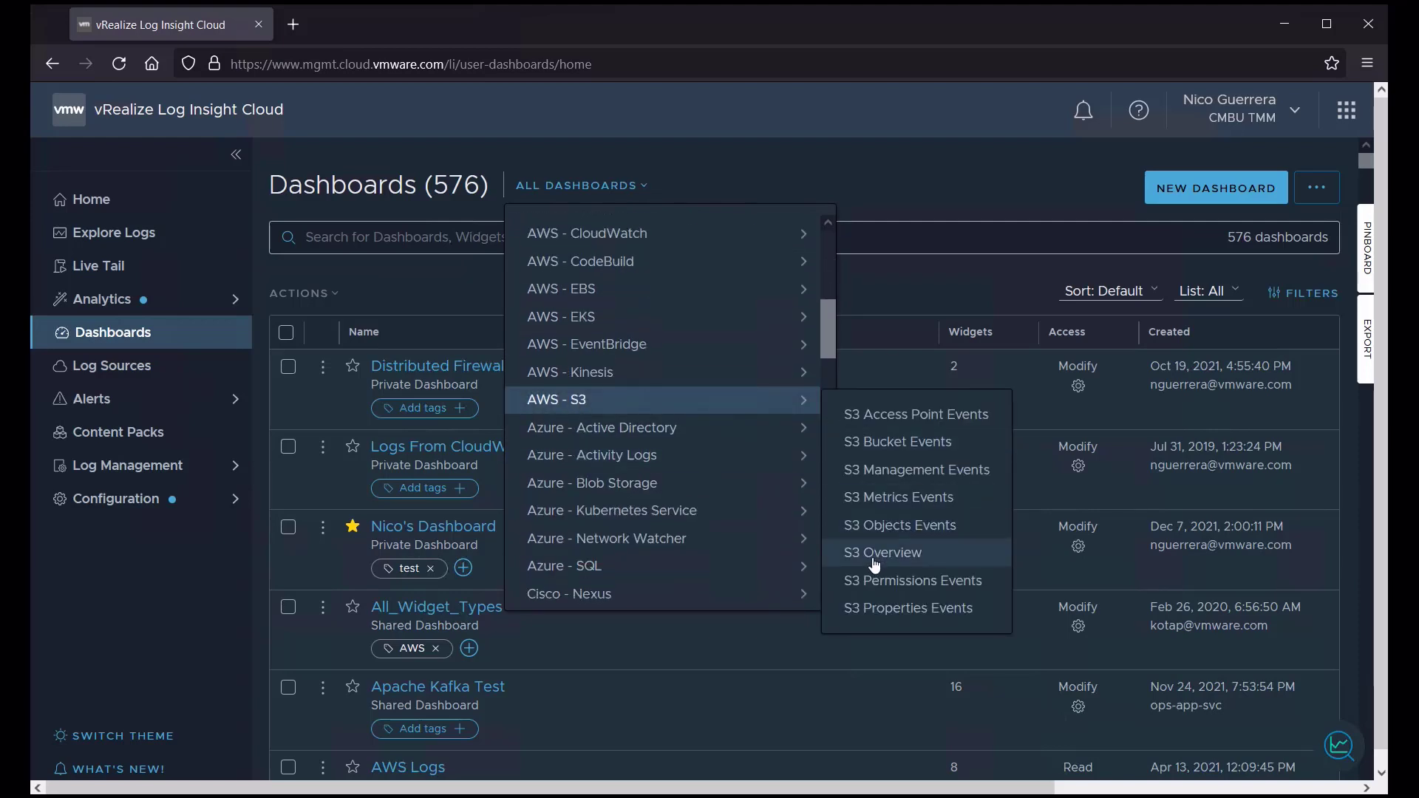
{"action": "left_click", "coordinate": [882, 552]}
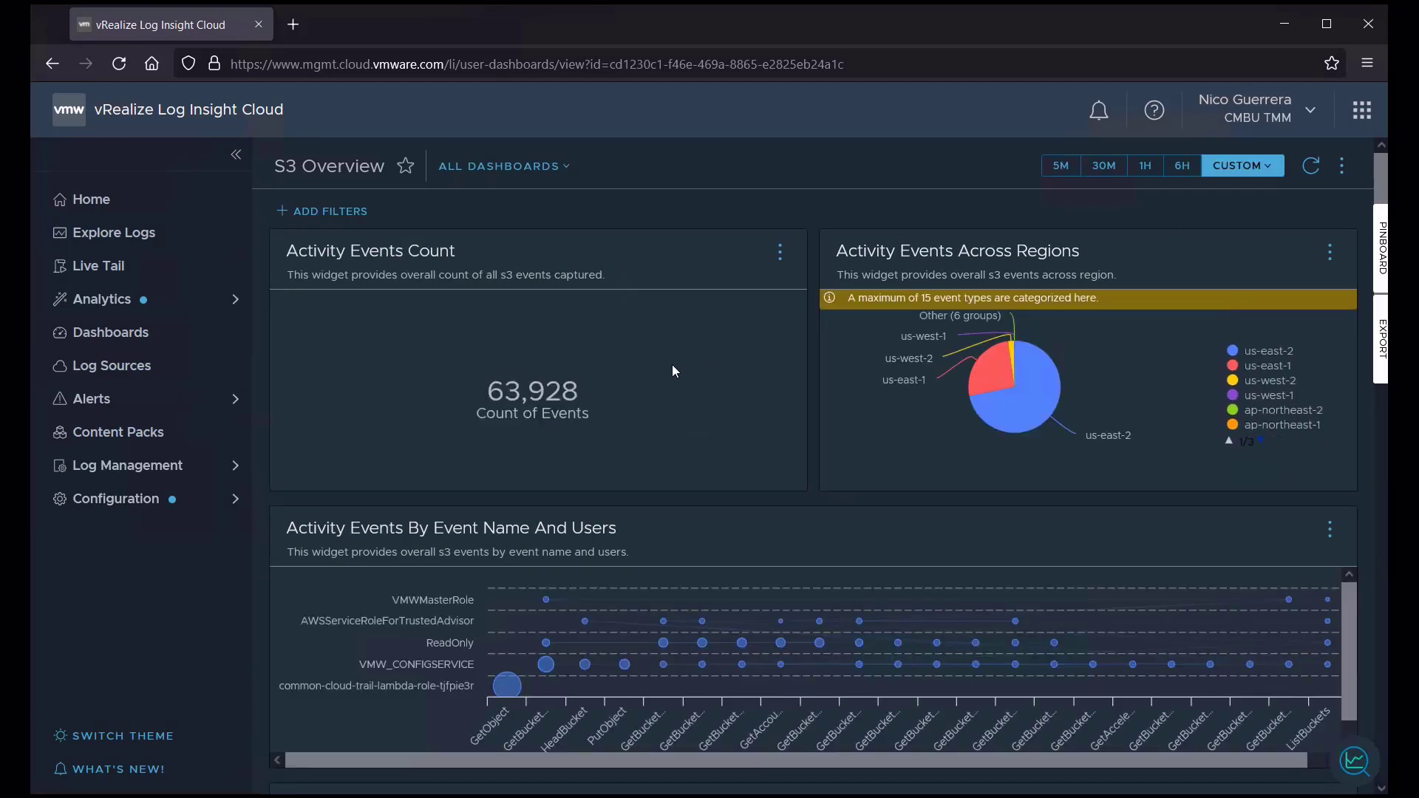
{"action": "mouse_move", "coordinate": [529, 419]}
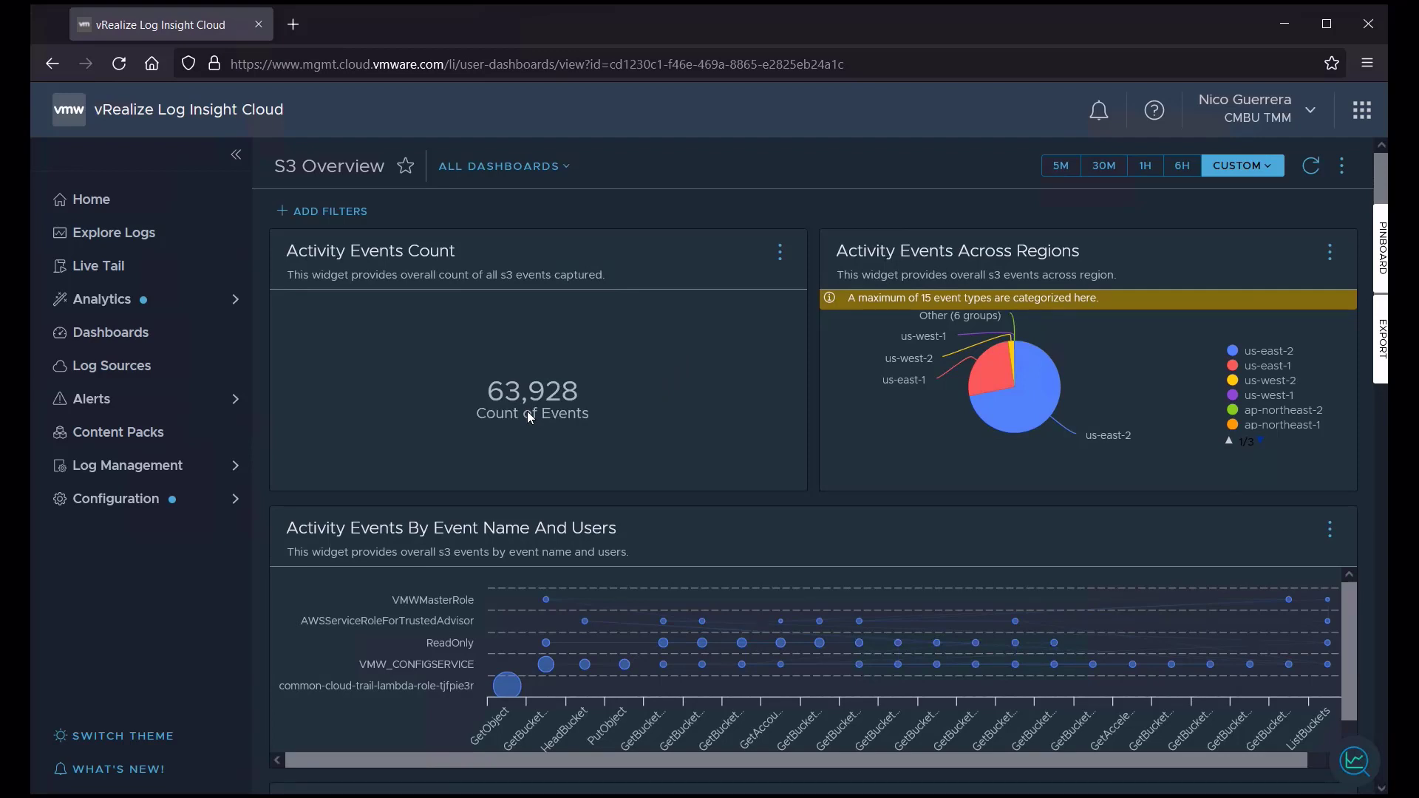
{"action": "mouse_move", "coordinate": [1025, 404]}
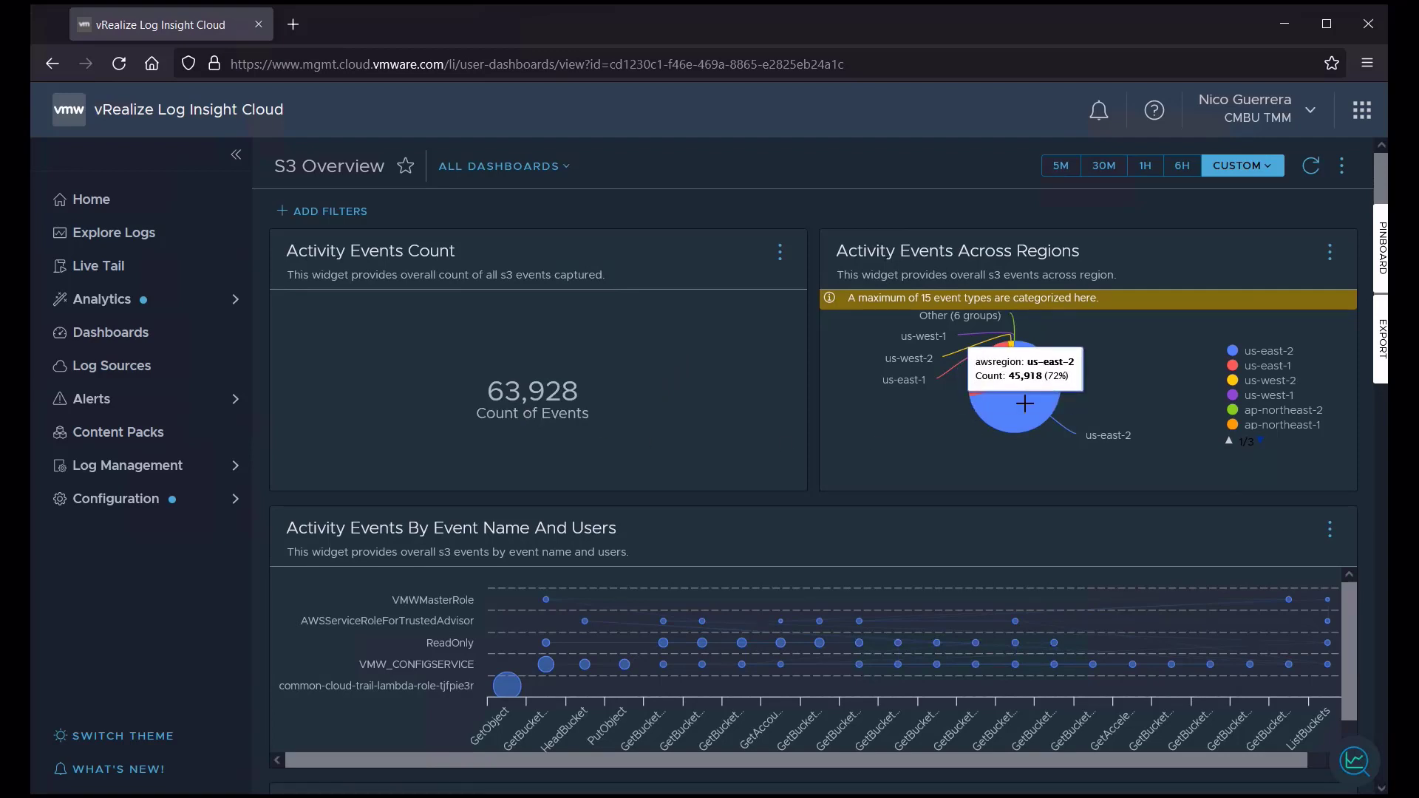
{"action": "mouse_move", "coordinate": [1028, 422]}
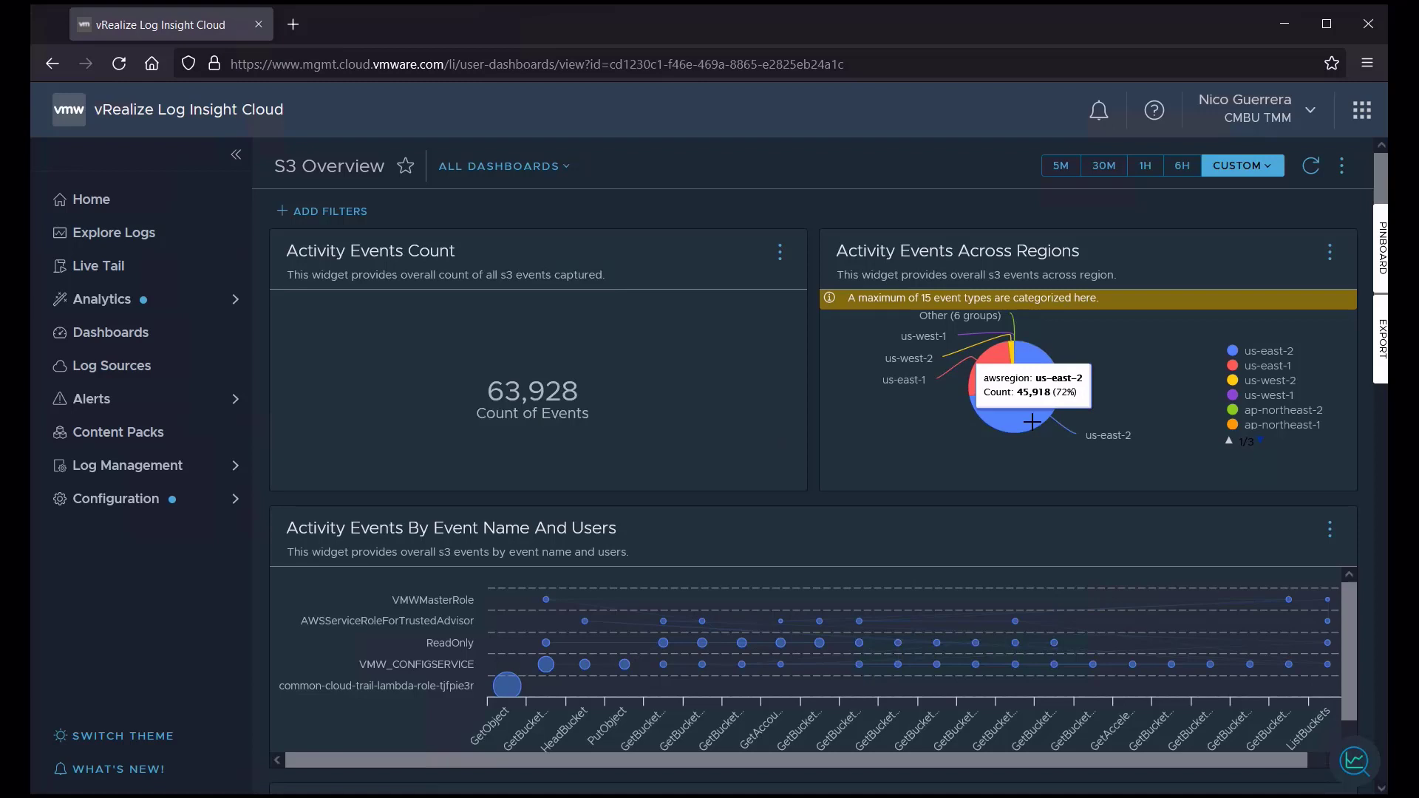
Scroll through the S3 Overview widgets, including us-east-2's 45,918 events (72%)
{"action": "scroll", "scroll_direction": "down", "scroll_amount": 3}
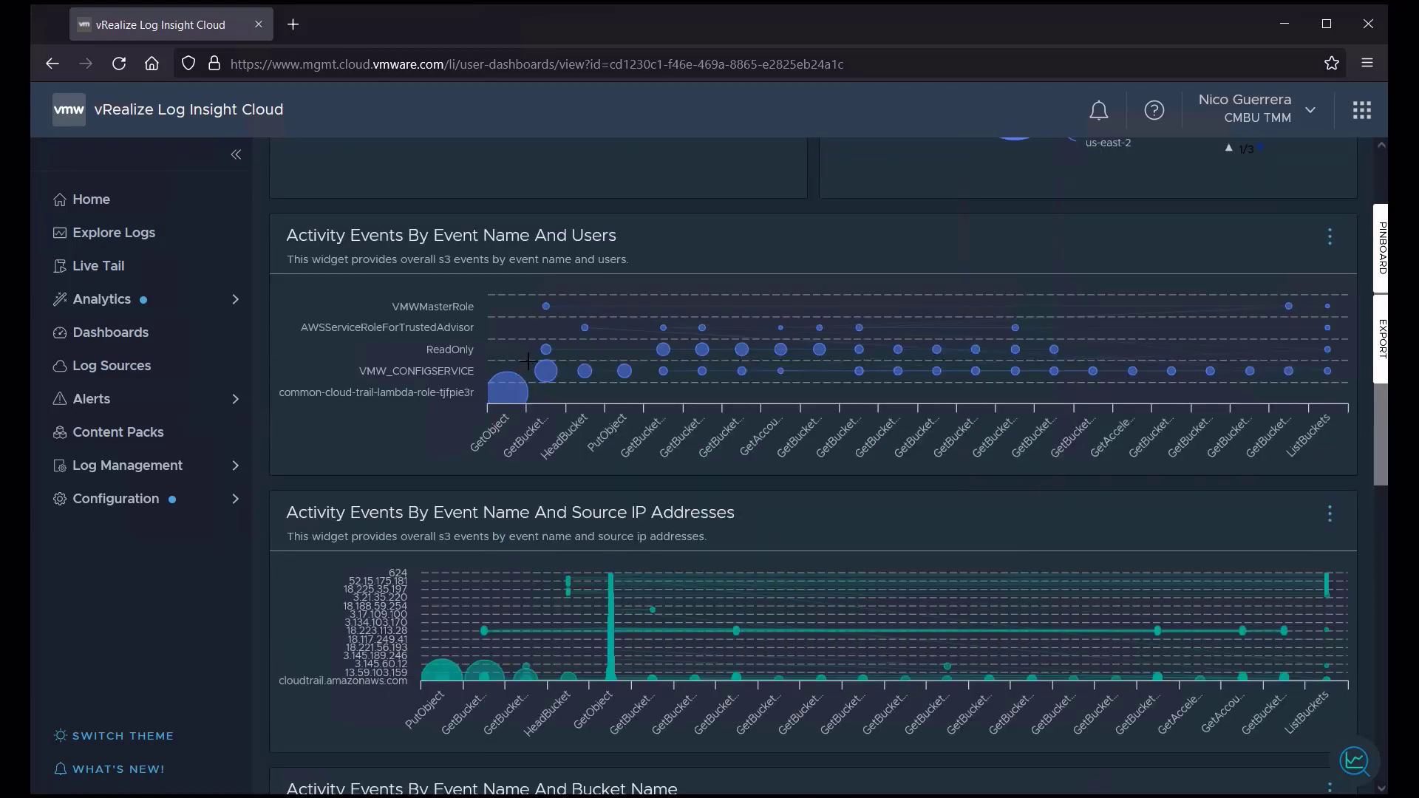
{"action": "mouse_move", "coordinate": [374, 638]}
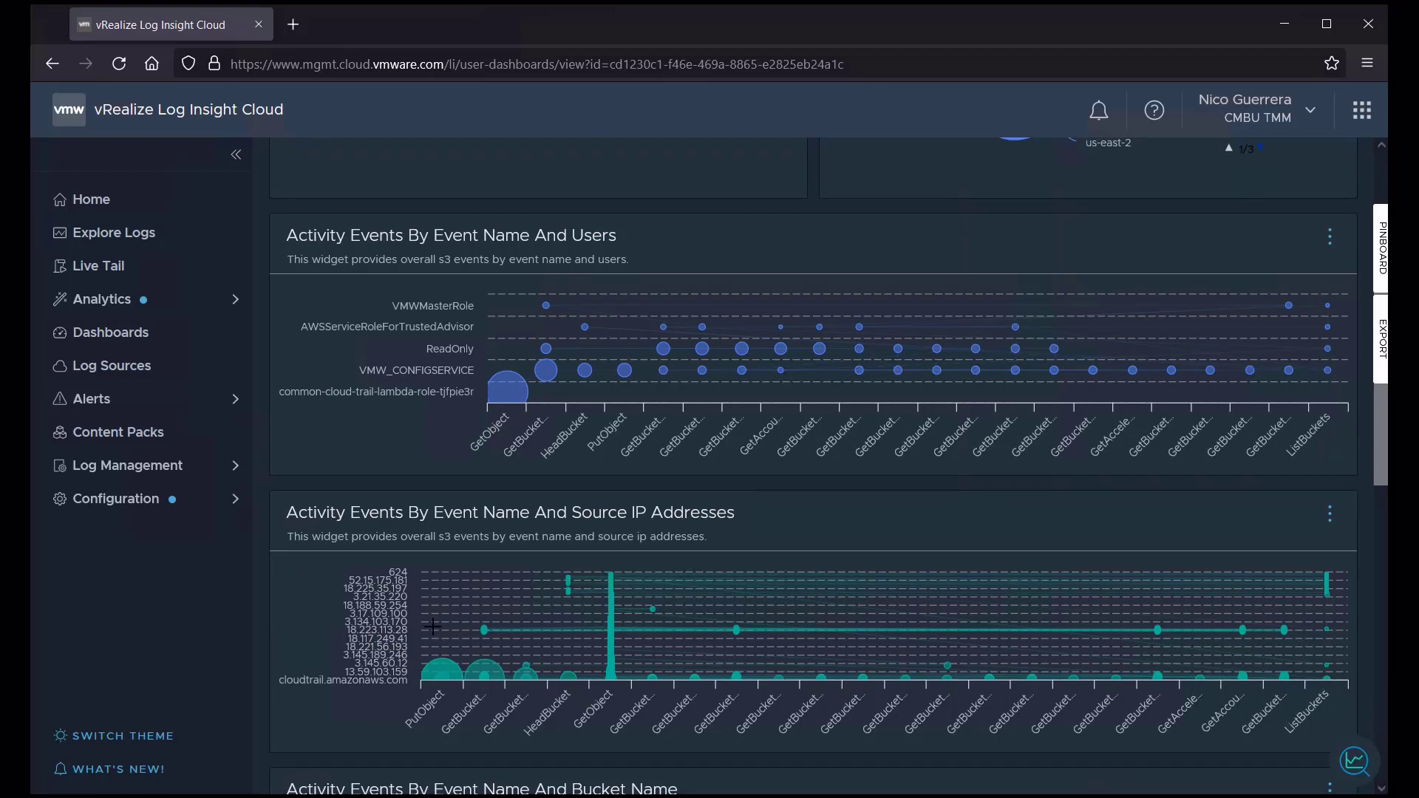
{"action": "scroll", "scroll_direction": "up", "scroll_amount": 3}
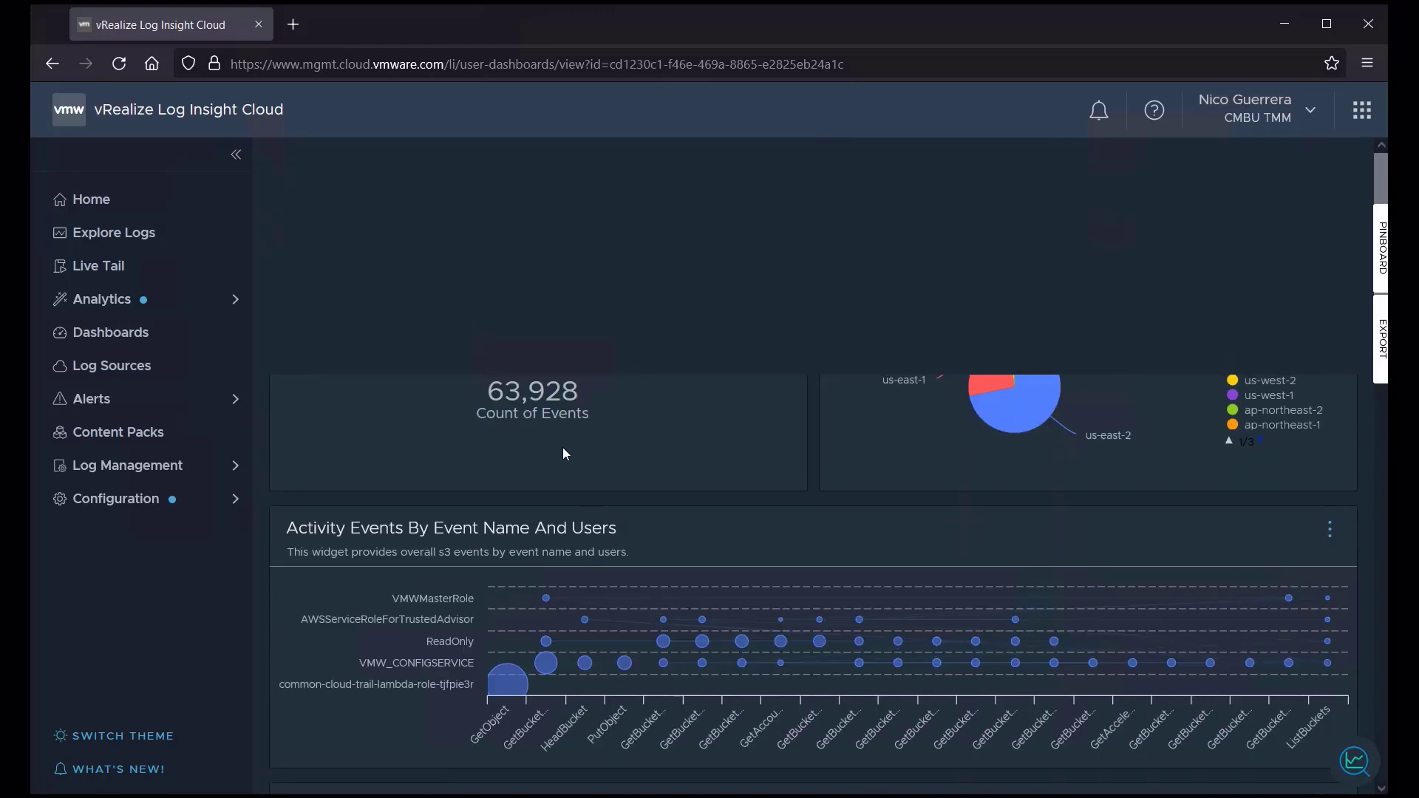
{"action": "scroll", "scroll_direction": "up", "scroll_amount": 3}
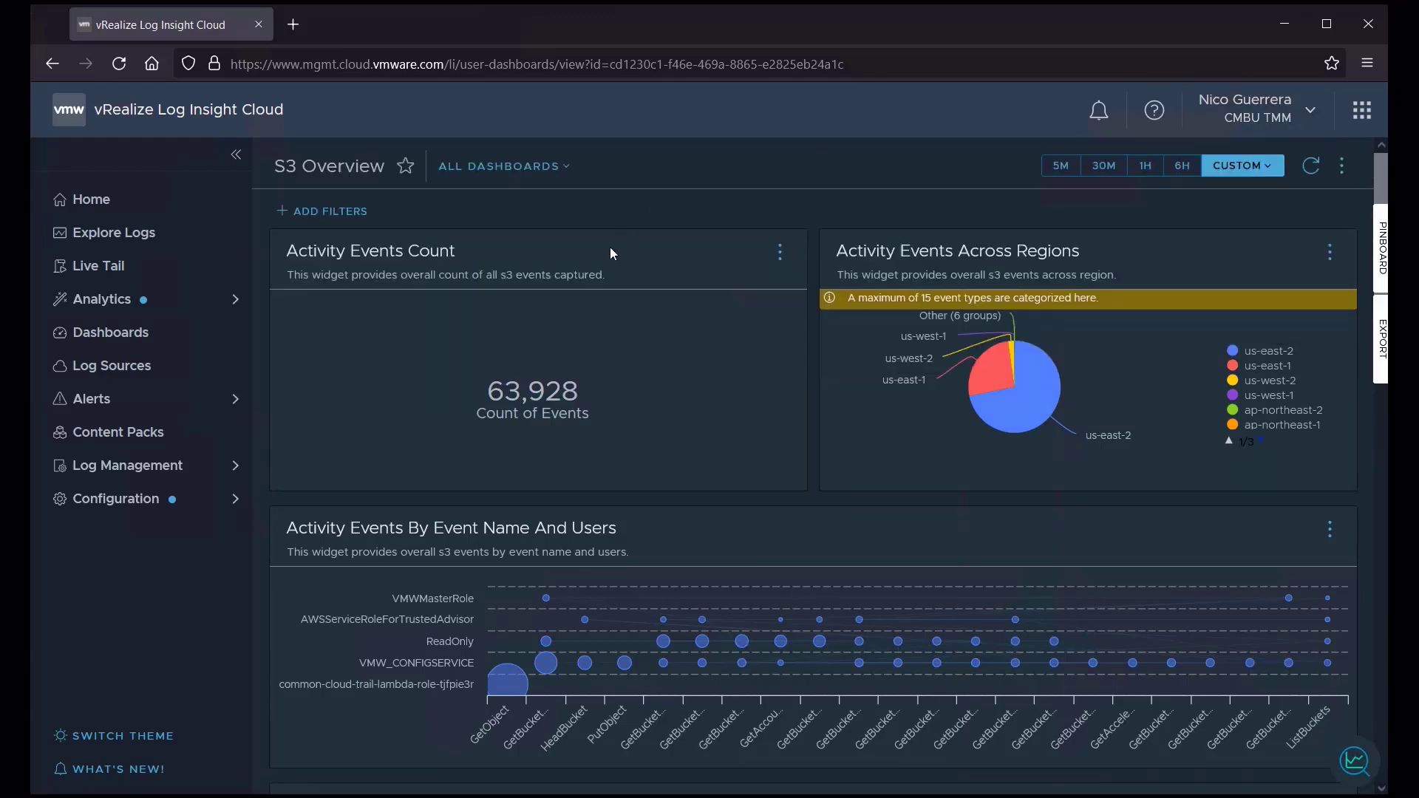
Search the Dashboards list for 'azure' and scroll through the Azure content-pack results
{"action": "left_click", "coordinate": [112, 332]}
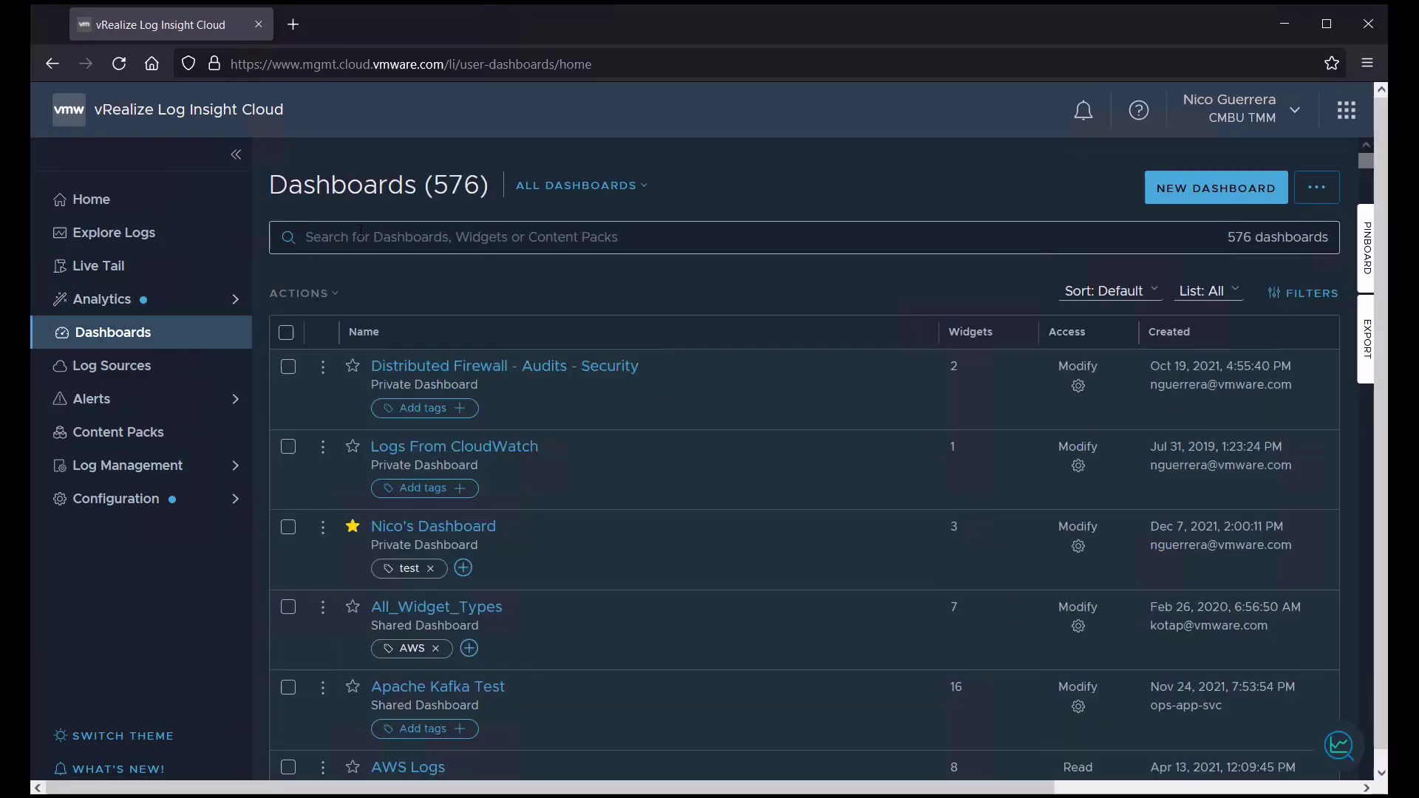
{"action": "type", "text": "az"}
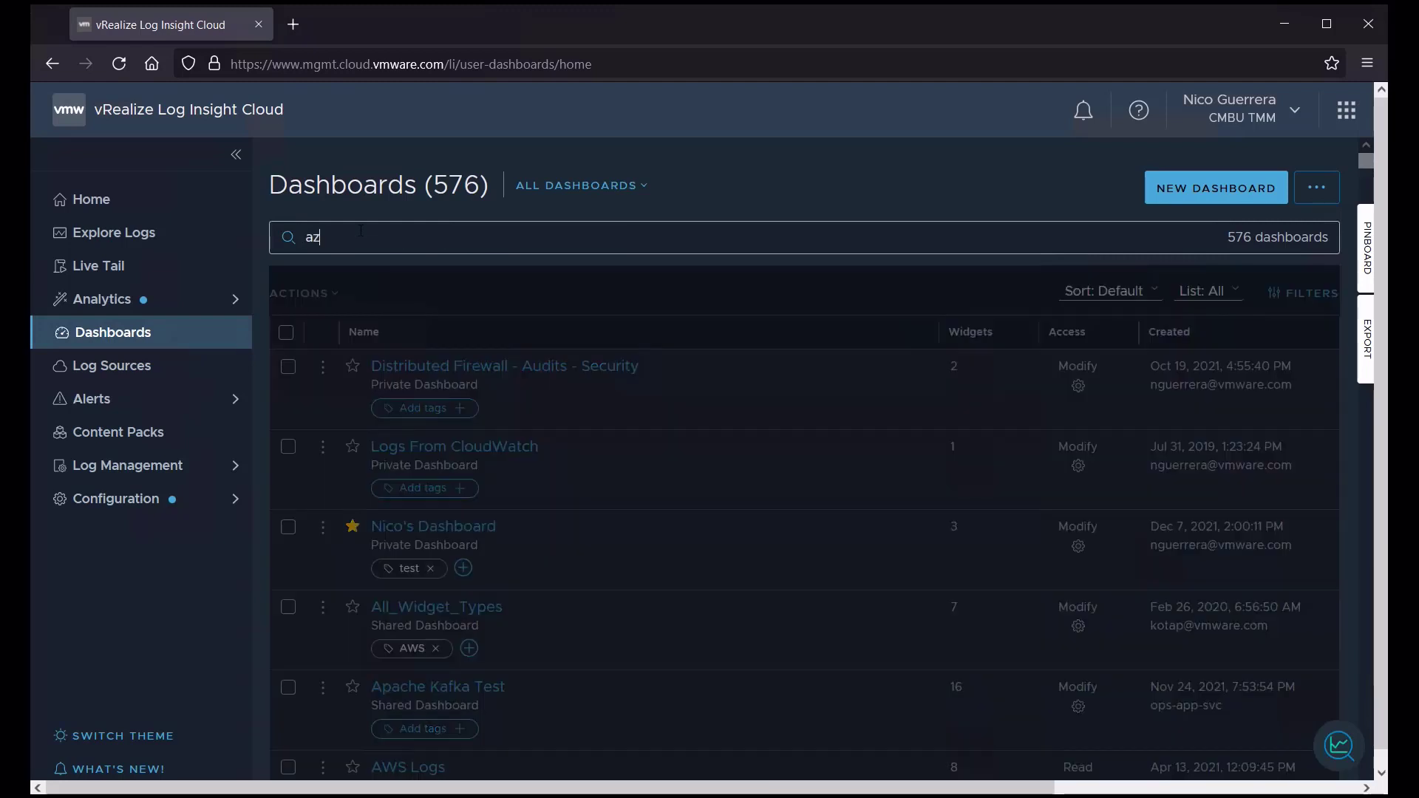
{"action": "type", "text": "ure"}
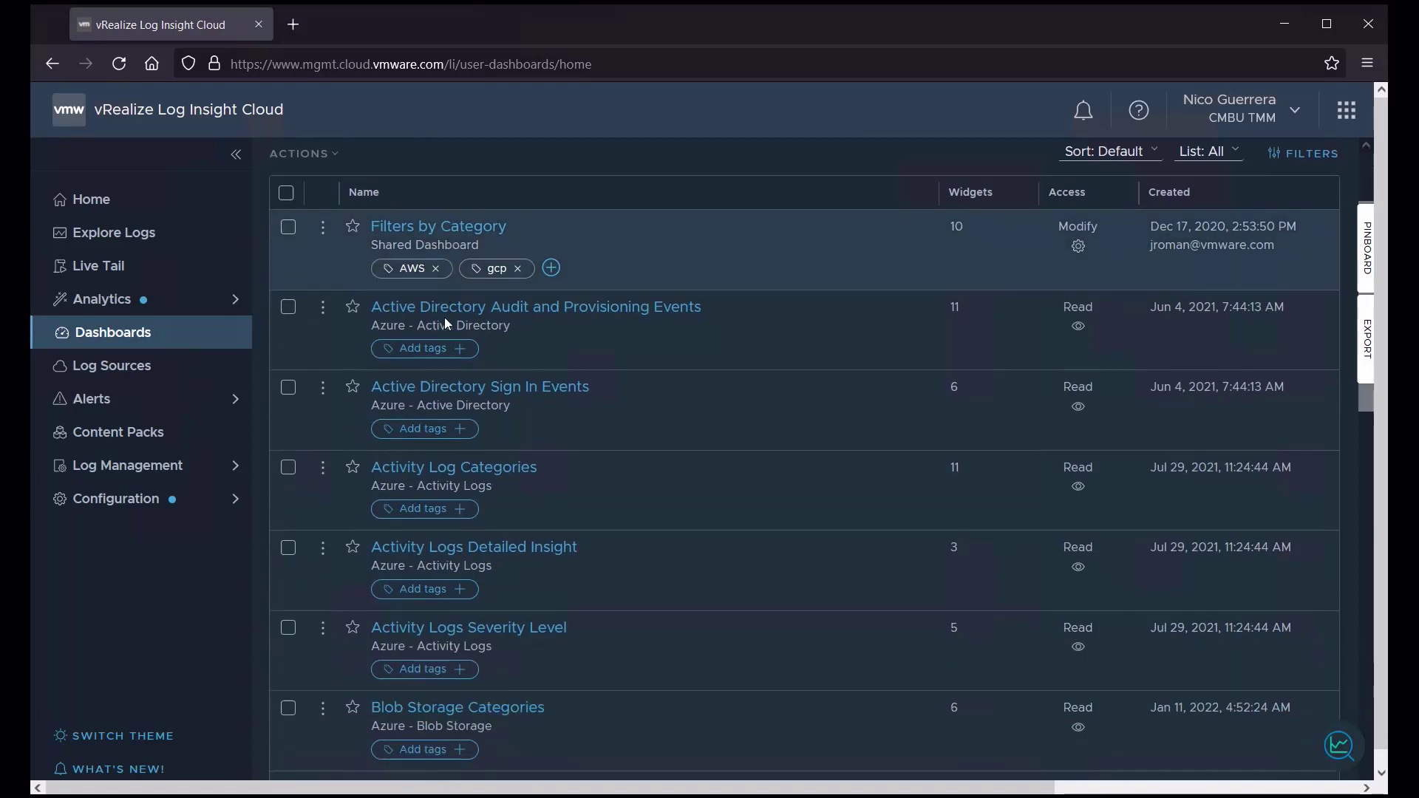
{"action": "scroll", "scroll_direction": "down", "scroll_amount": 3}
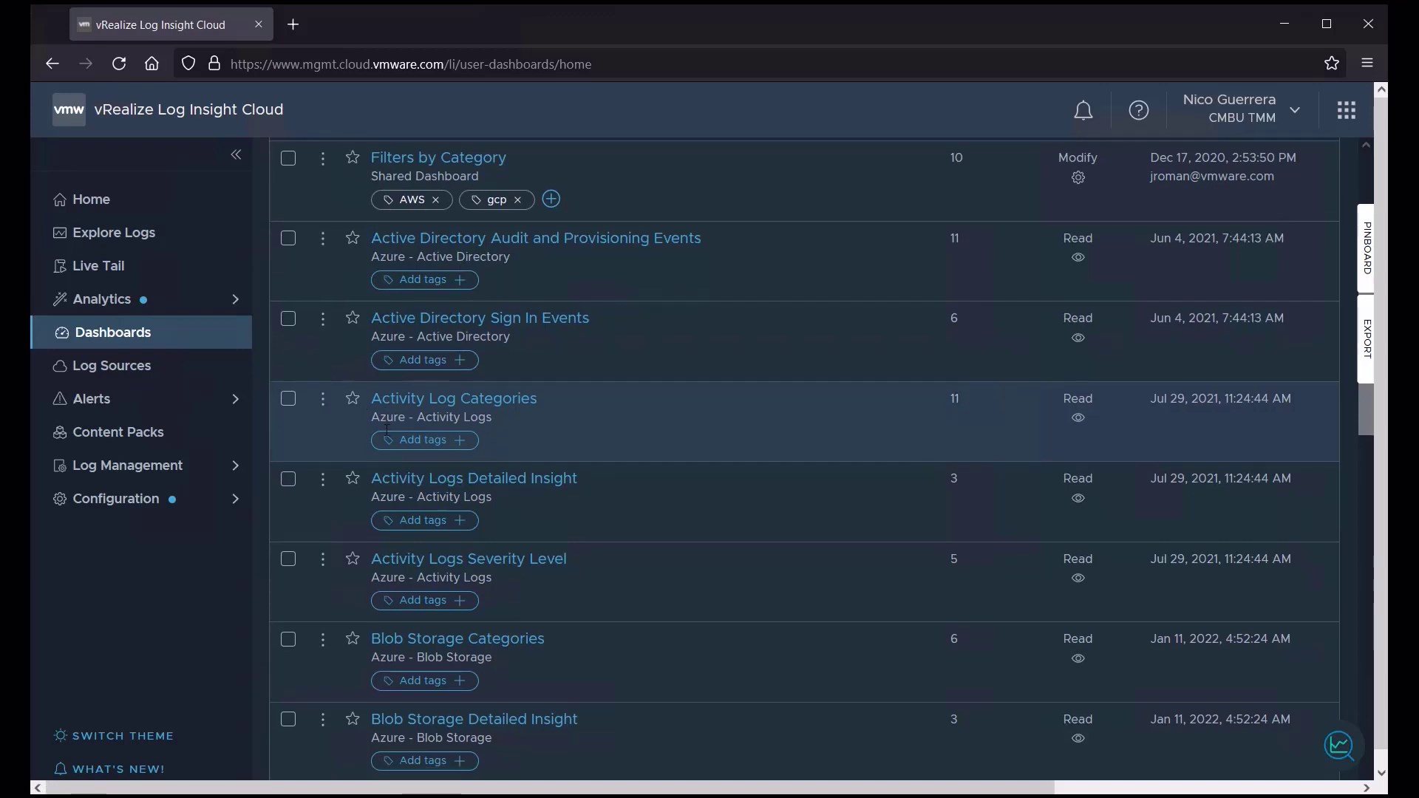
{"action": "scroll", "scroll_direction": "down", "scroll_amount": 3}
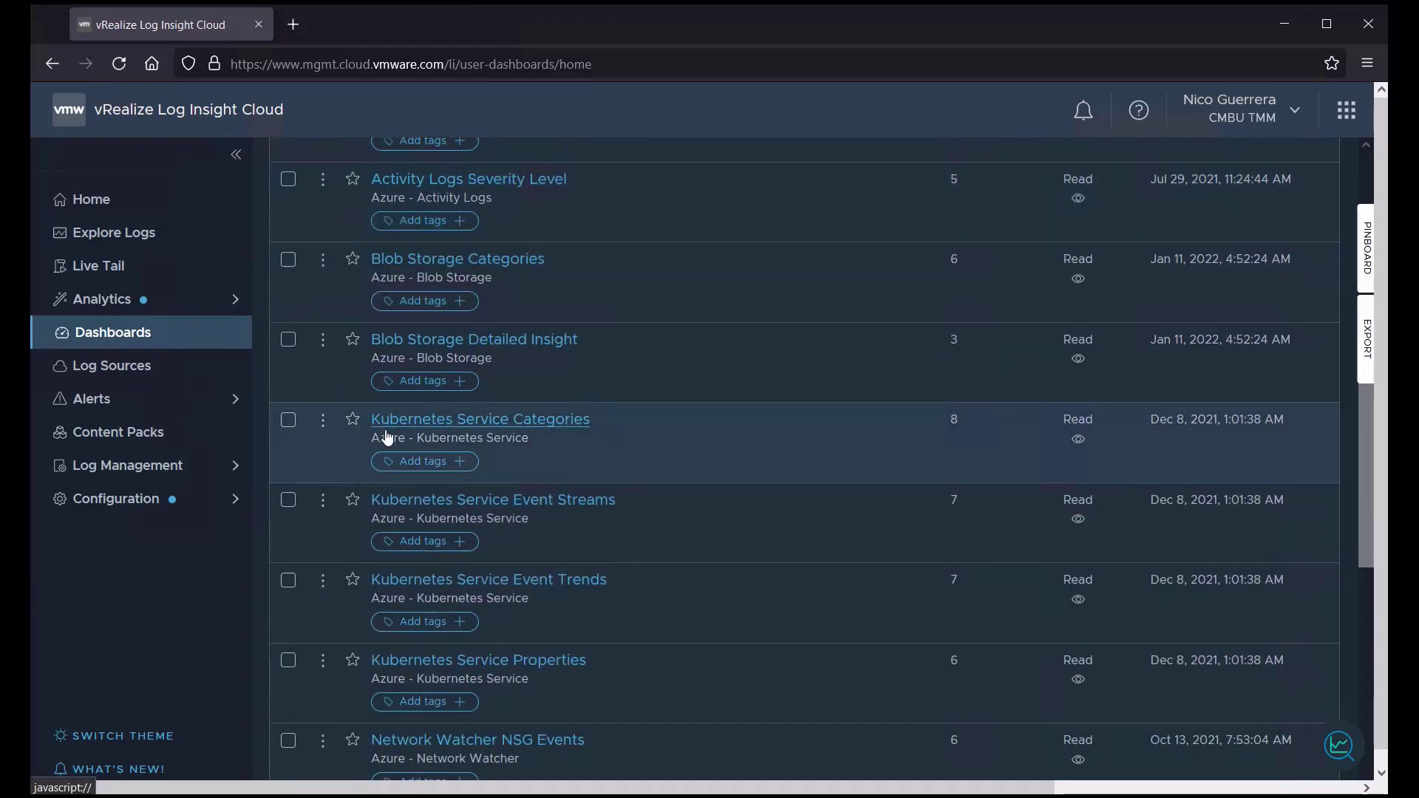
{"action": "scroll", "scroll_direction": "down", "scroll_amount": 3}
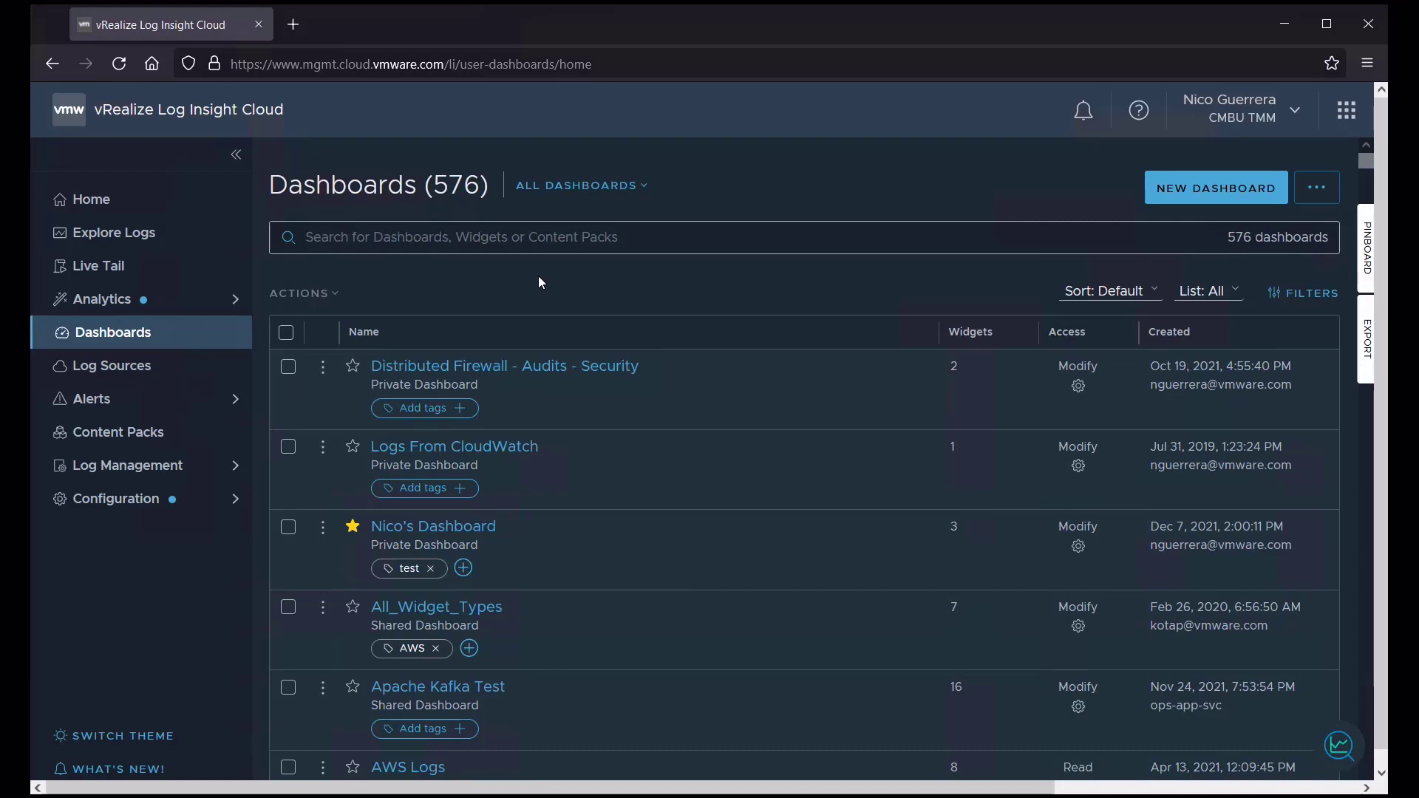
{"action": "mouse_move", "coordinate": [559, 288]}
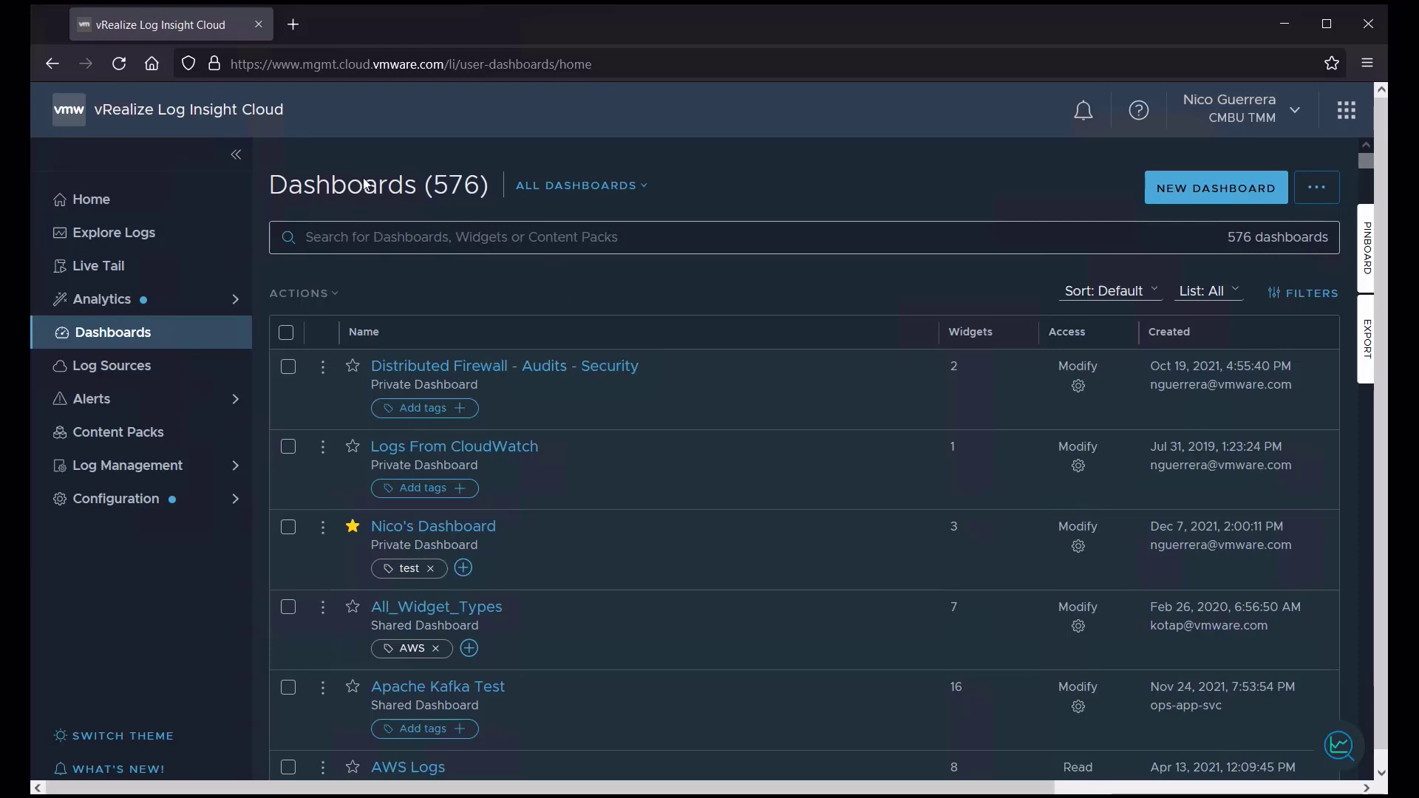
{"action": "mouse_move", "coordinate": [444, 283]}
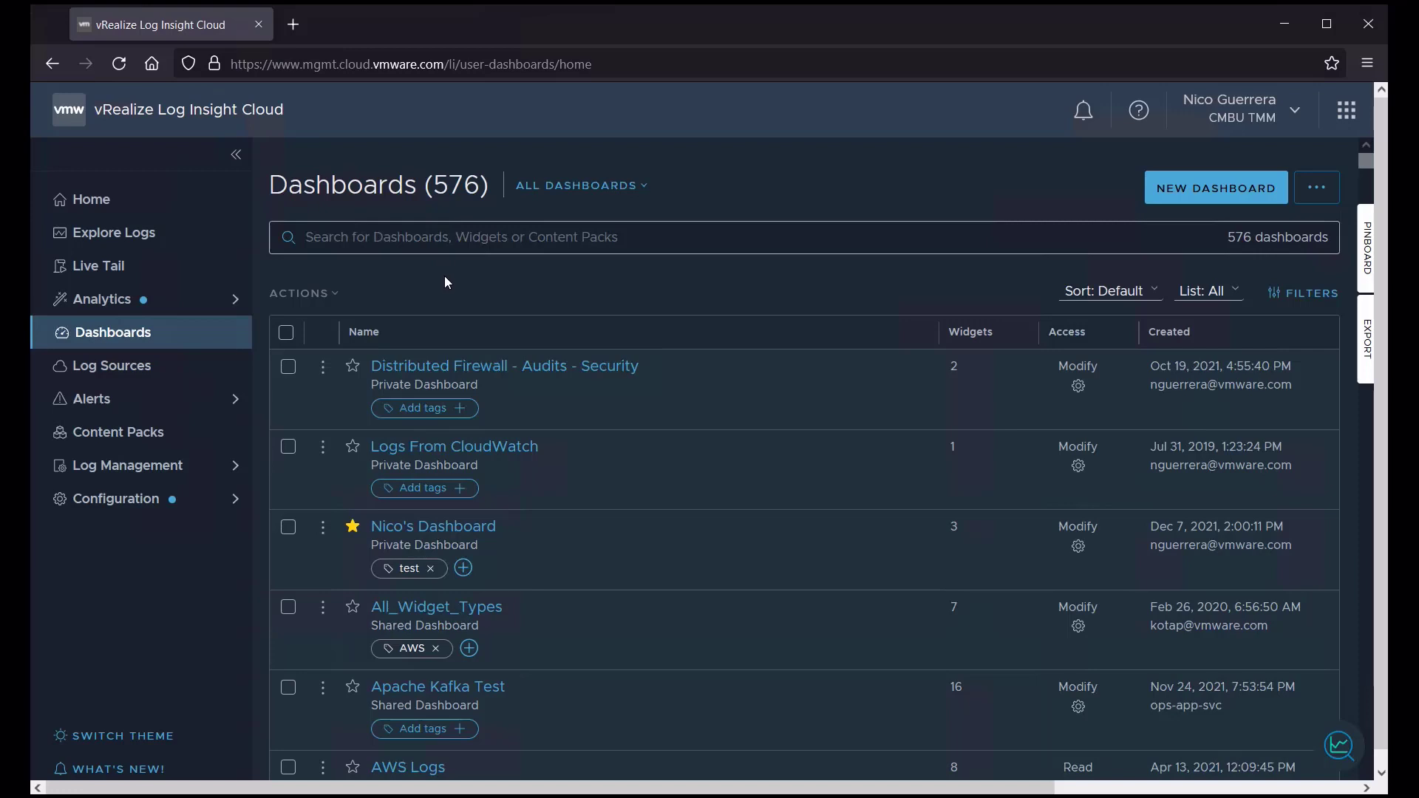